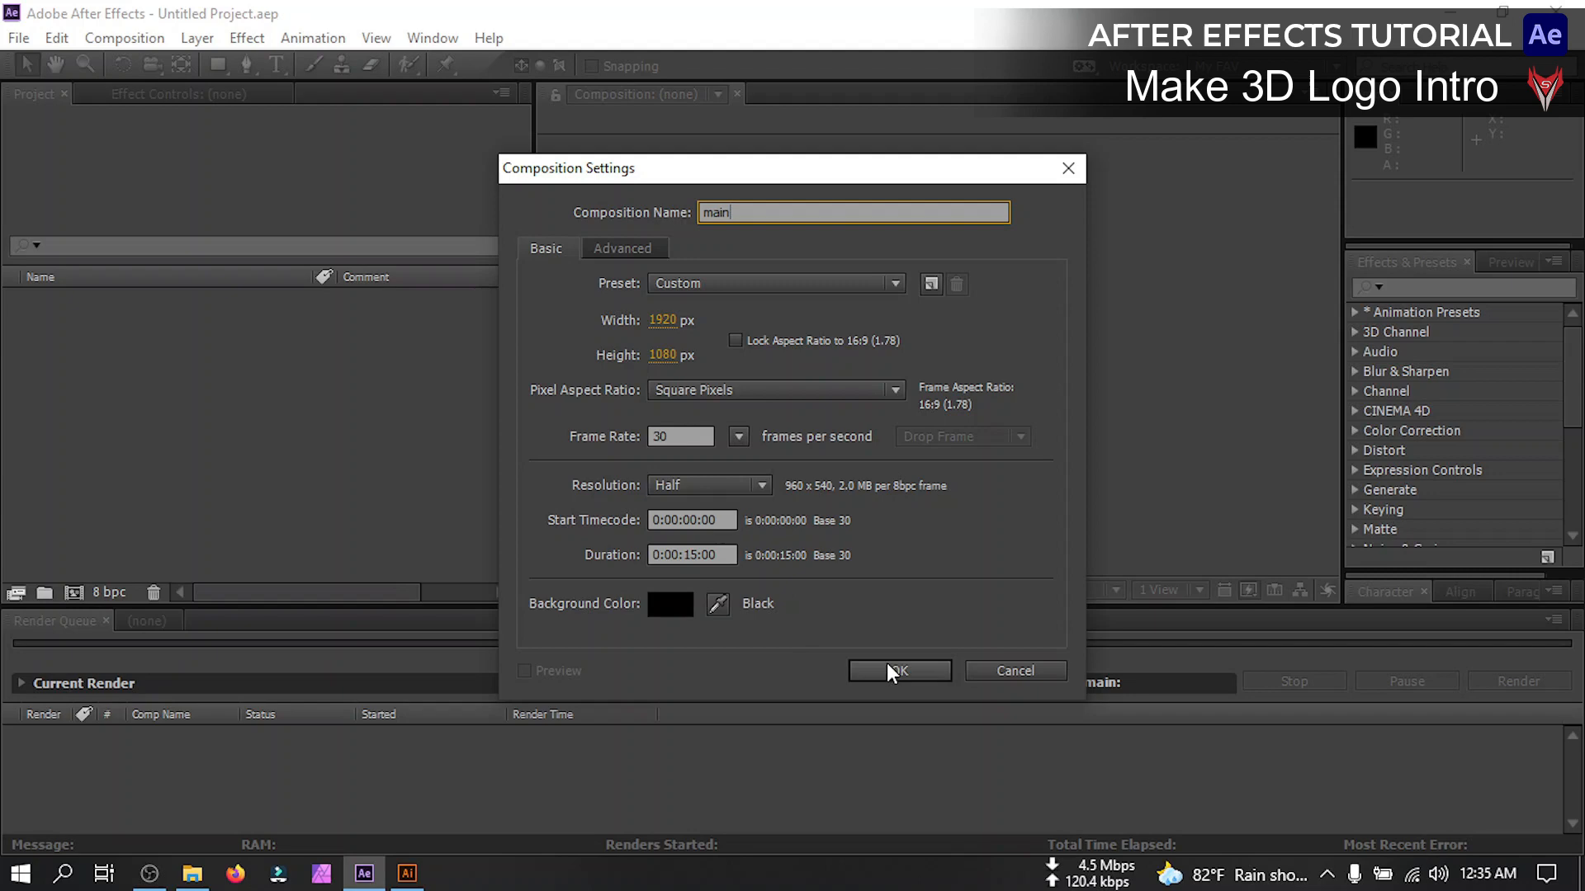
Confirm the main composition settings and switch over to the Illustrator FREEDOM logo file
left_click(897, 672)
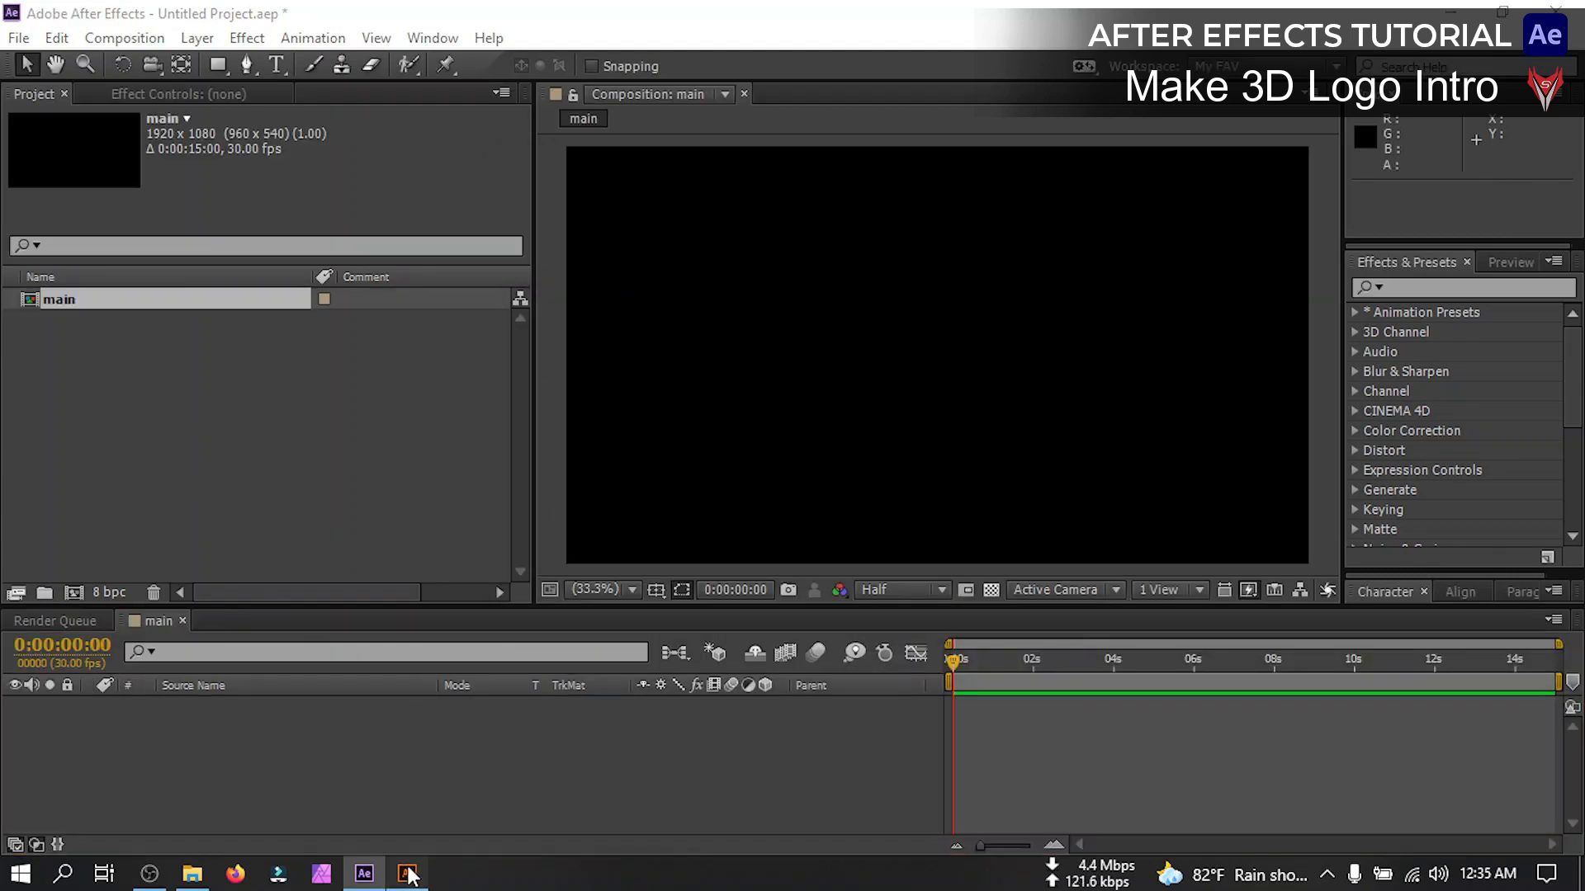
left_click(408, 873)
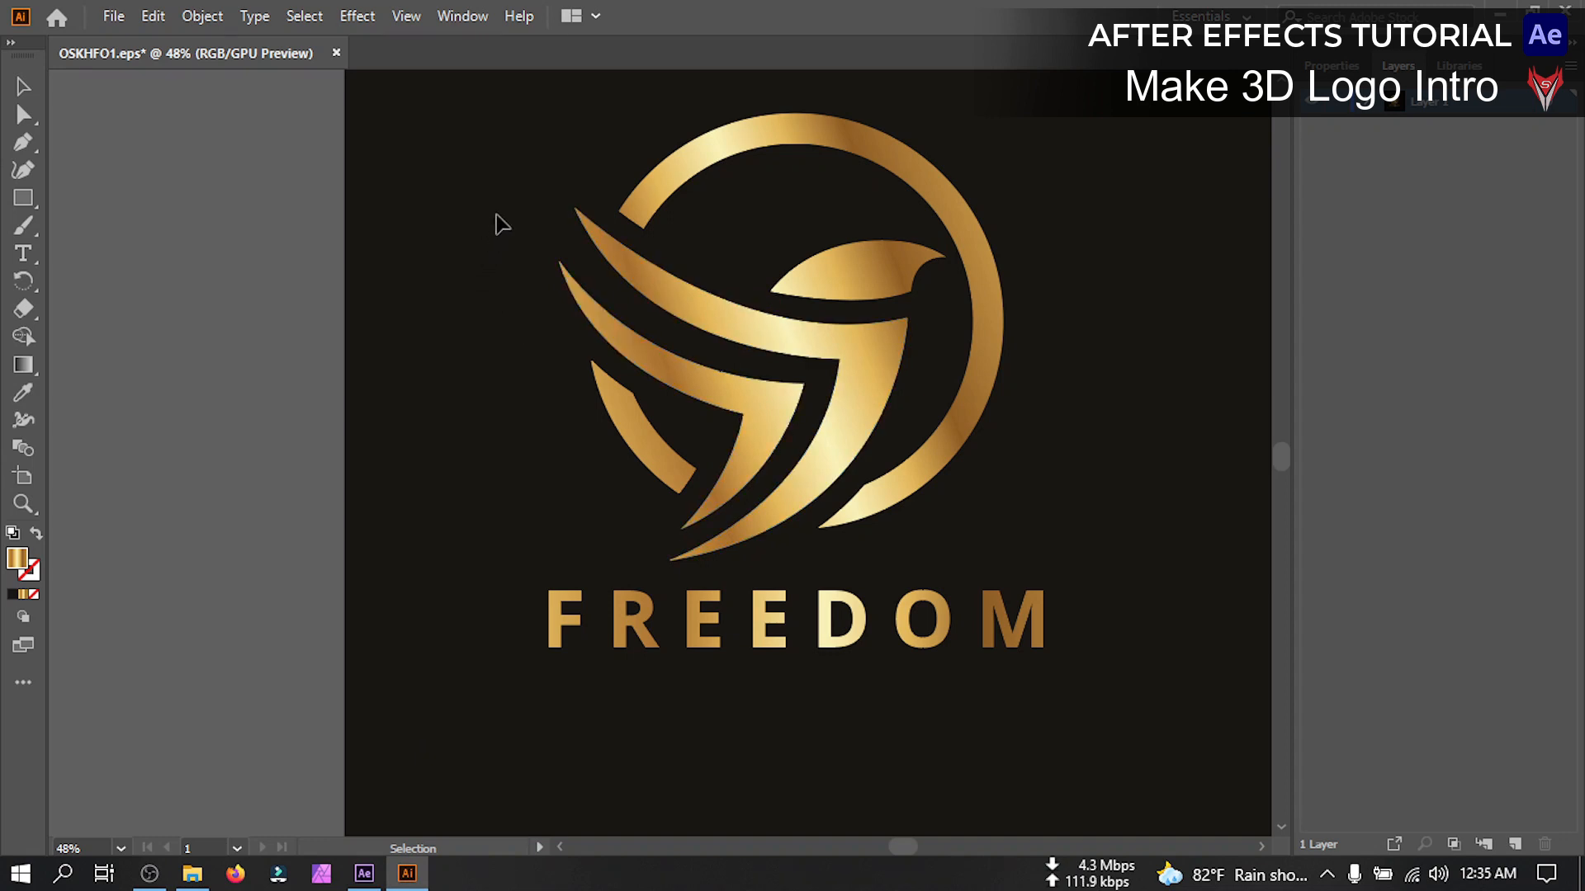
mouse_move(538, 170)
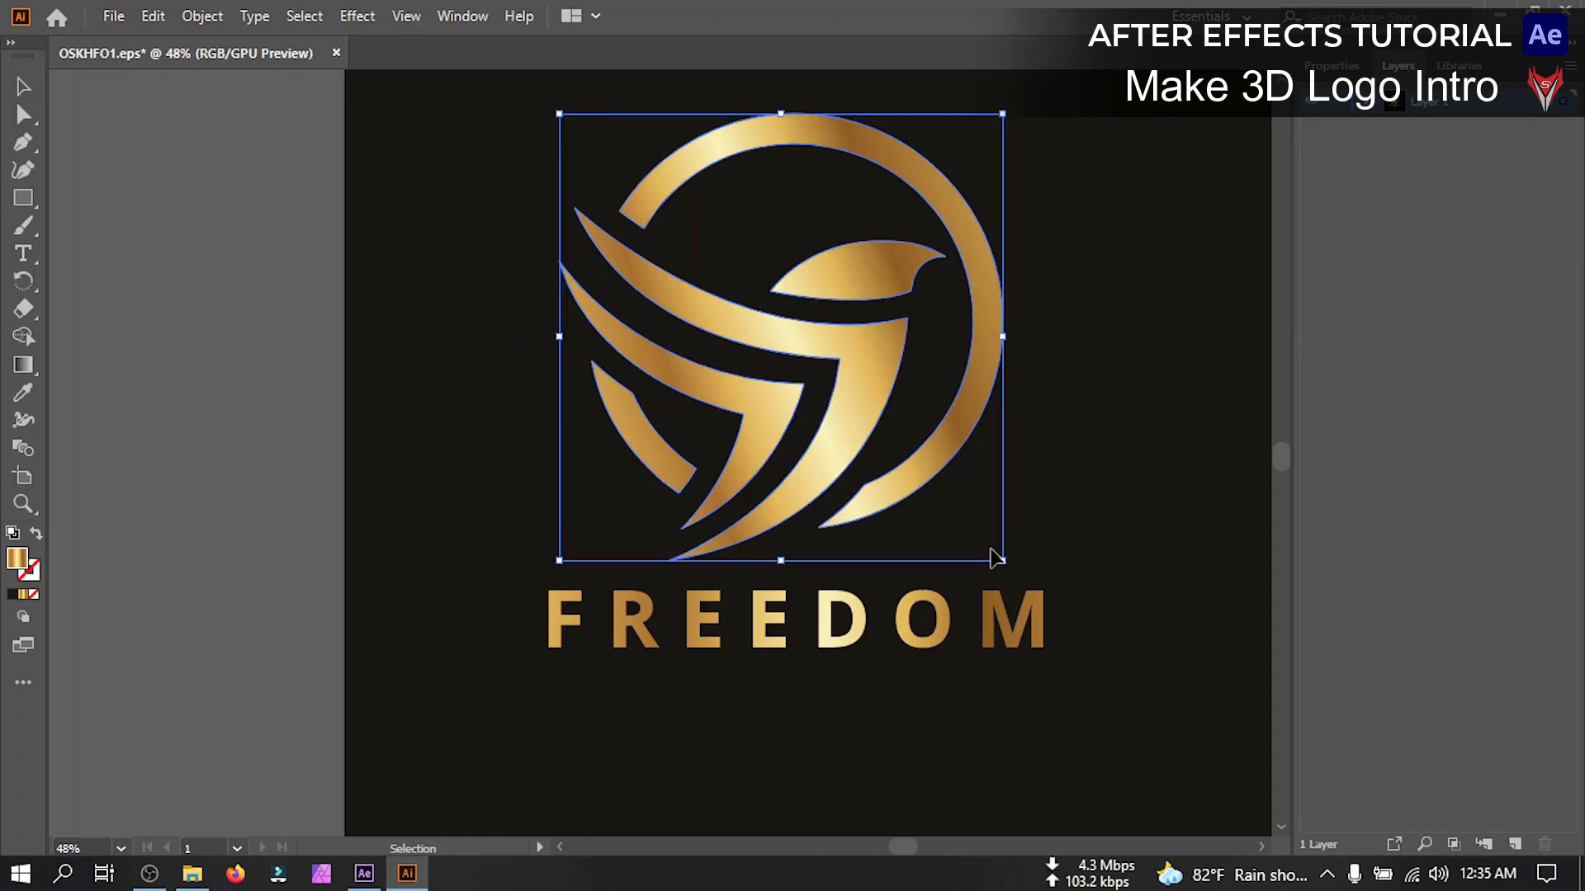
Return to the After Effects main composition with the bird emblem copied
left_click(152, 16)
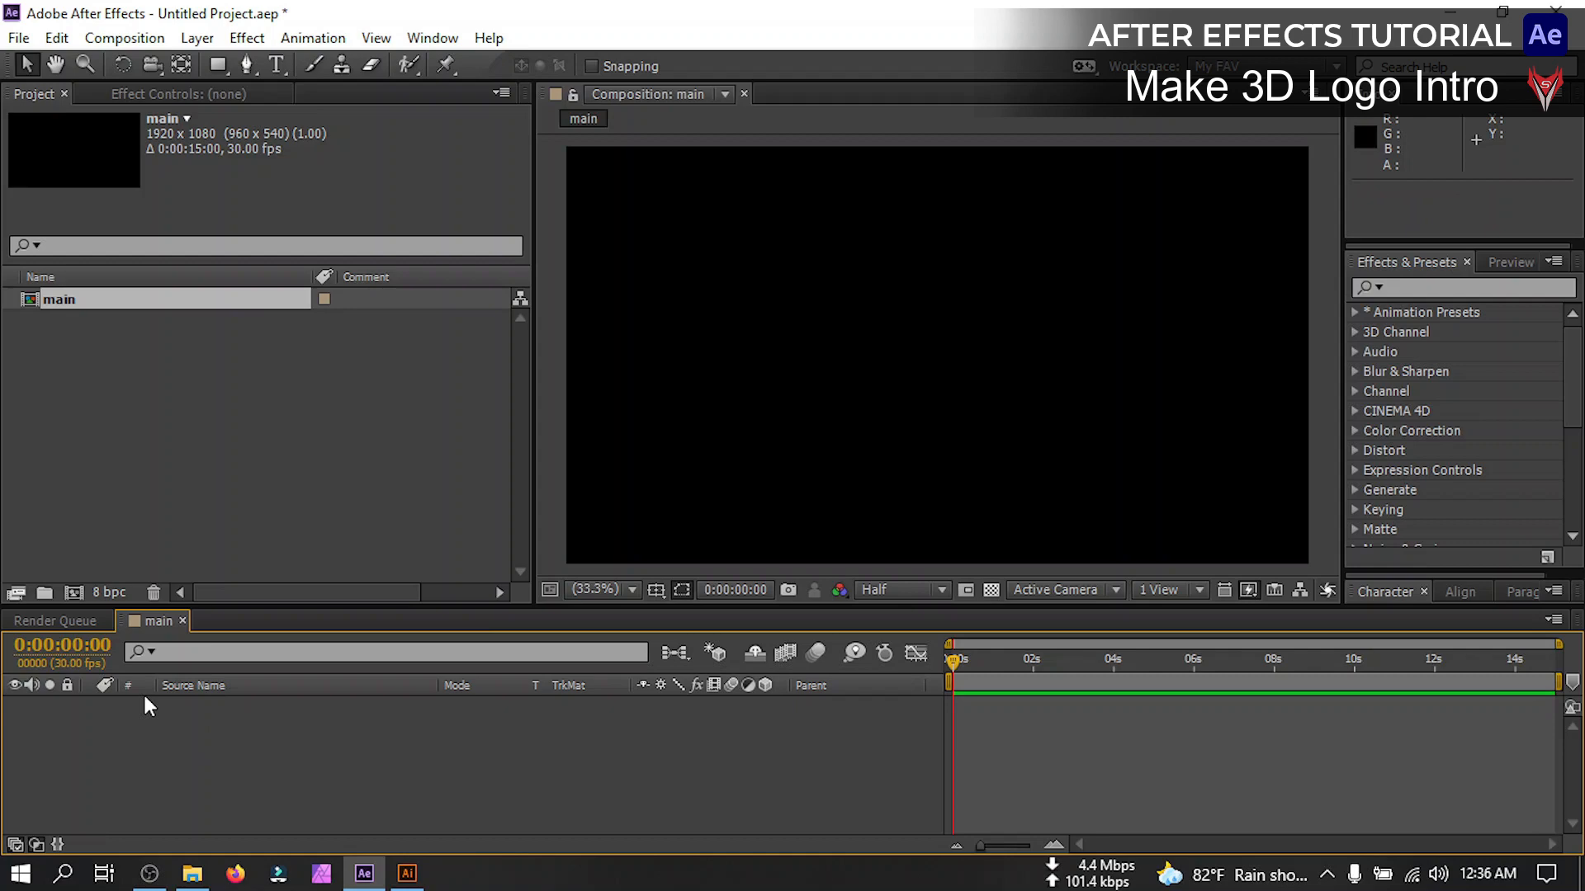
Add a solid named Logo Mask and target it to receive the emblem's pasted paths
right_click(147, 705)
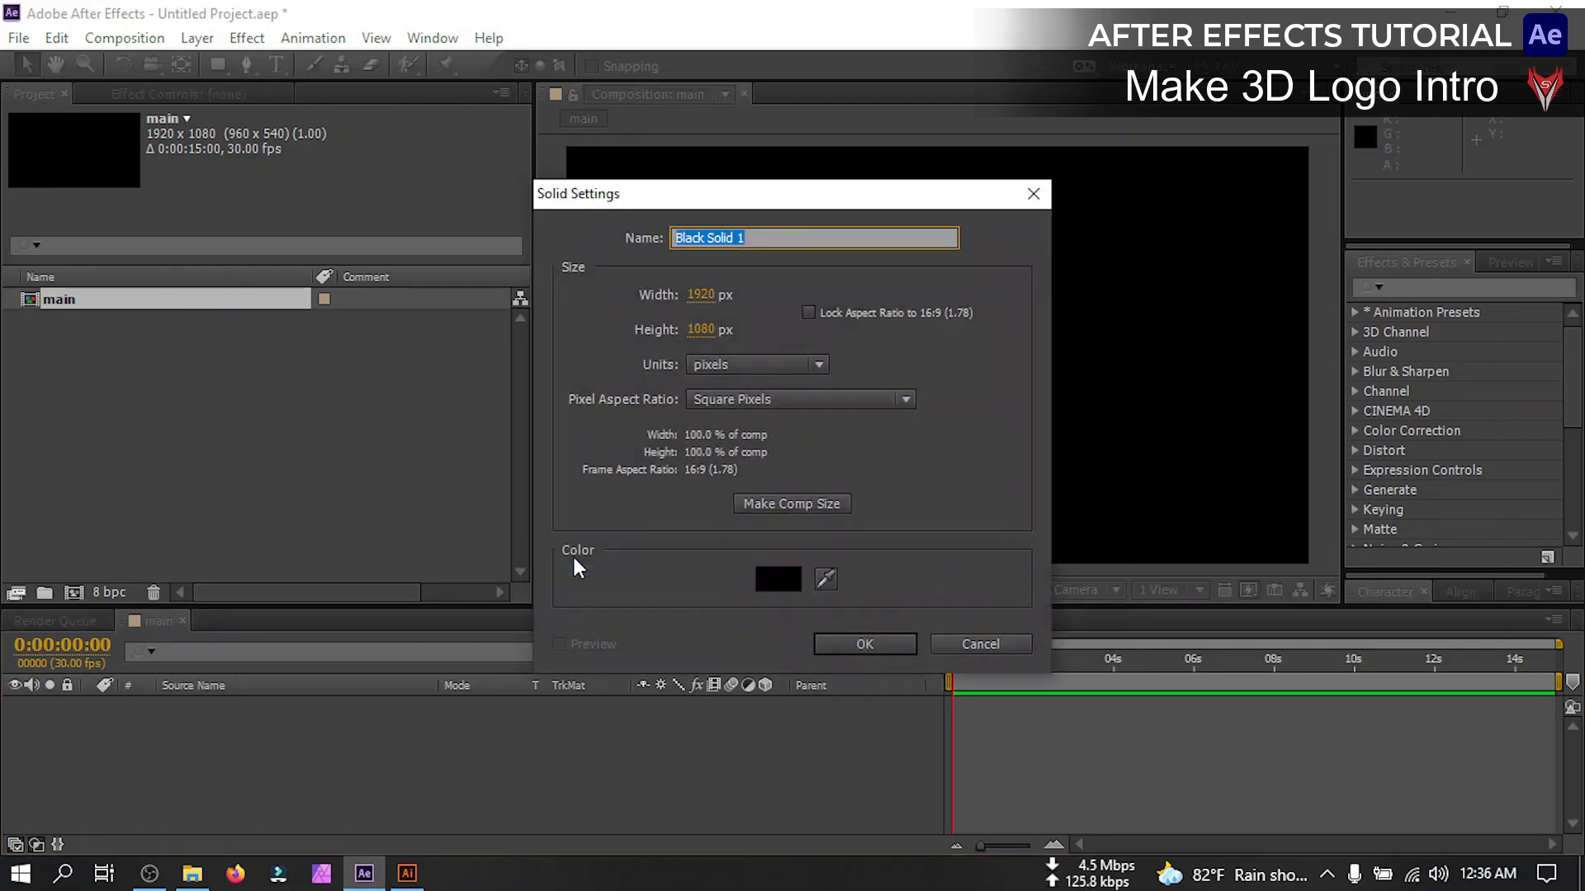
type("Logo Mask")
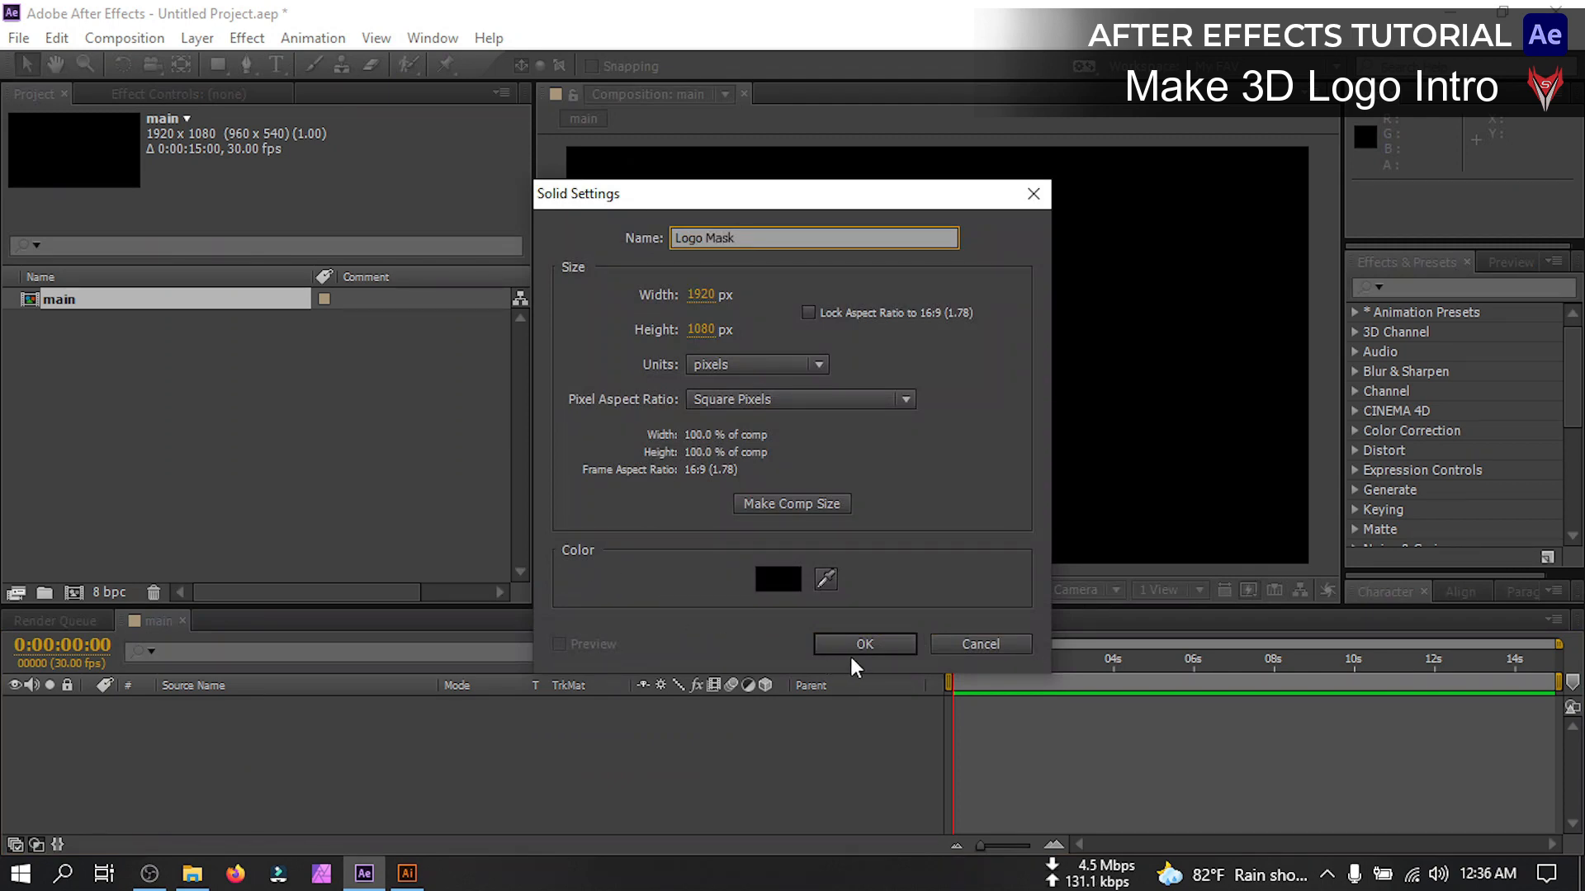
left_click(863, 644)
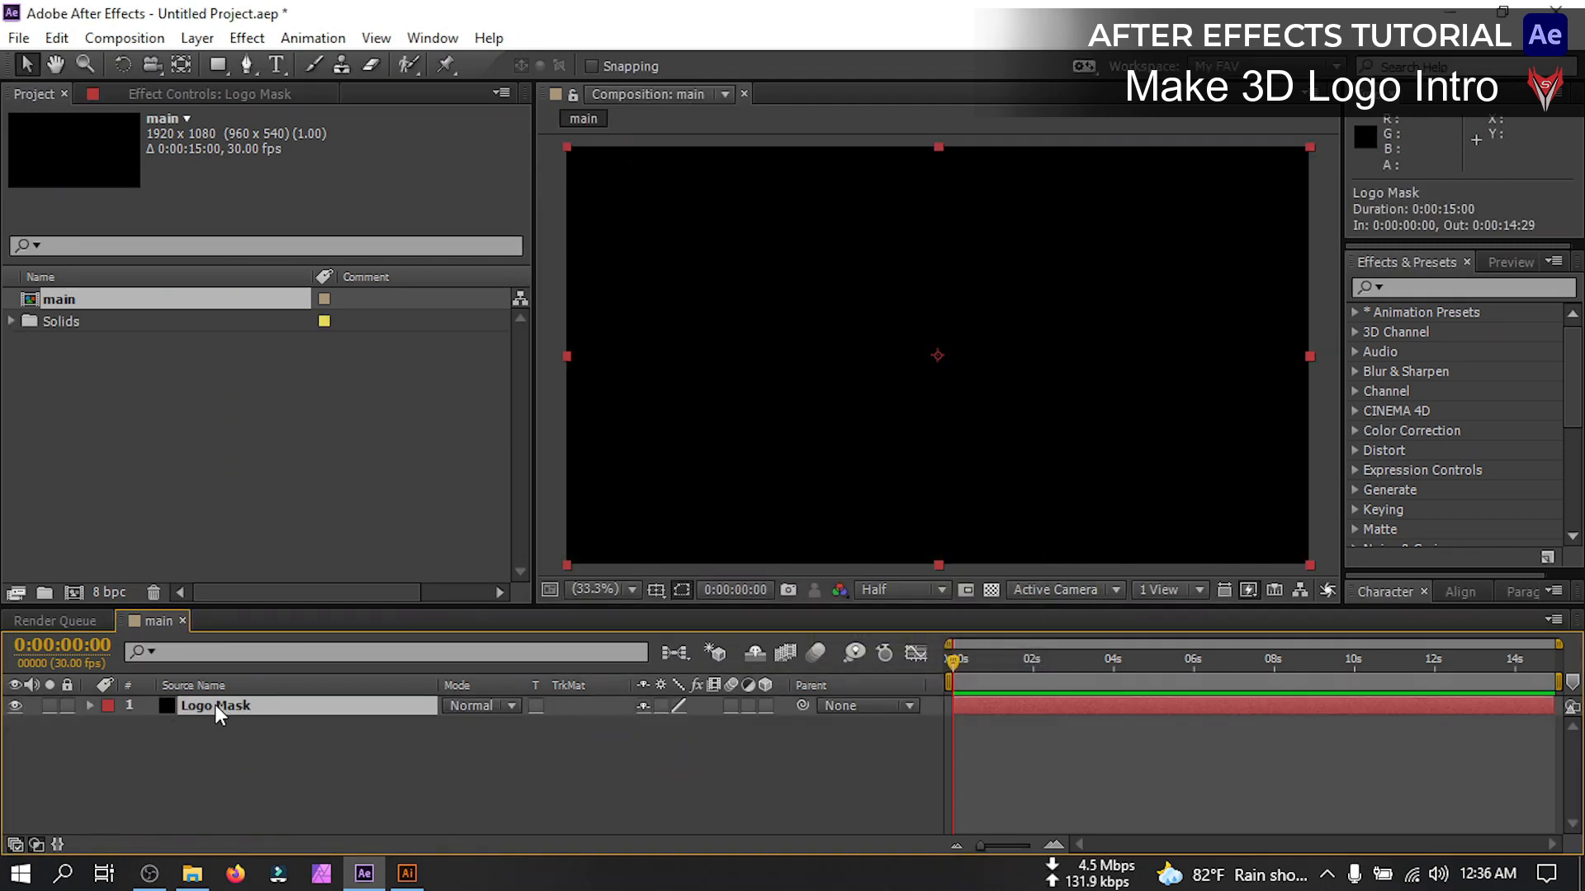
left_click(56, 38)
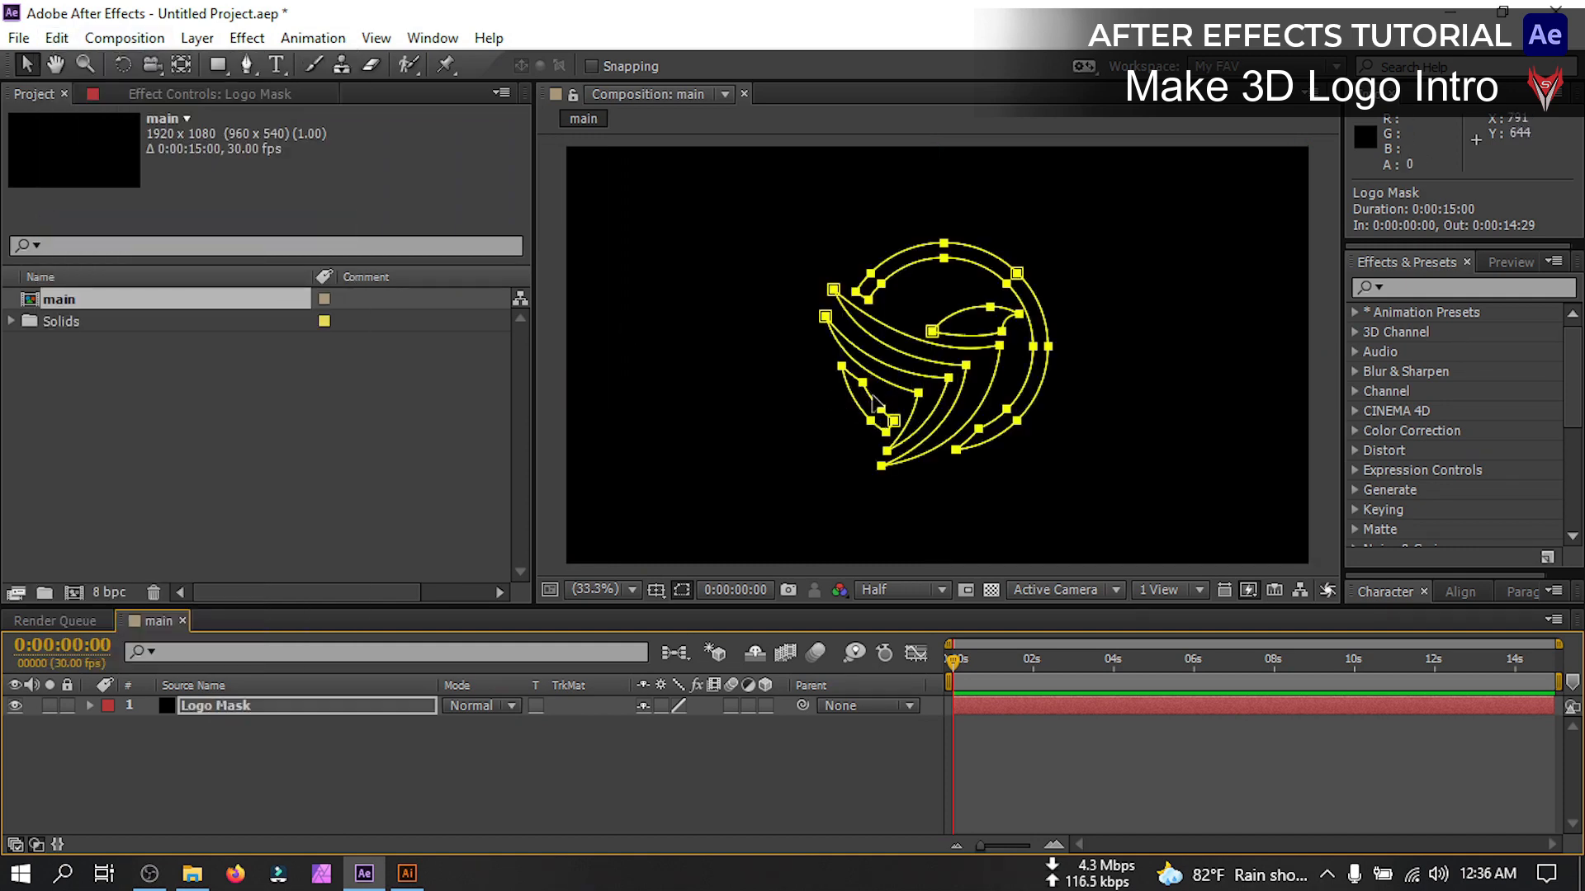
Add a second solid named E3D above it and hide the Logo Mask layer
right_click(910, 405)
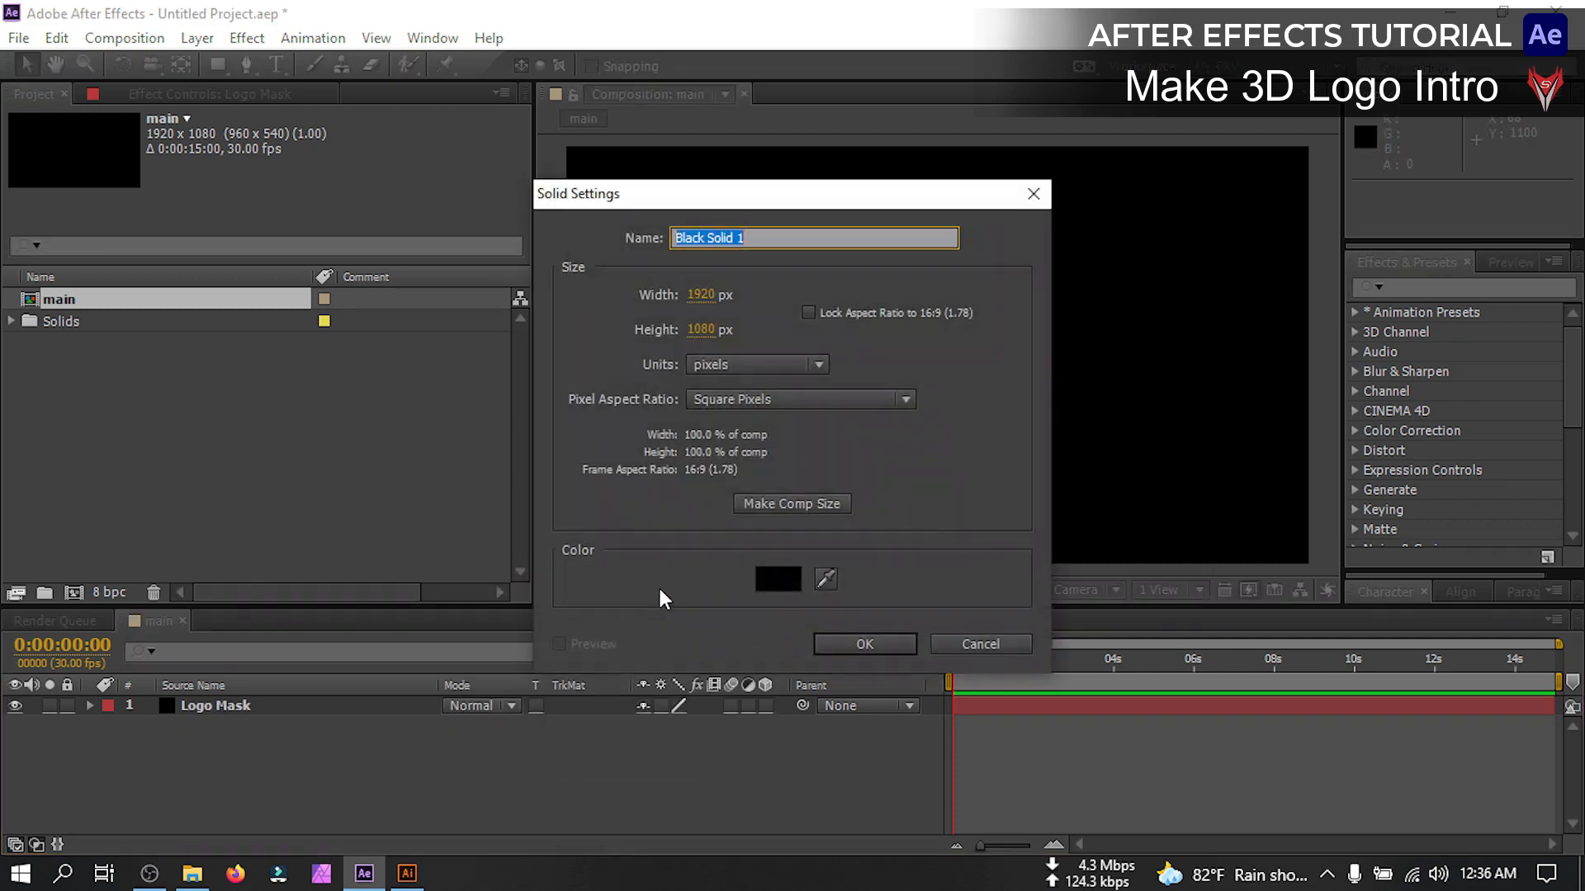
type("E3D")
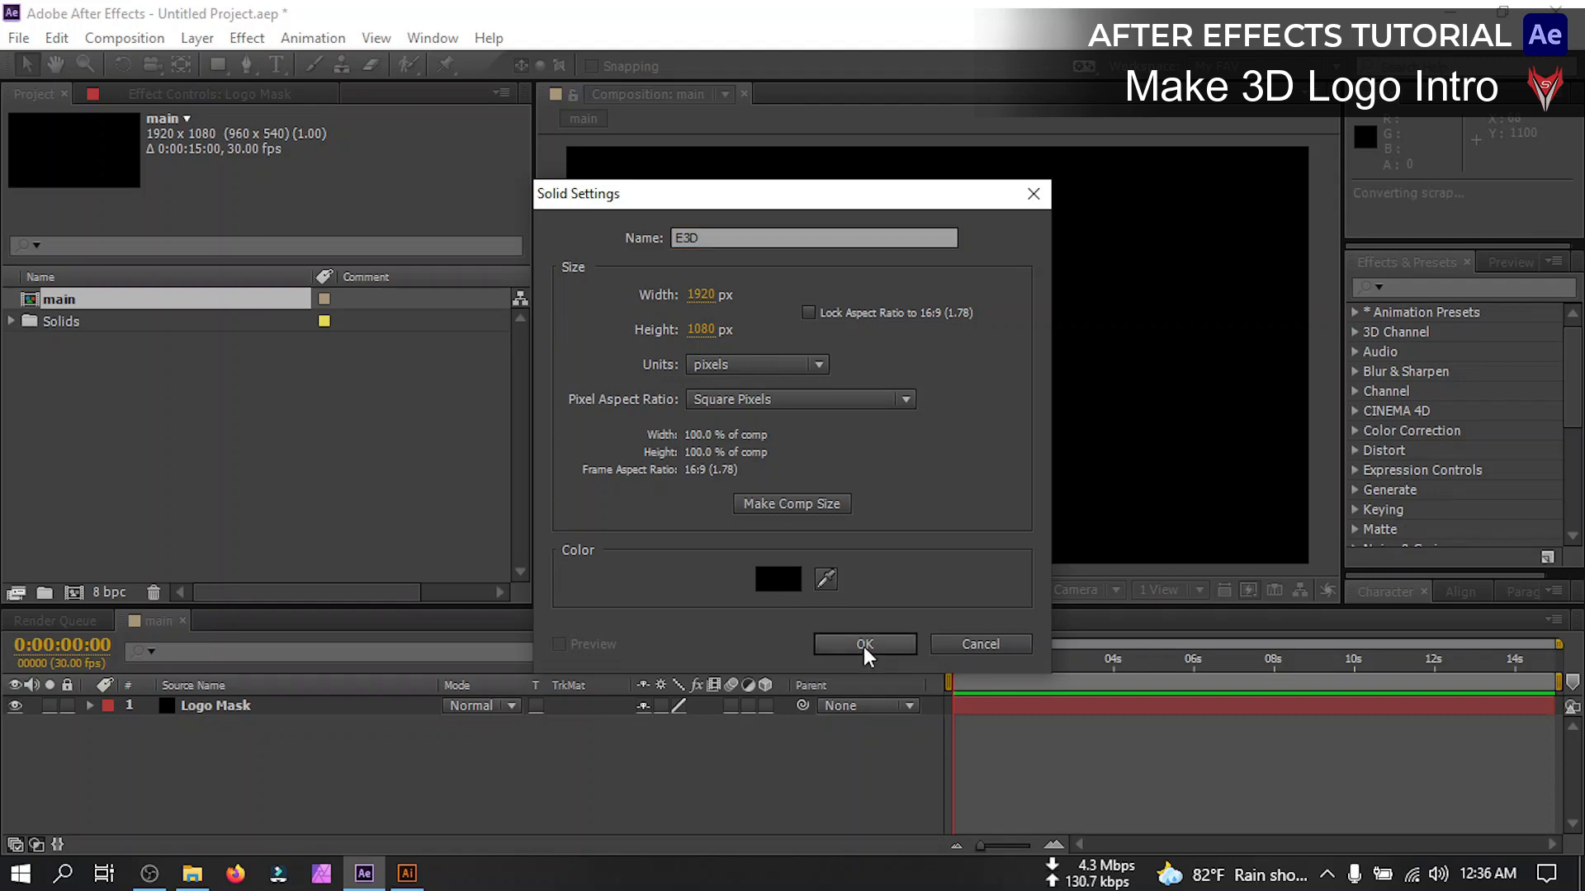
left_click(863, 645)
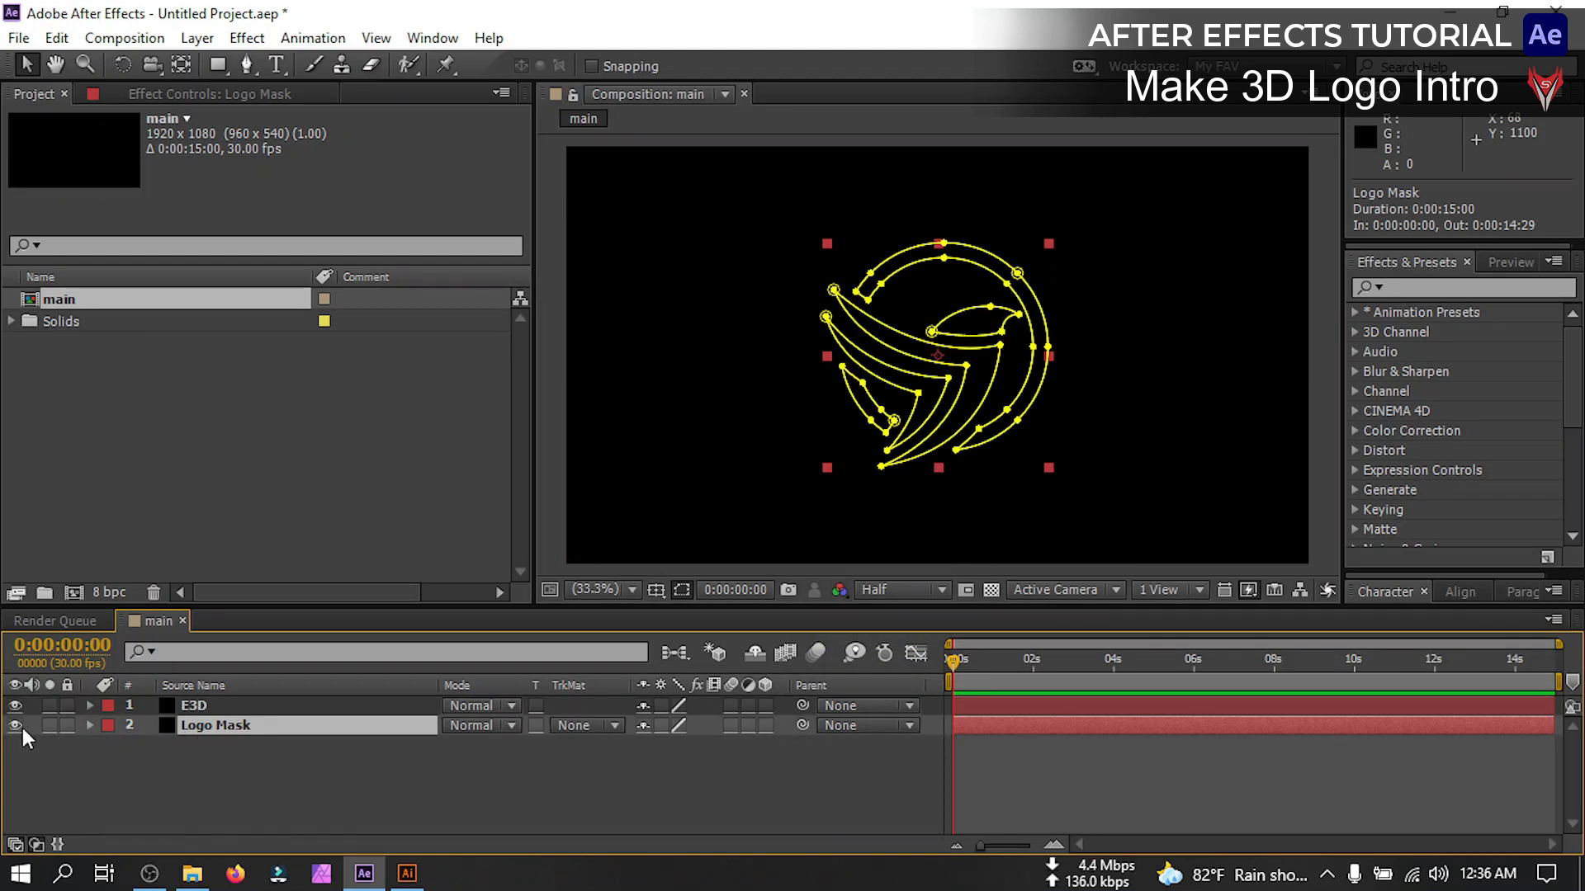
left_click(15, 705)
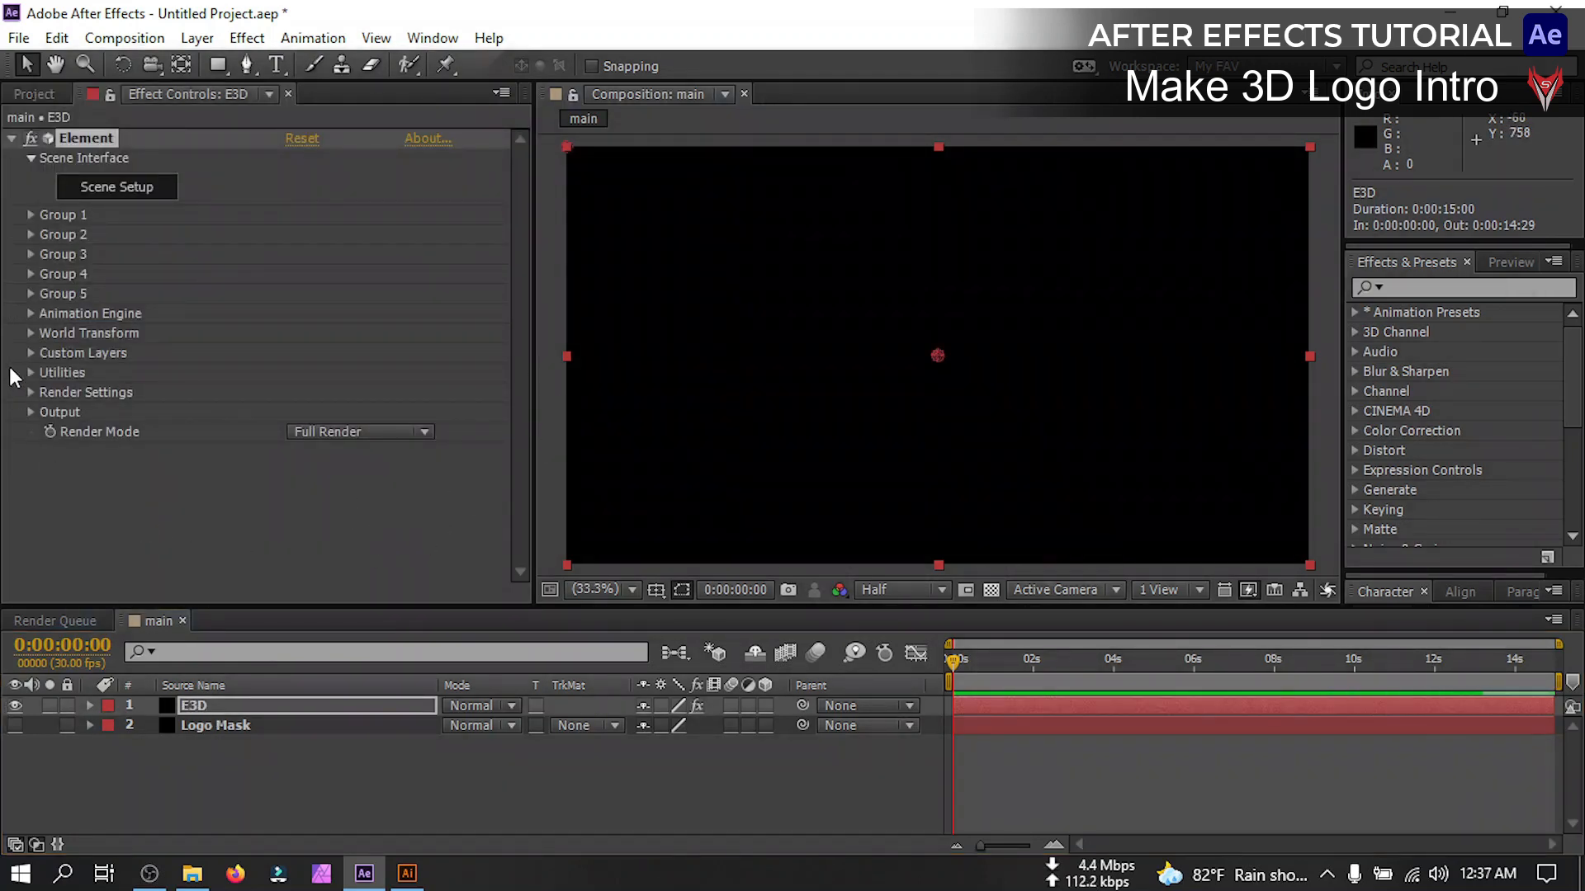
Set Element's Custom Text and Masks Path Layer 1 to Logo Mask and launch Scene Setup
left_click(29, 353)
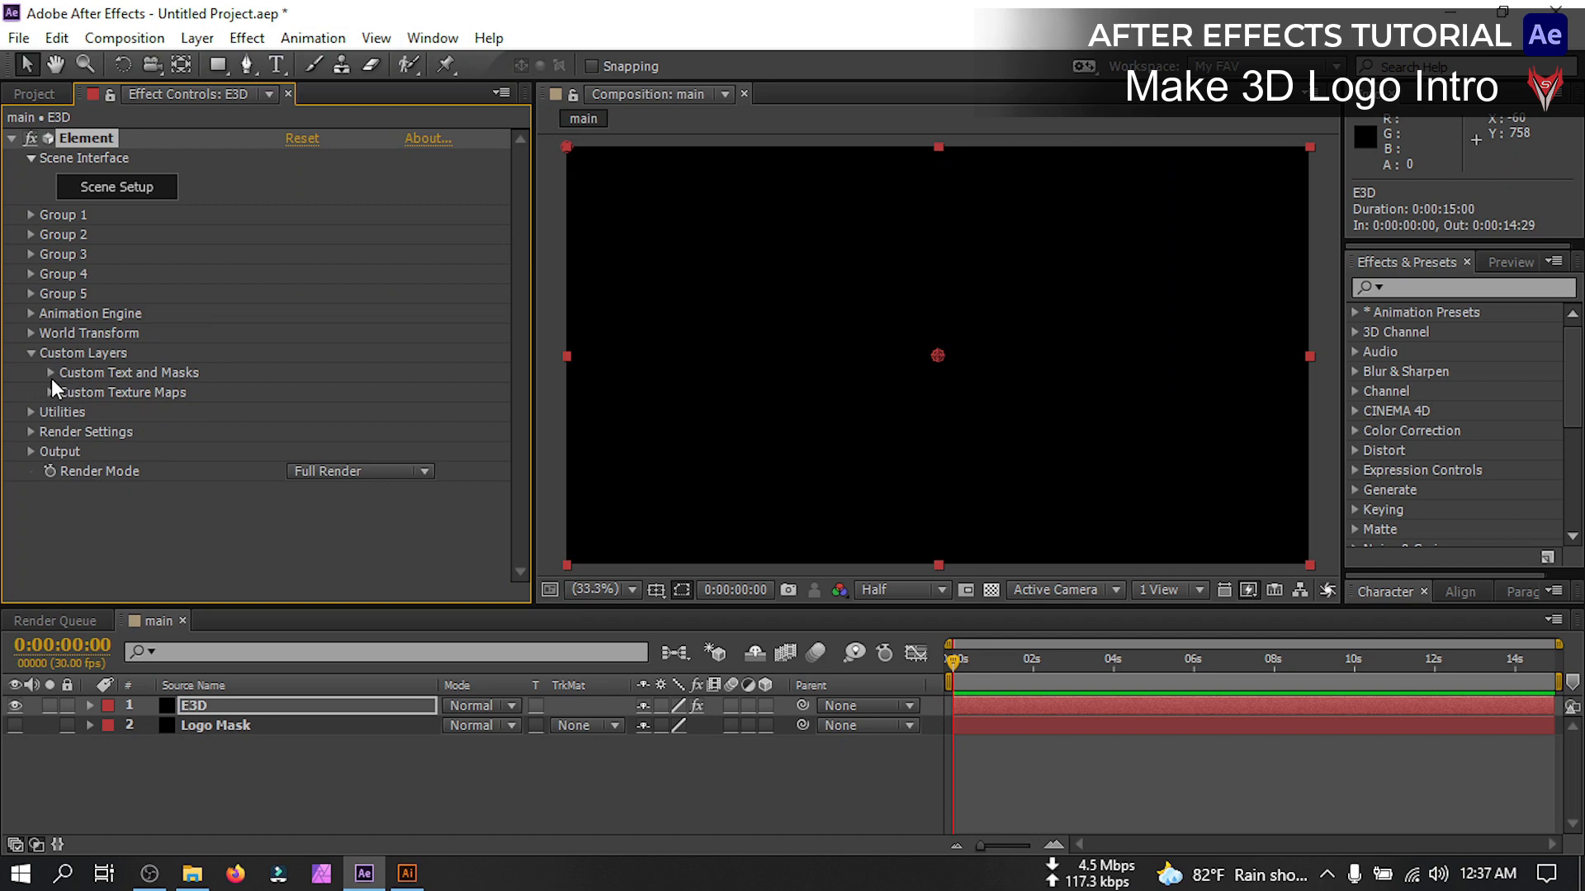
left_click(354, 315)
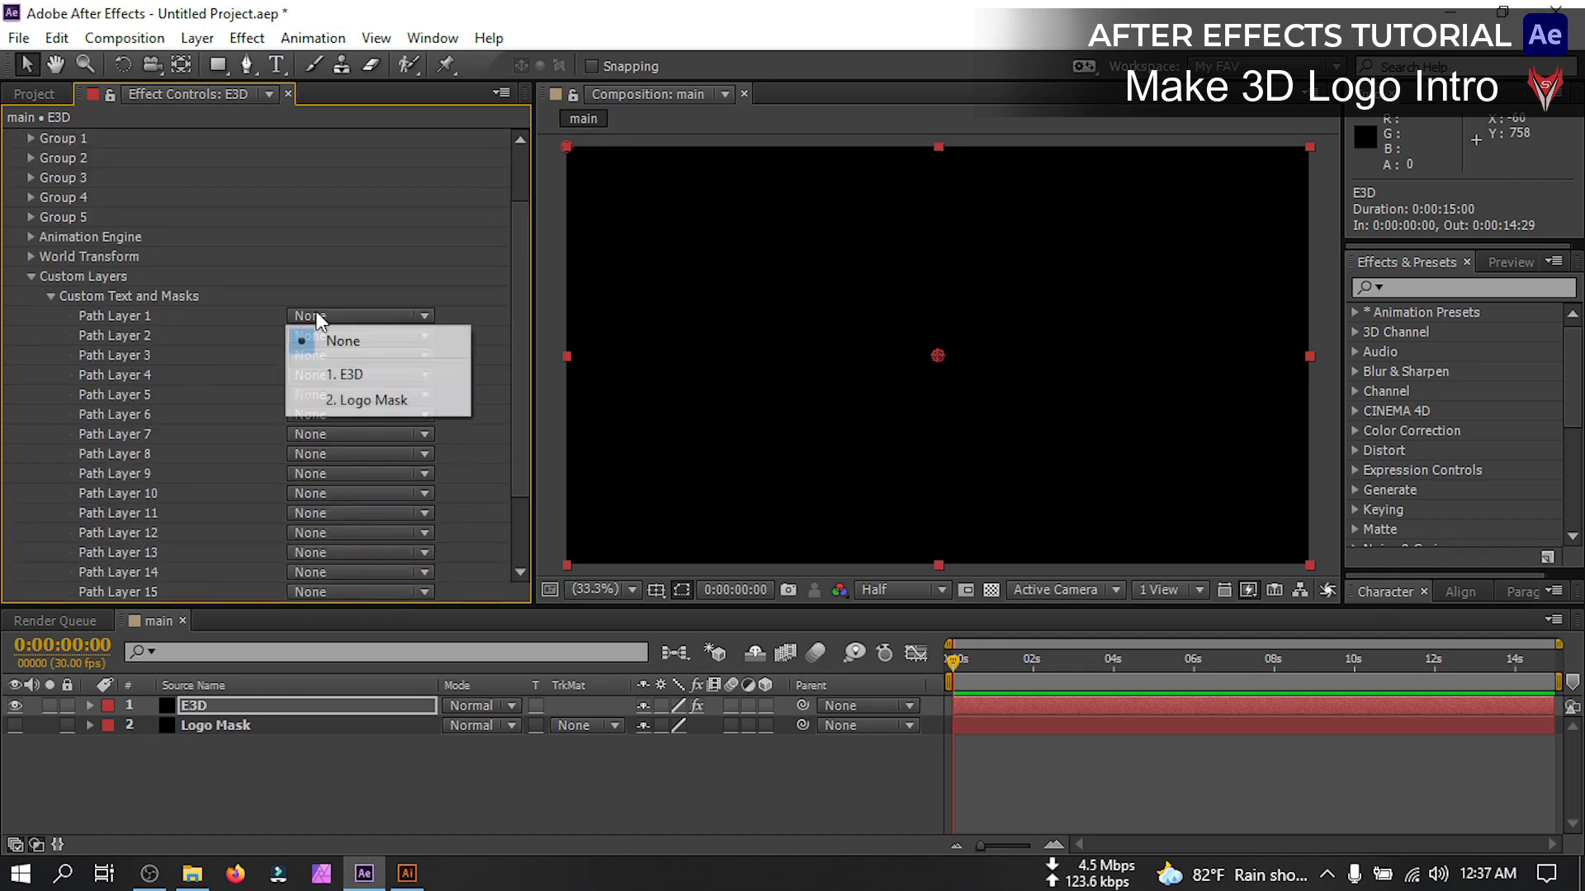
left_click(363, 399)
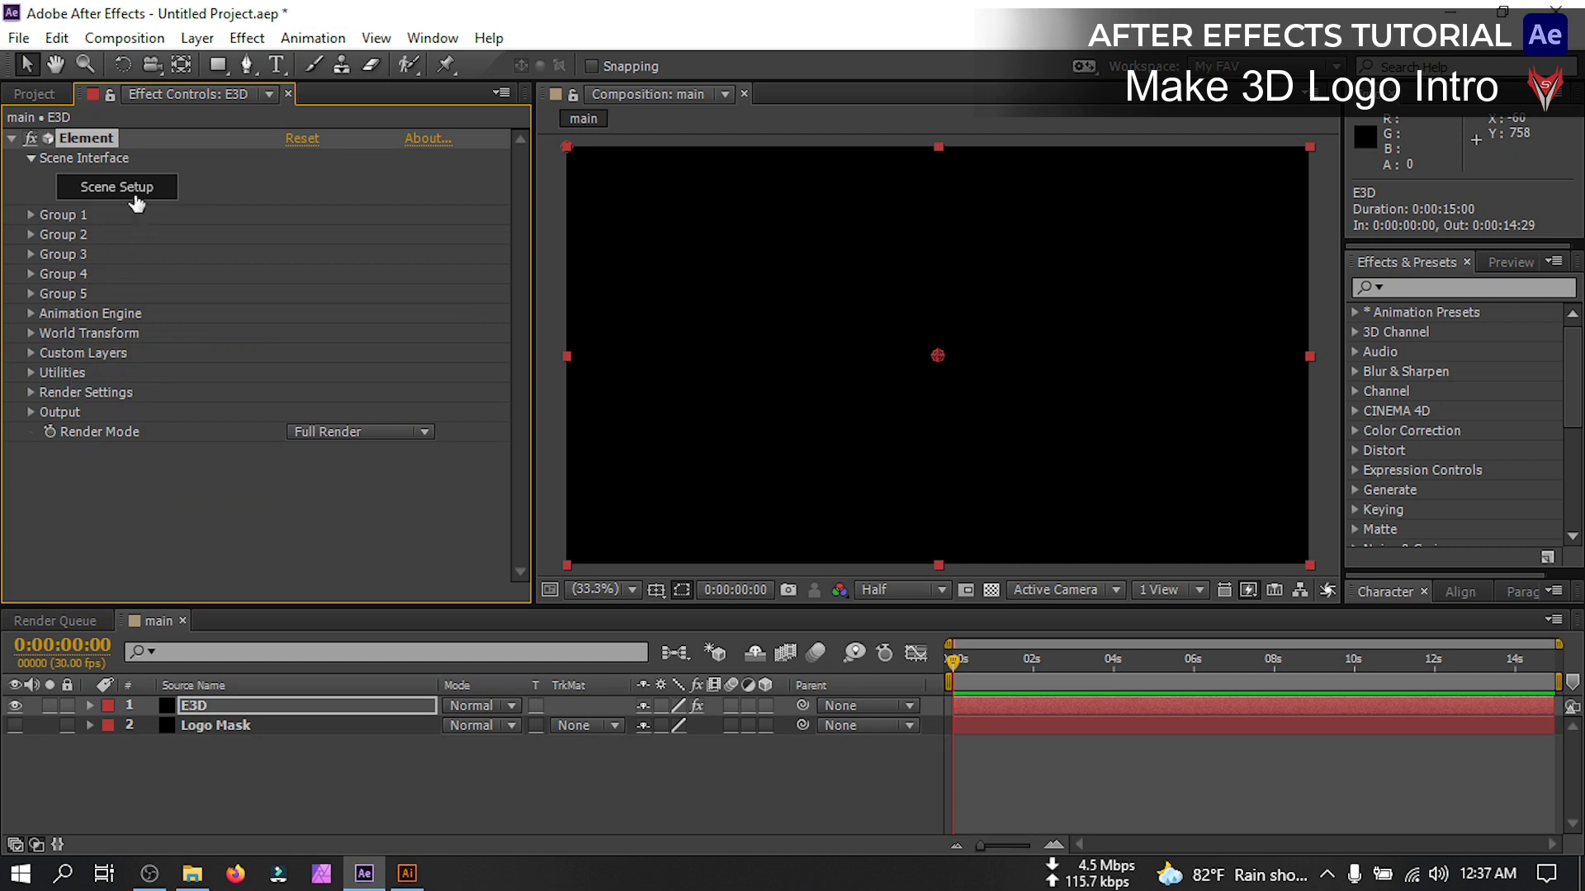
left_click(116, 186)
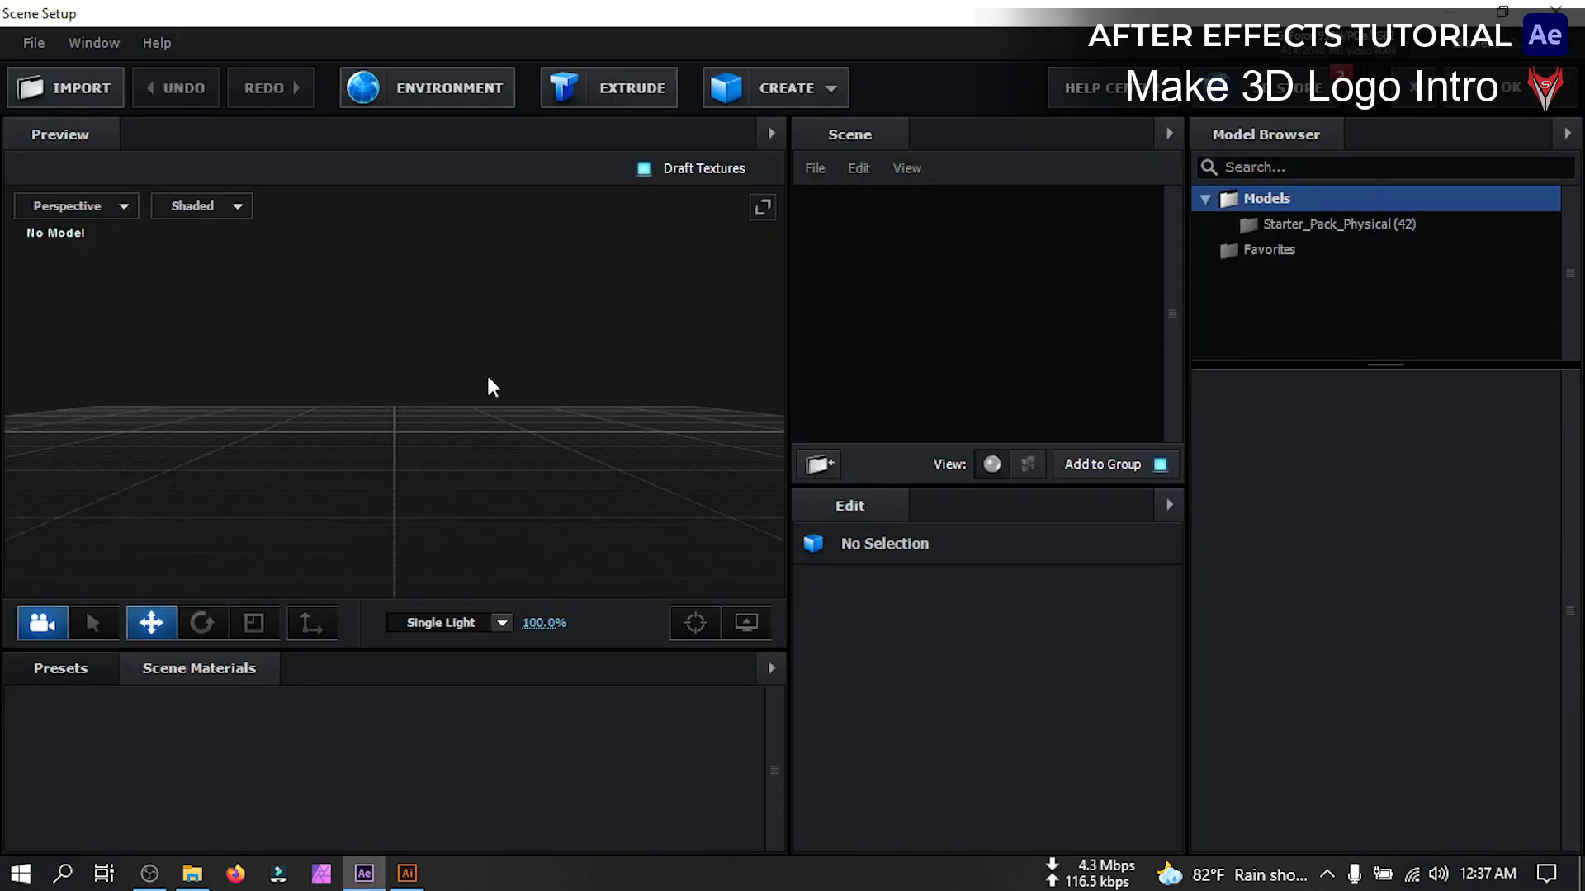
Extrude the emblem outline and browse the Physical bevel presets for a gold-rimmed bevel
left_click(609, 88)
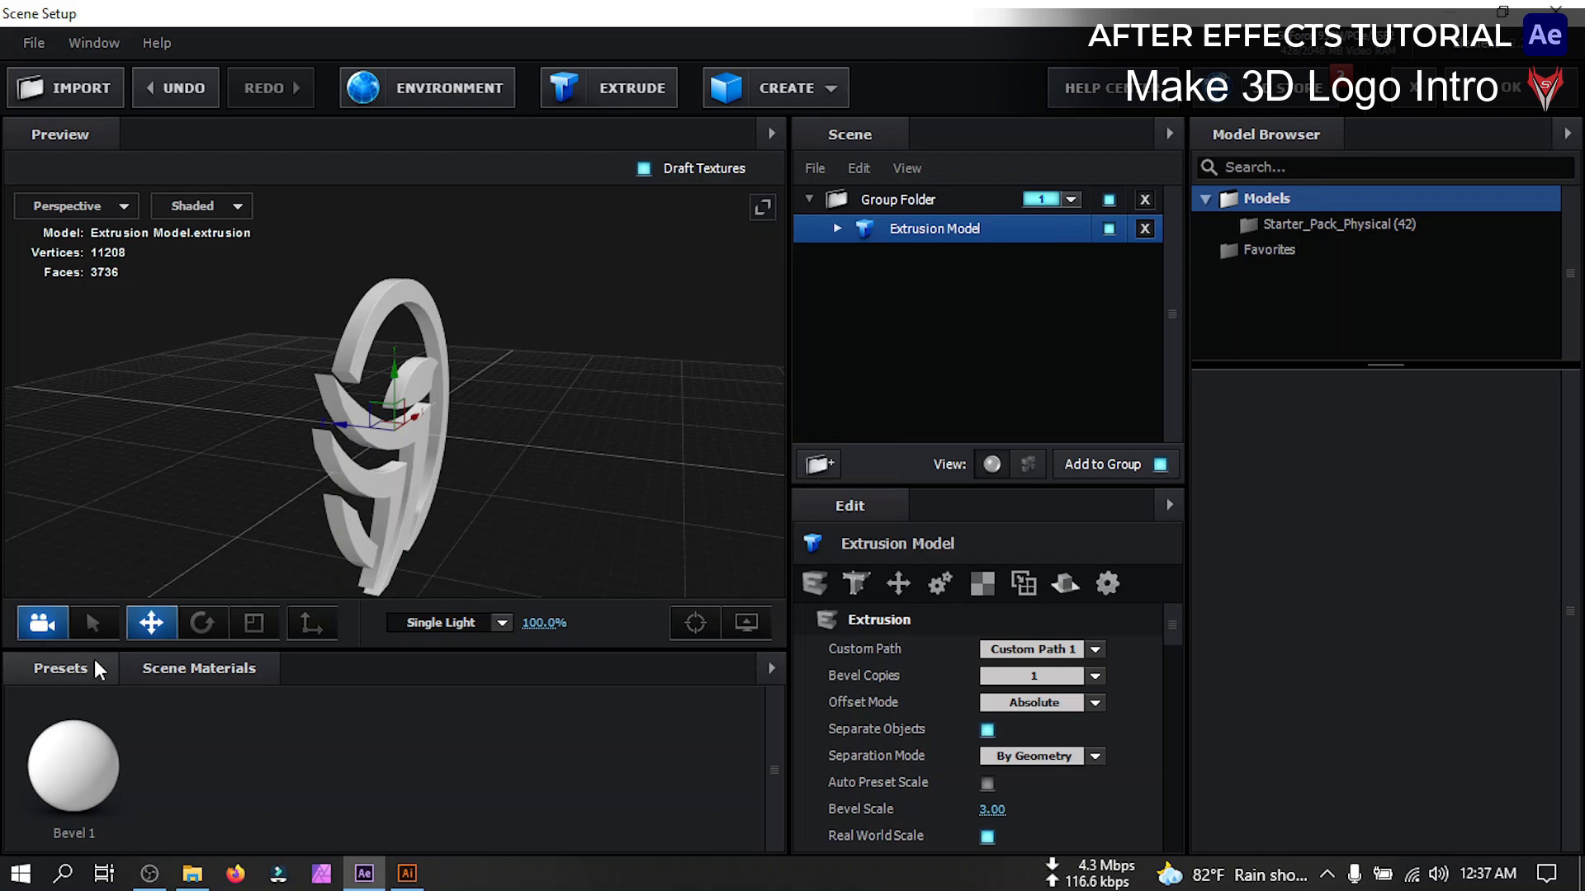
left_click(88, 749)
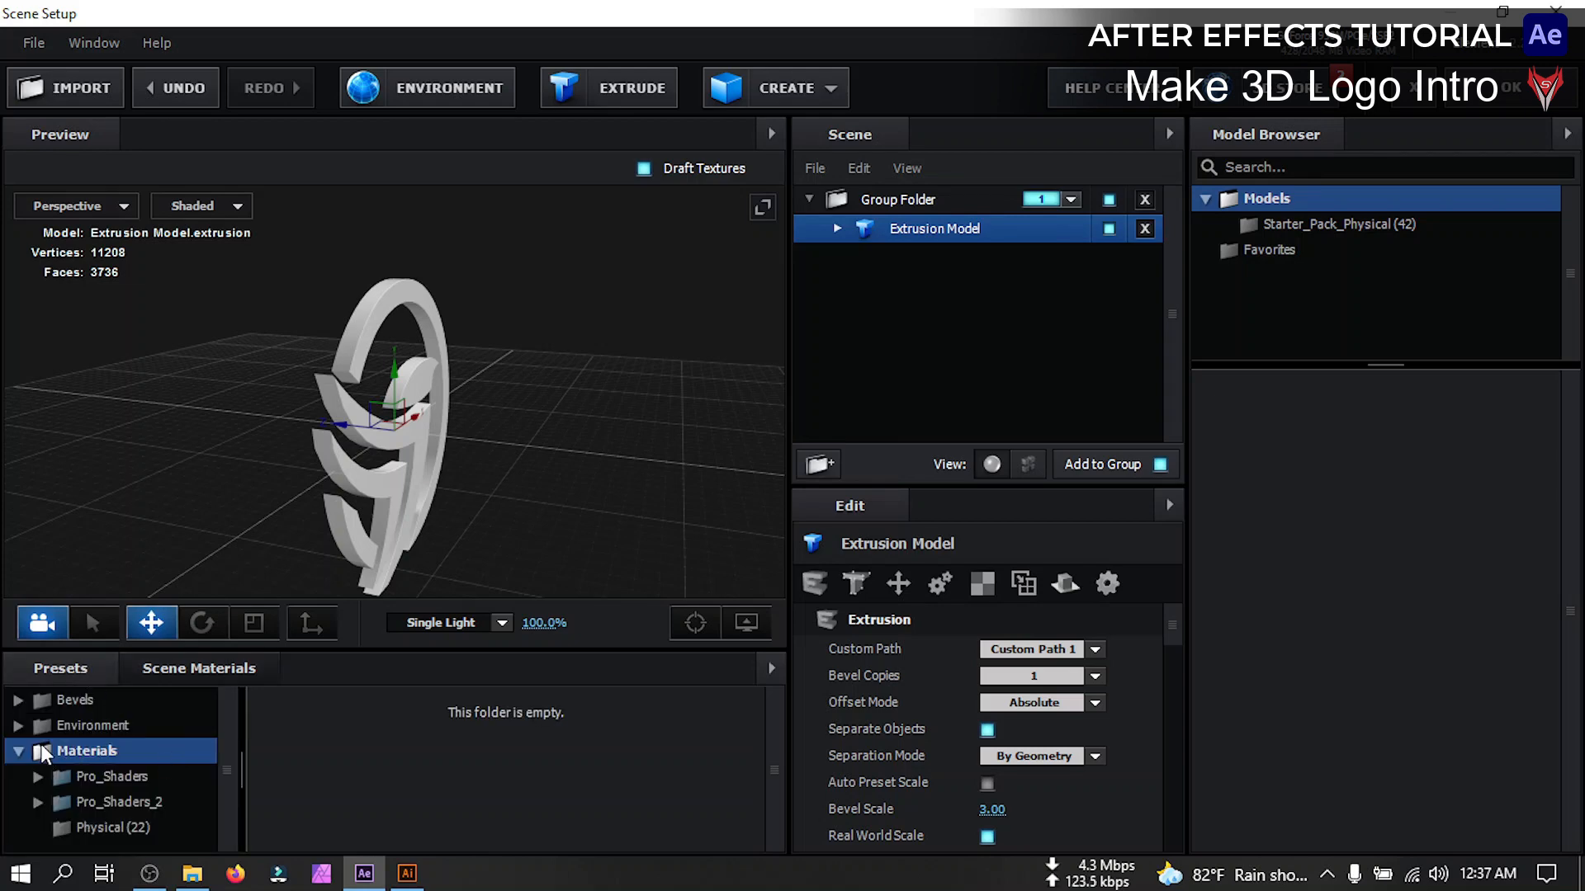
left_click(111, 724)
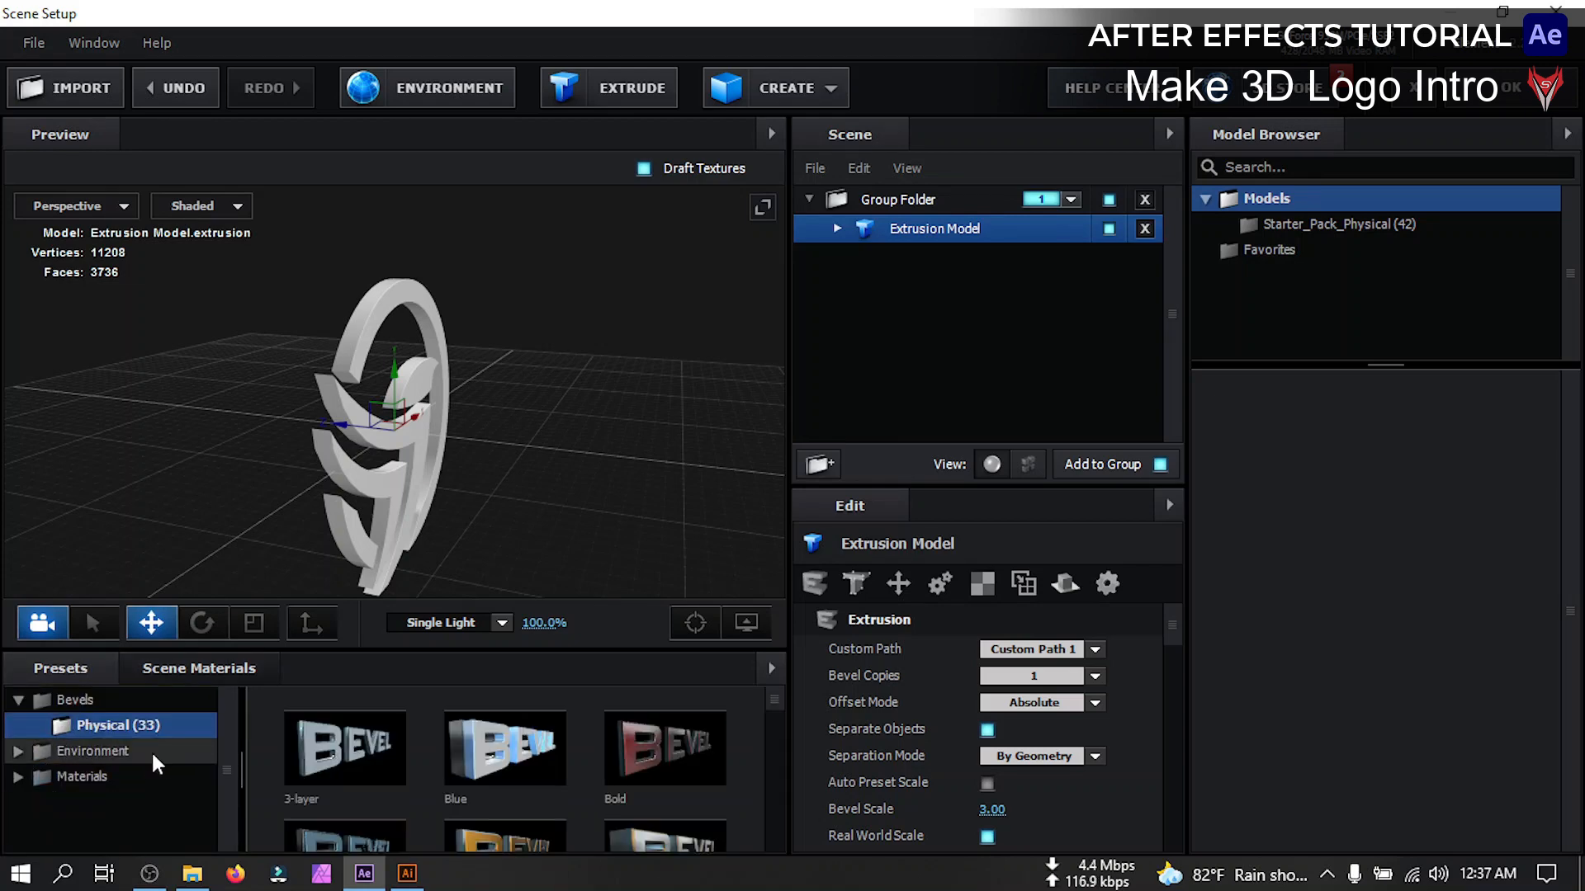
scroll("down", 3)
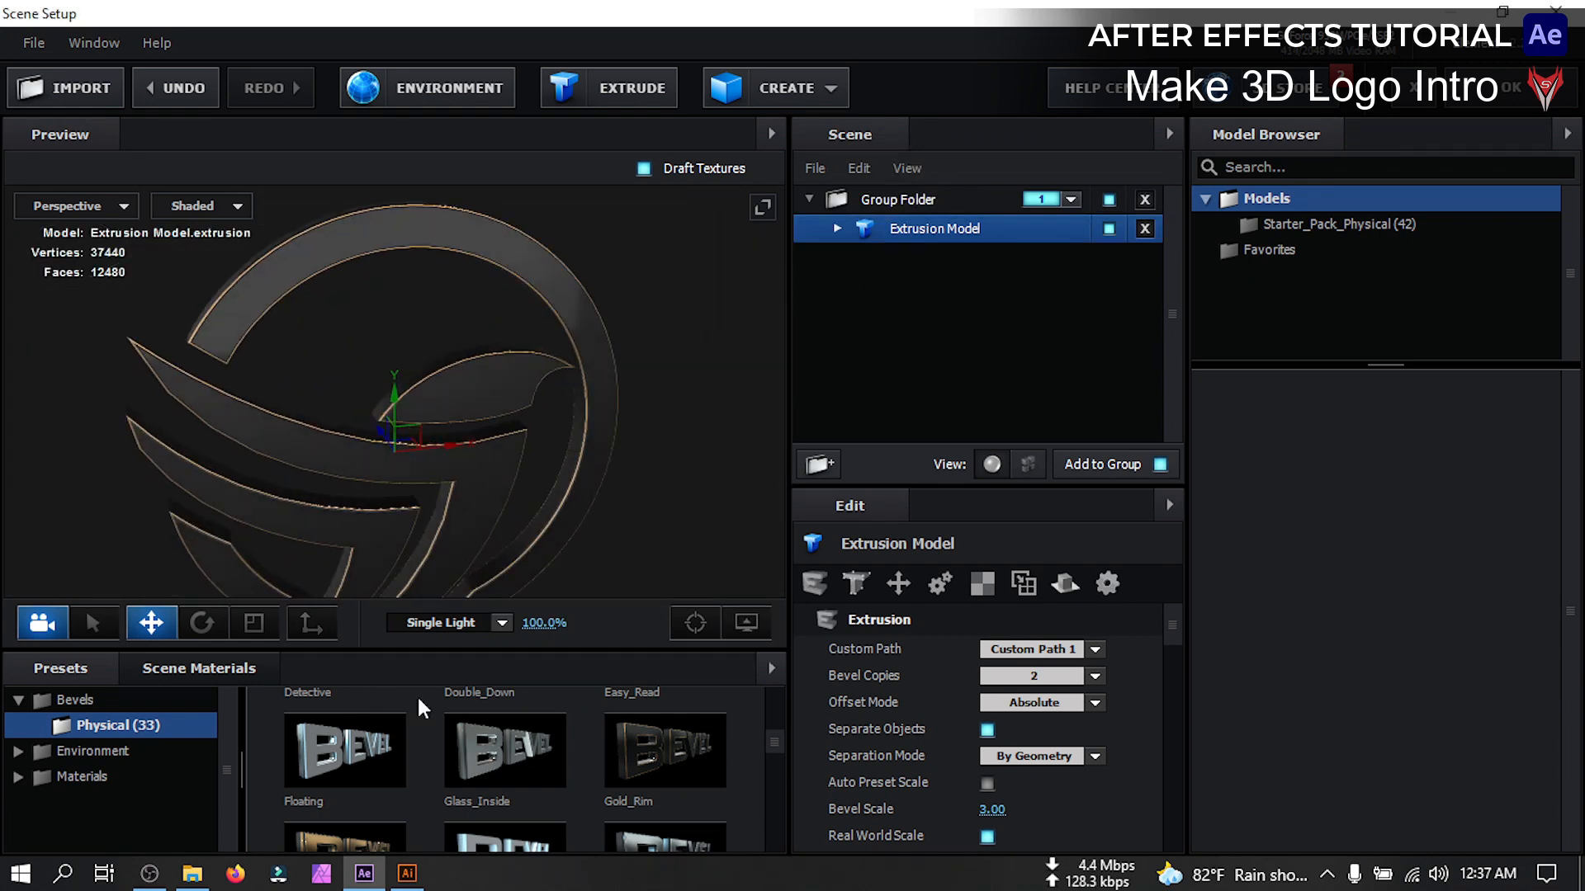
left_click_drag(423, 708, 393, 529)
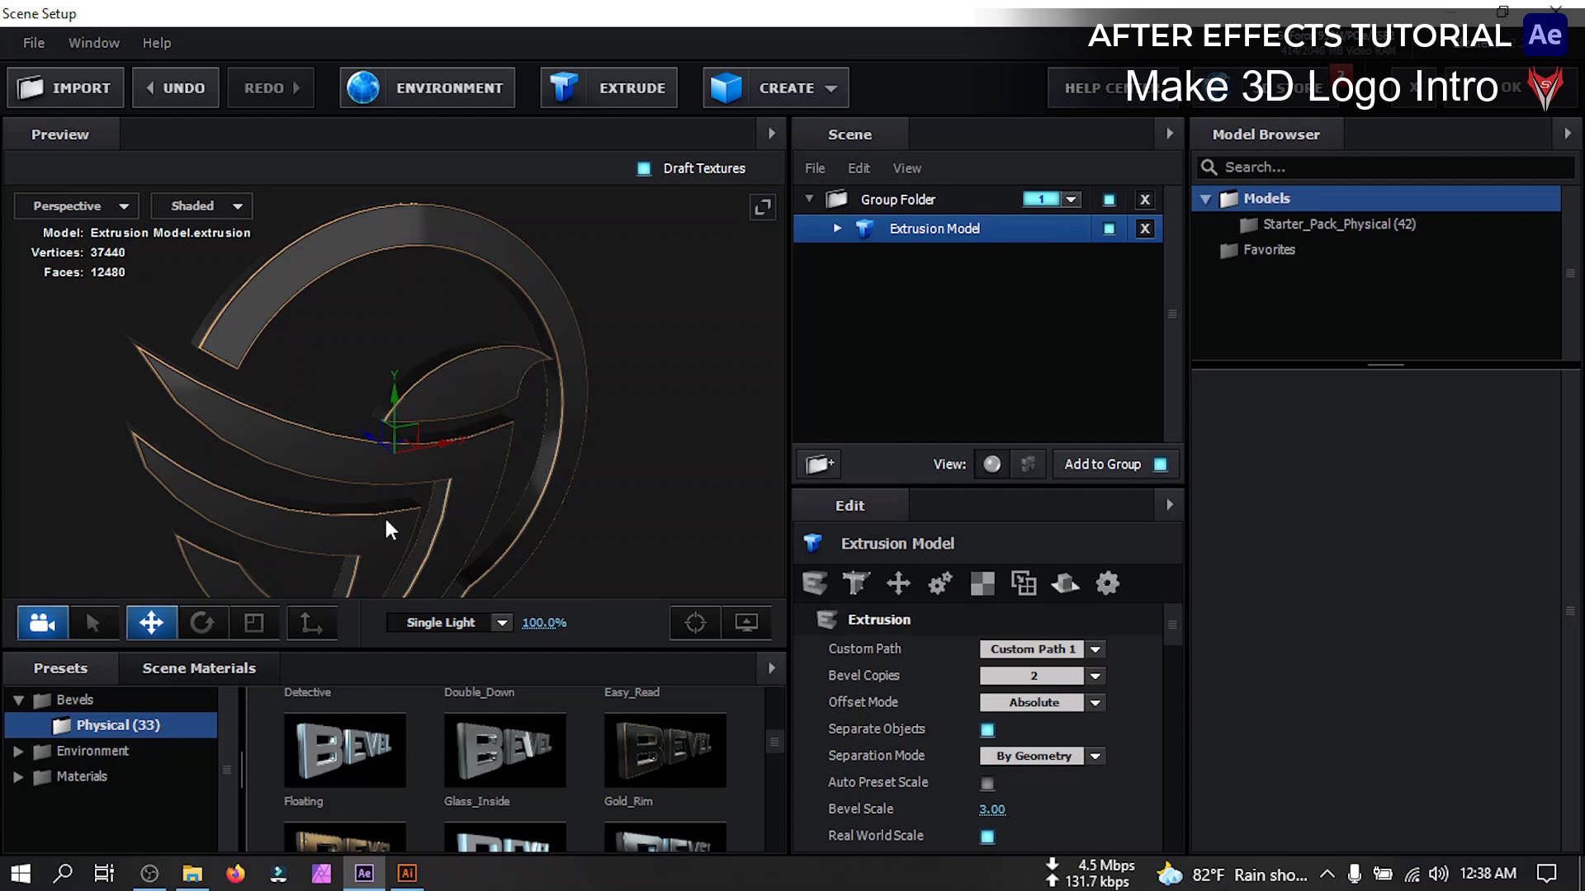
scroll("down", 3)
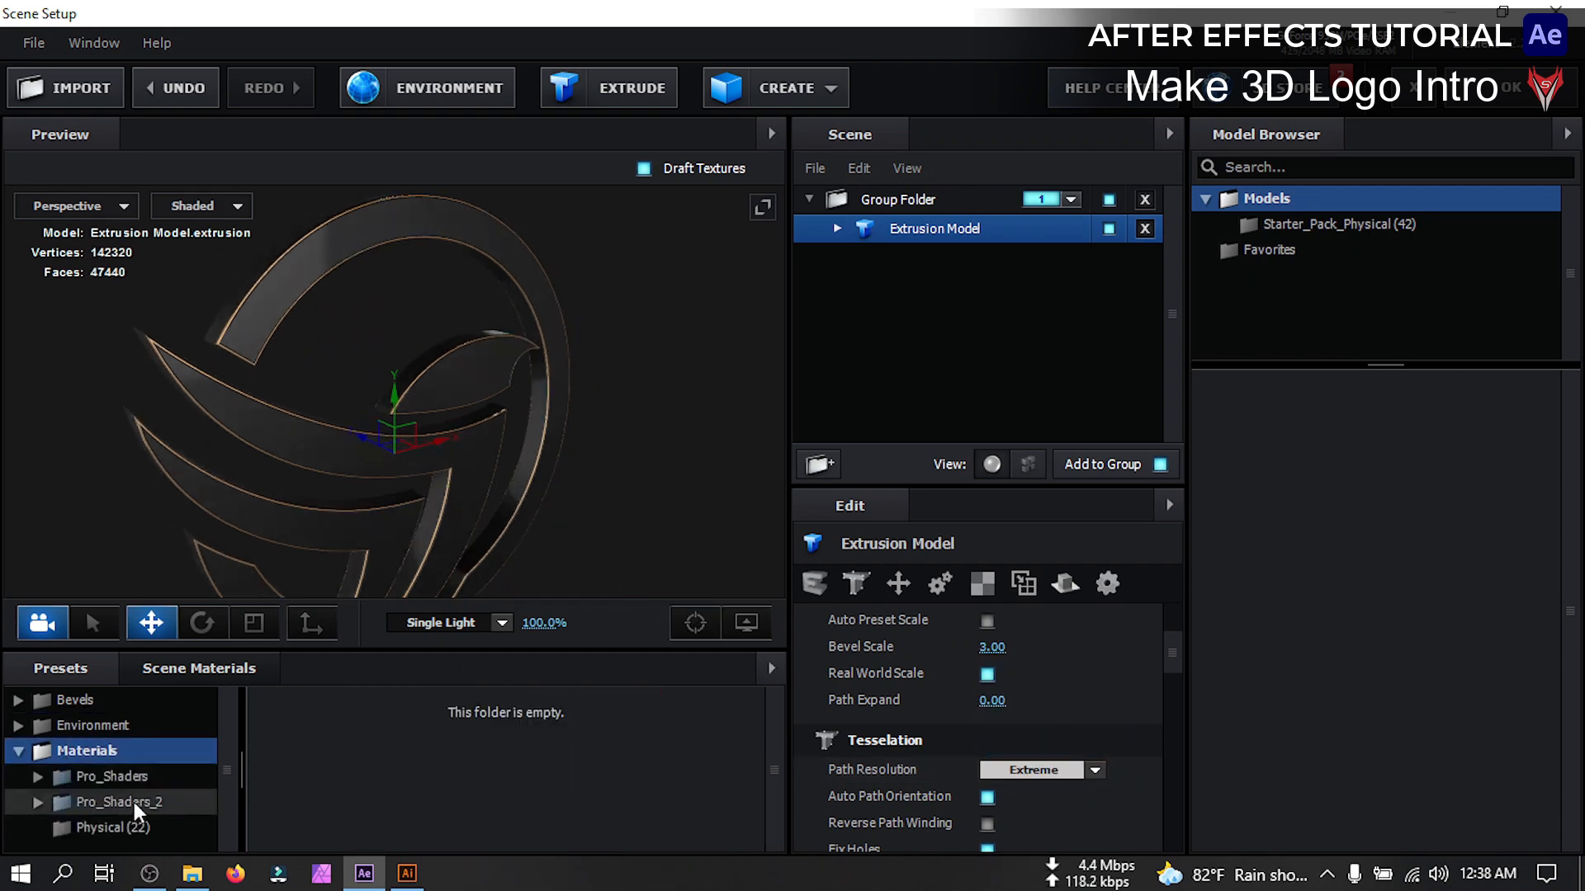
Show the Physical metal materials and expand the extrusion model's Shiny and Gold_Basic surfaces
left_click(110, 802)
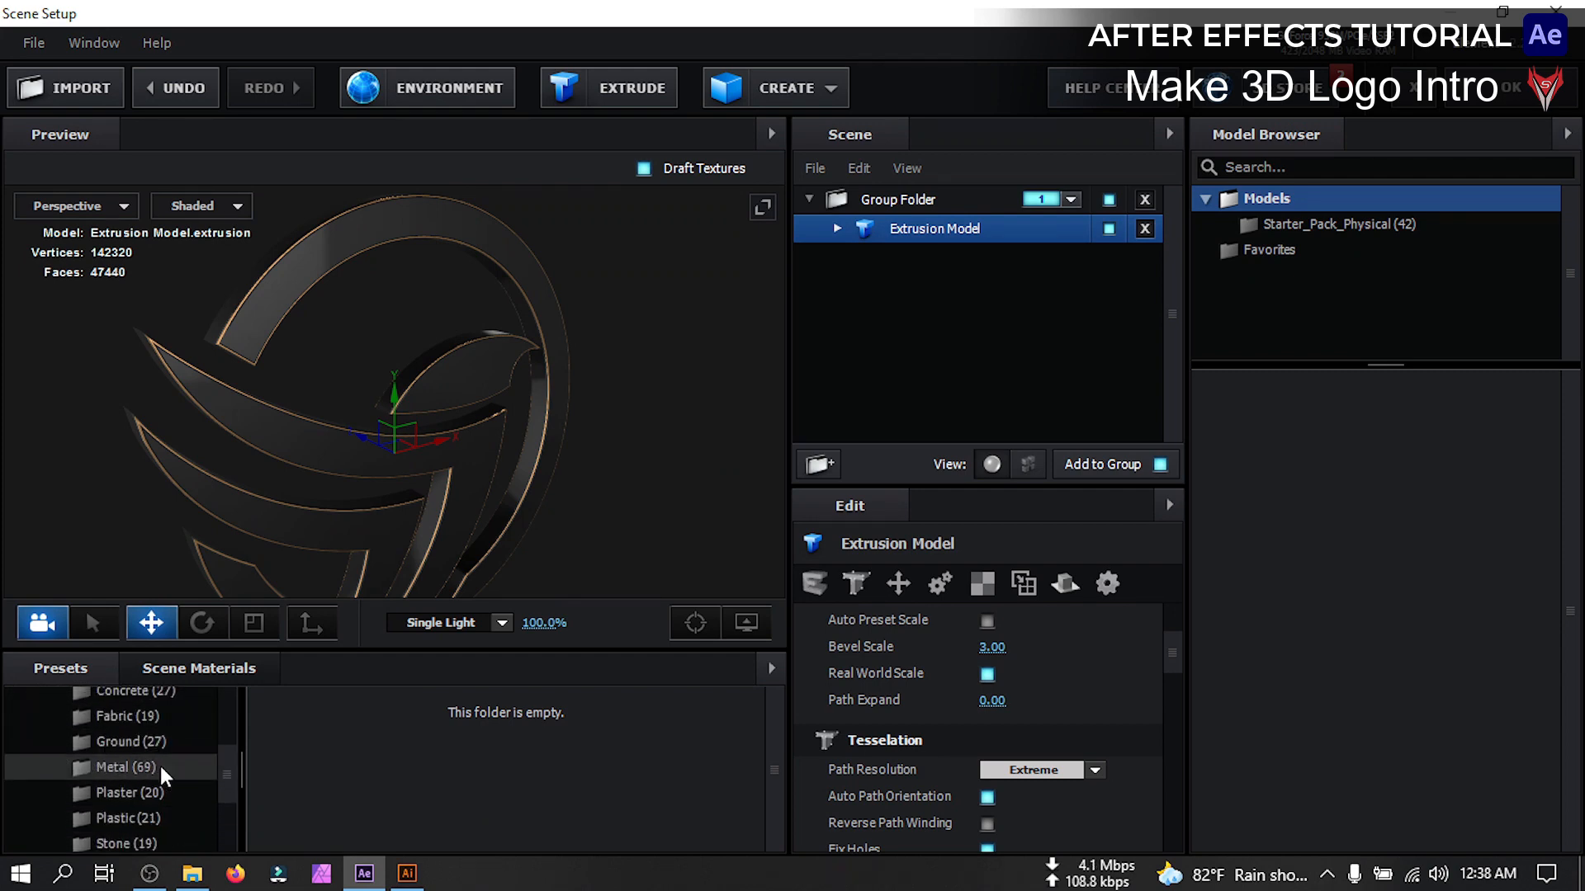
left_click(124, 767)
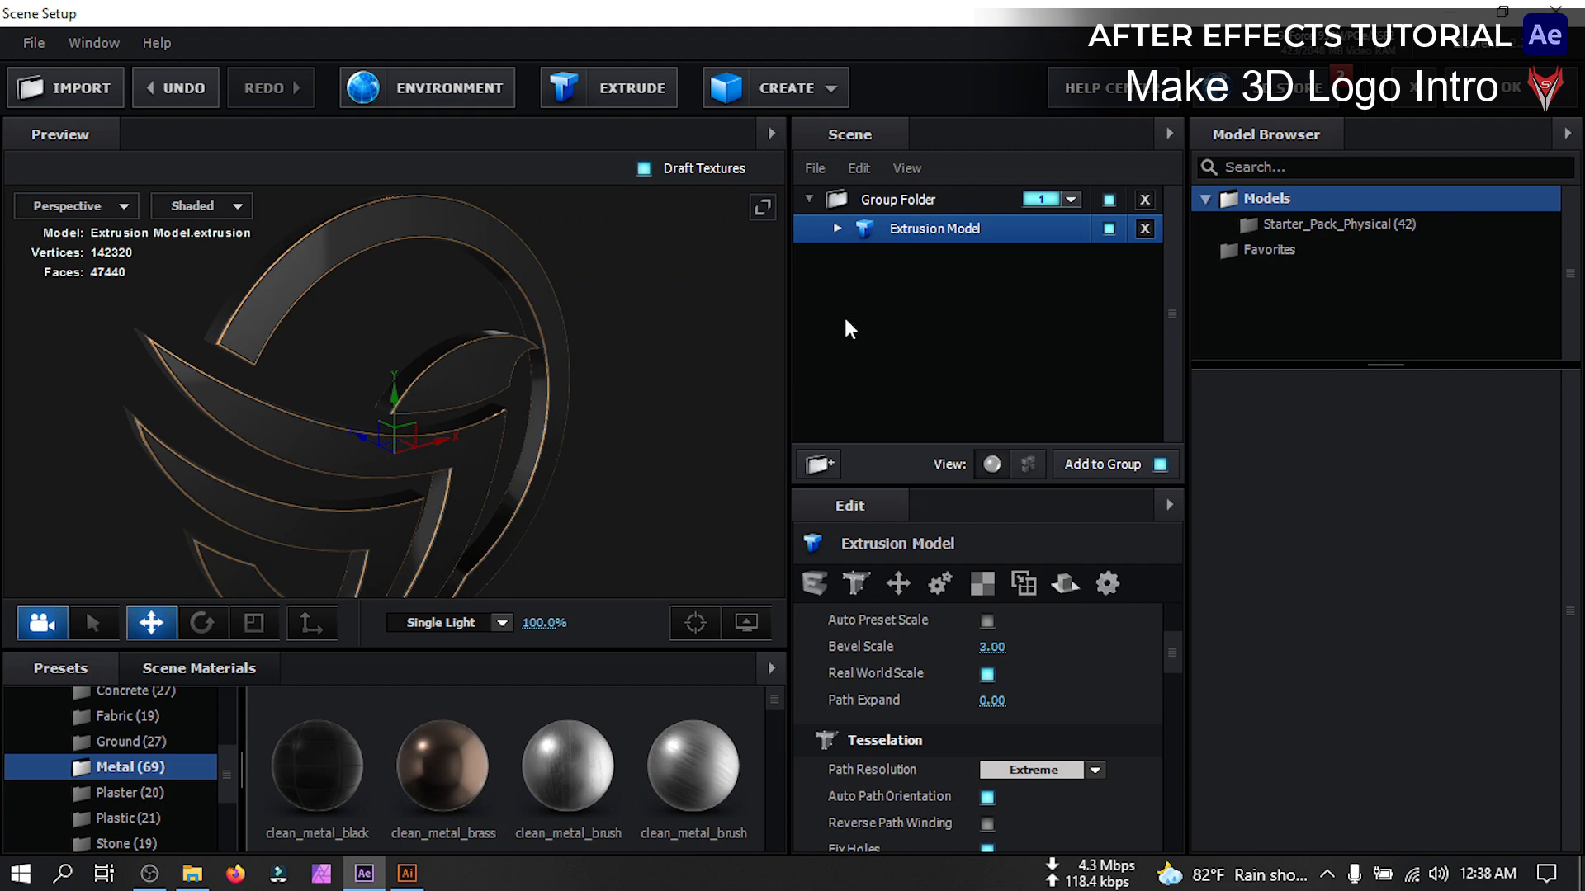
left_click(835, 228)
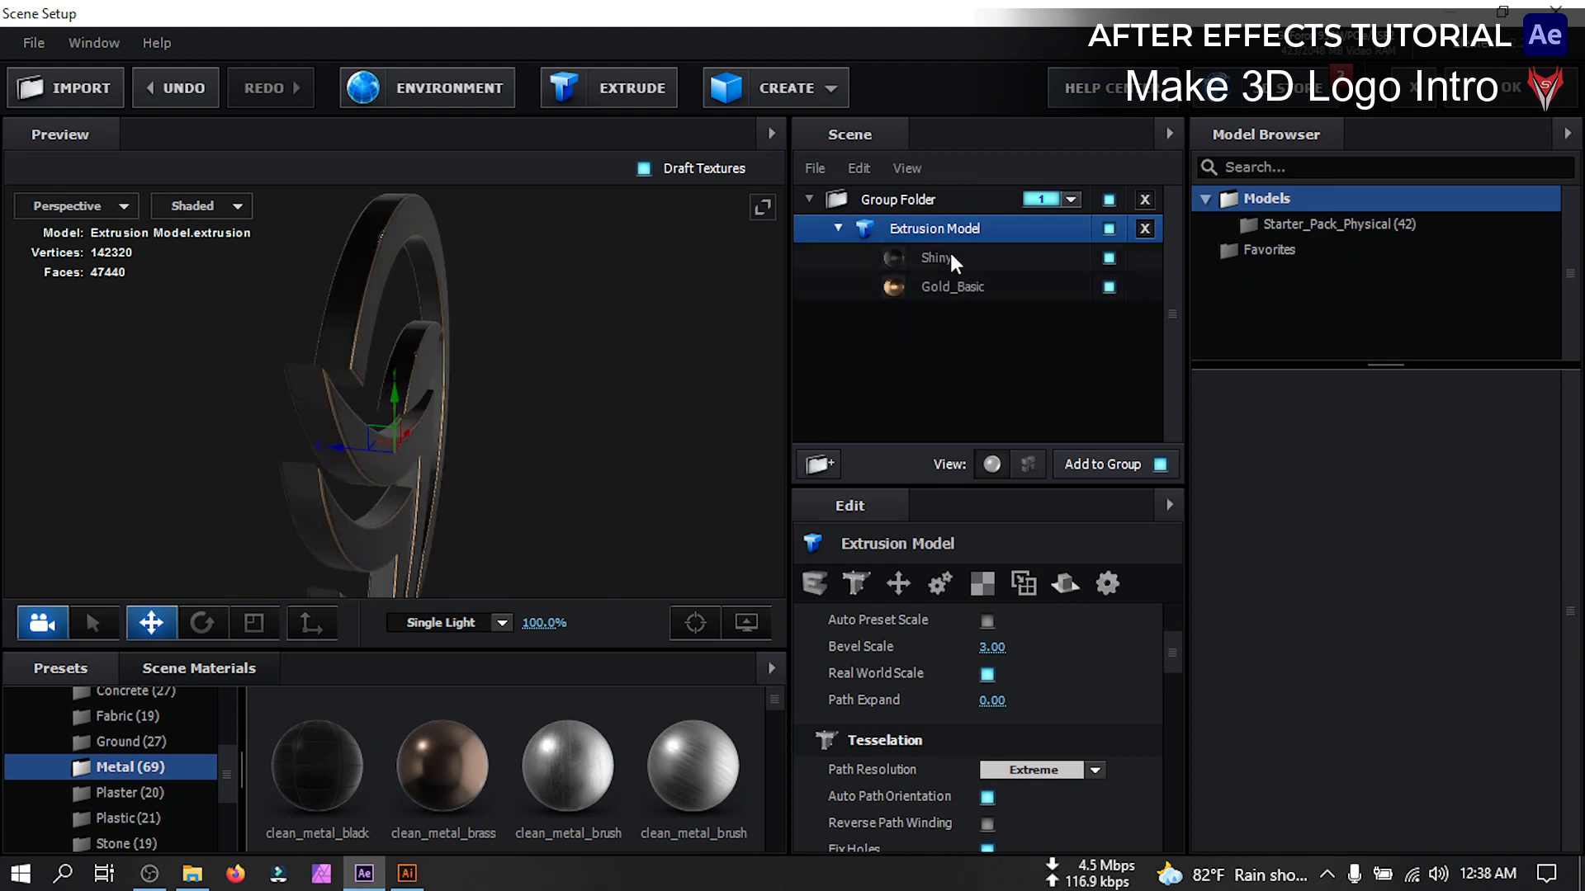
mouse_move(1111, 744)
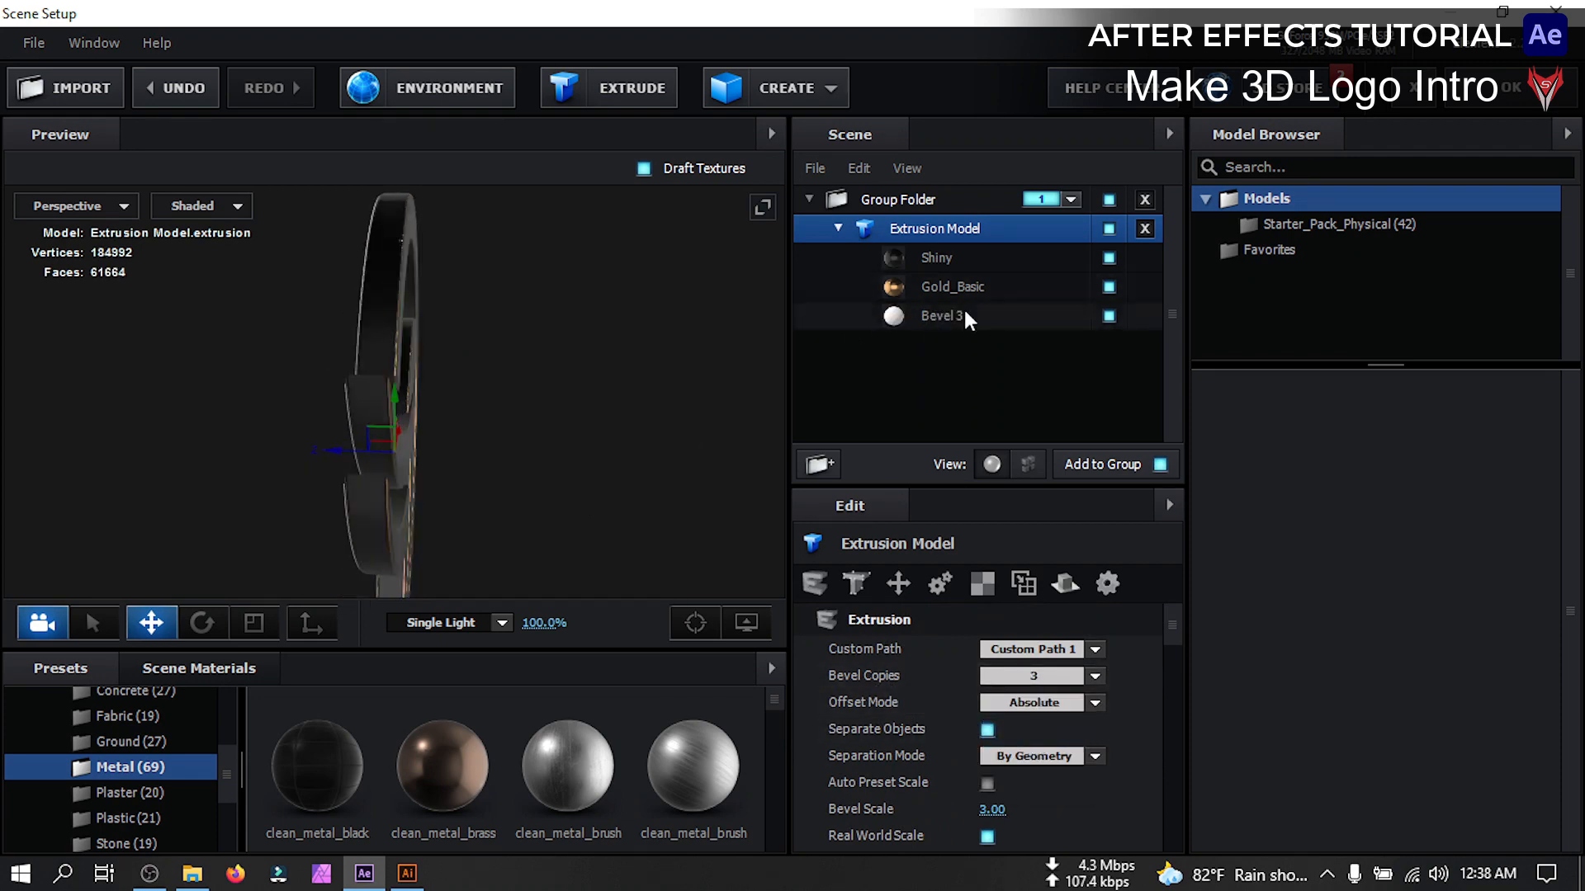
Set Bevel 3 to Extrude 0.42 and Z Offset -1.72 so it sits thinner behind the logo
left_click(940, 315)
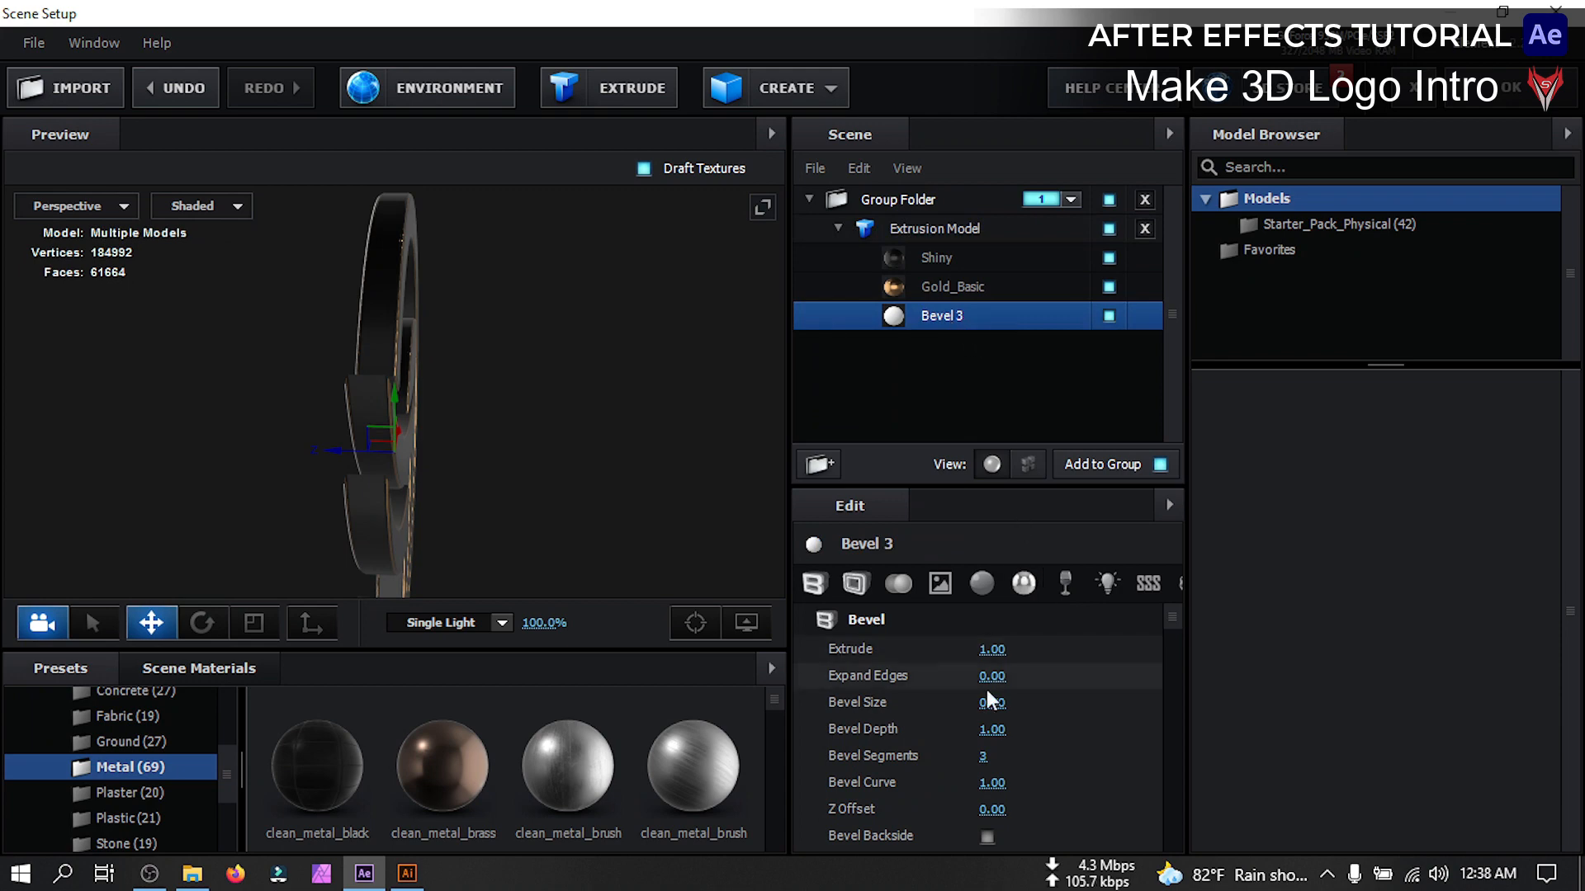
scroll("down", 3)
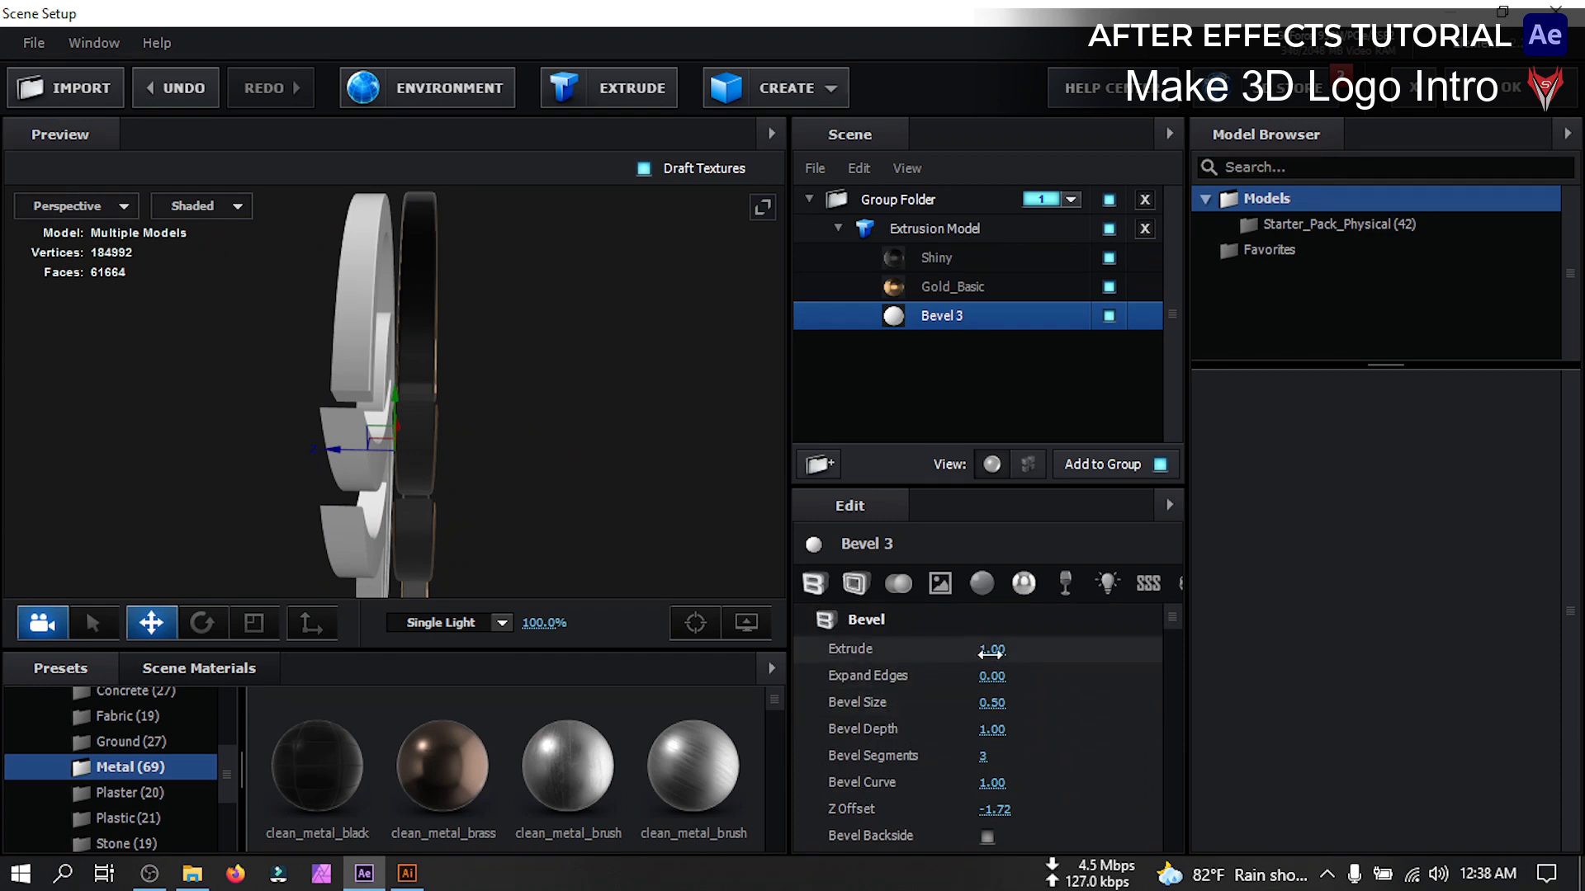
left_click_drag(992, 648, 925, 648)
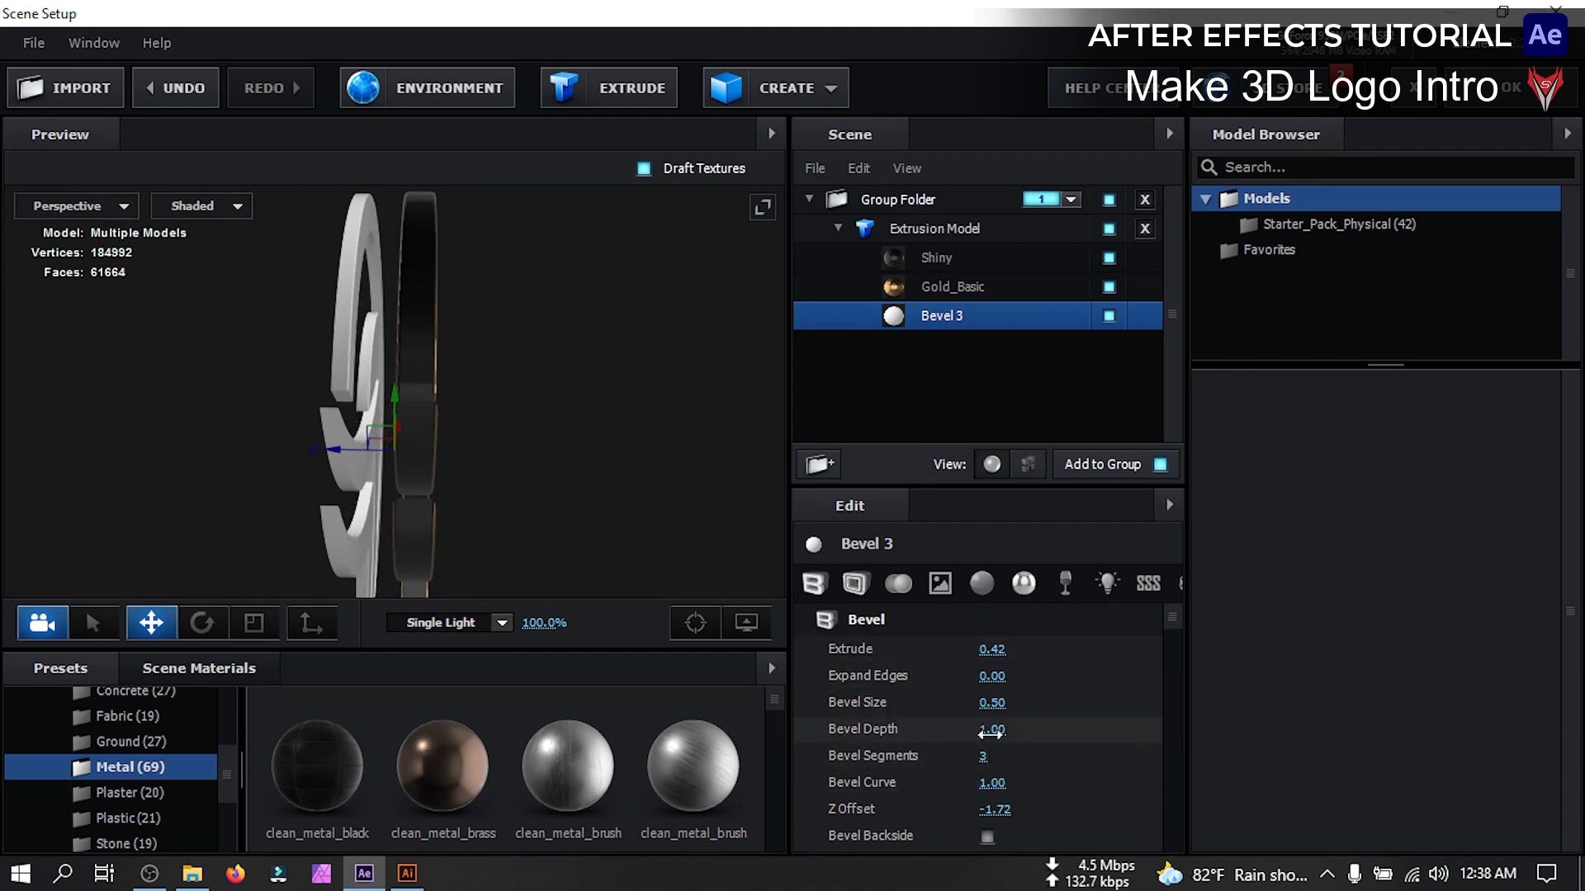
left_click_drag(992, 703, 1011, 703)
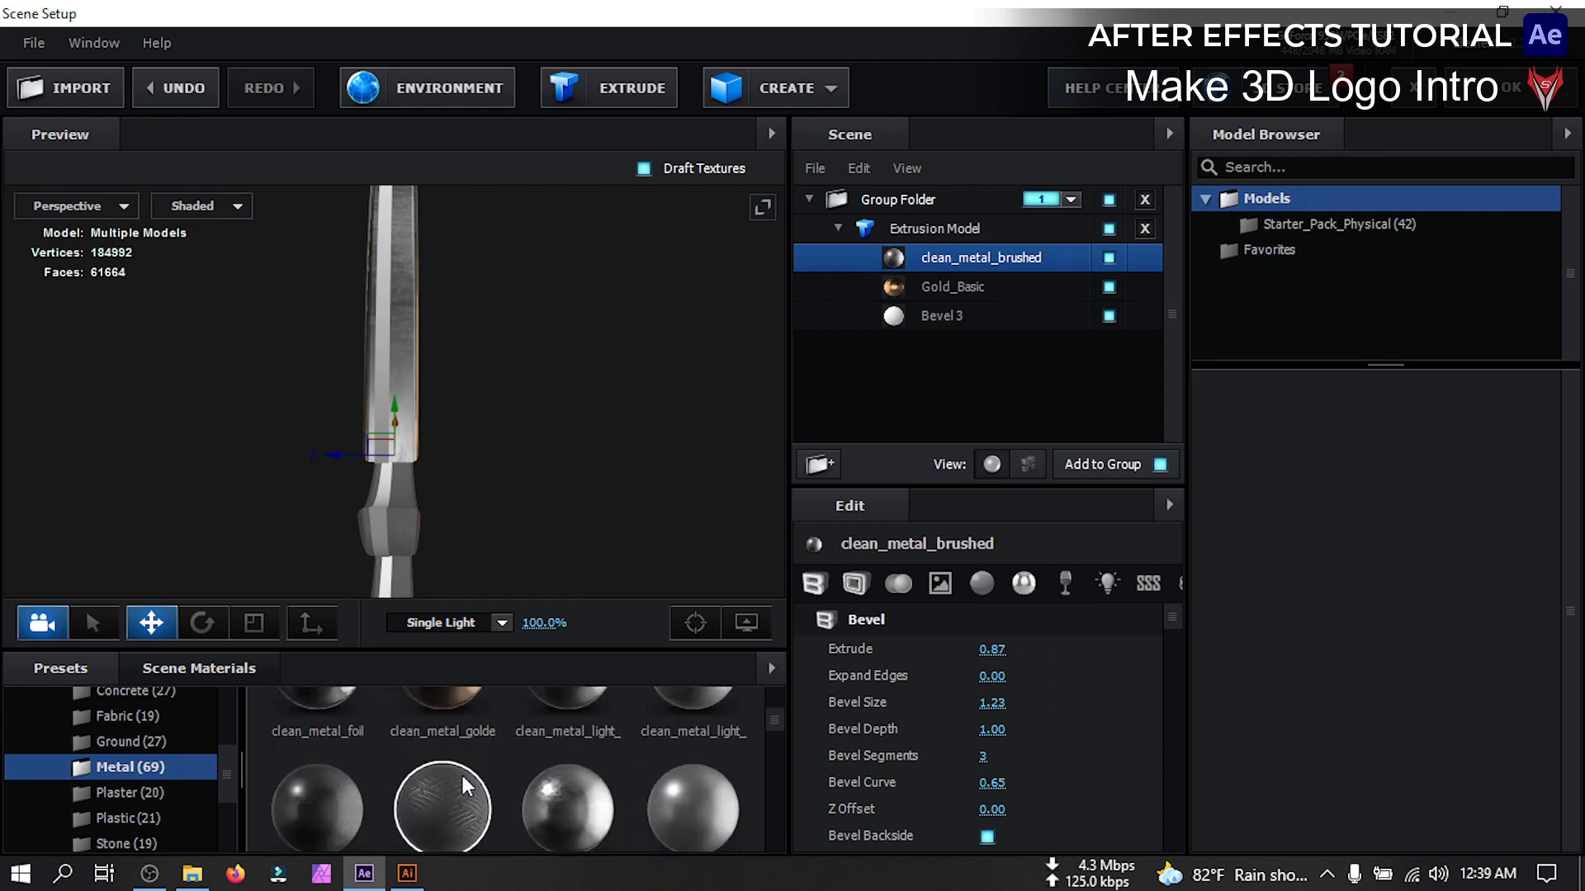
Browse the metal presets and select the Gold_Basic bevel for editing
scroll("down", 3)
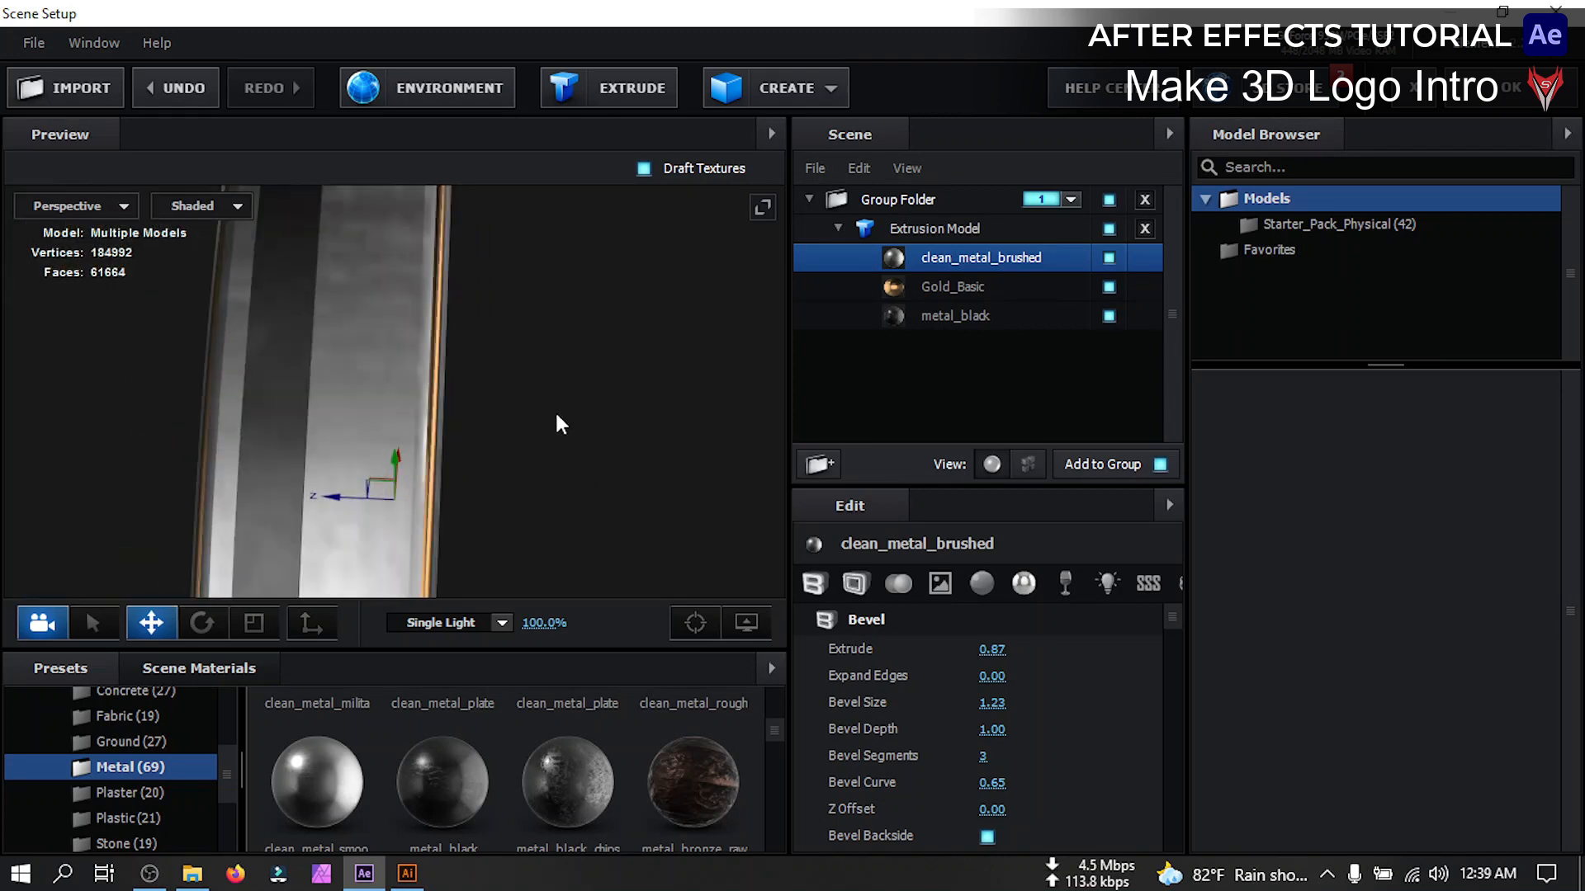
left_click(950, 285)
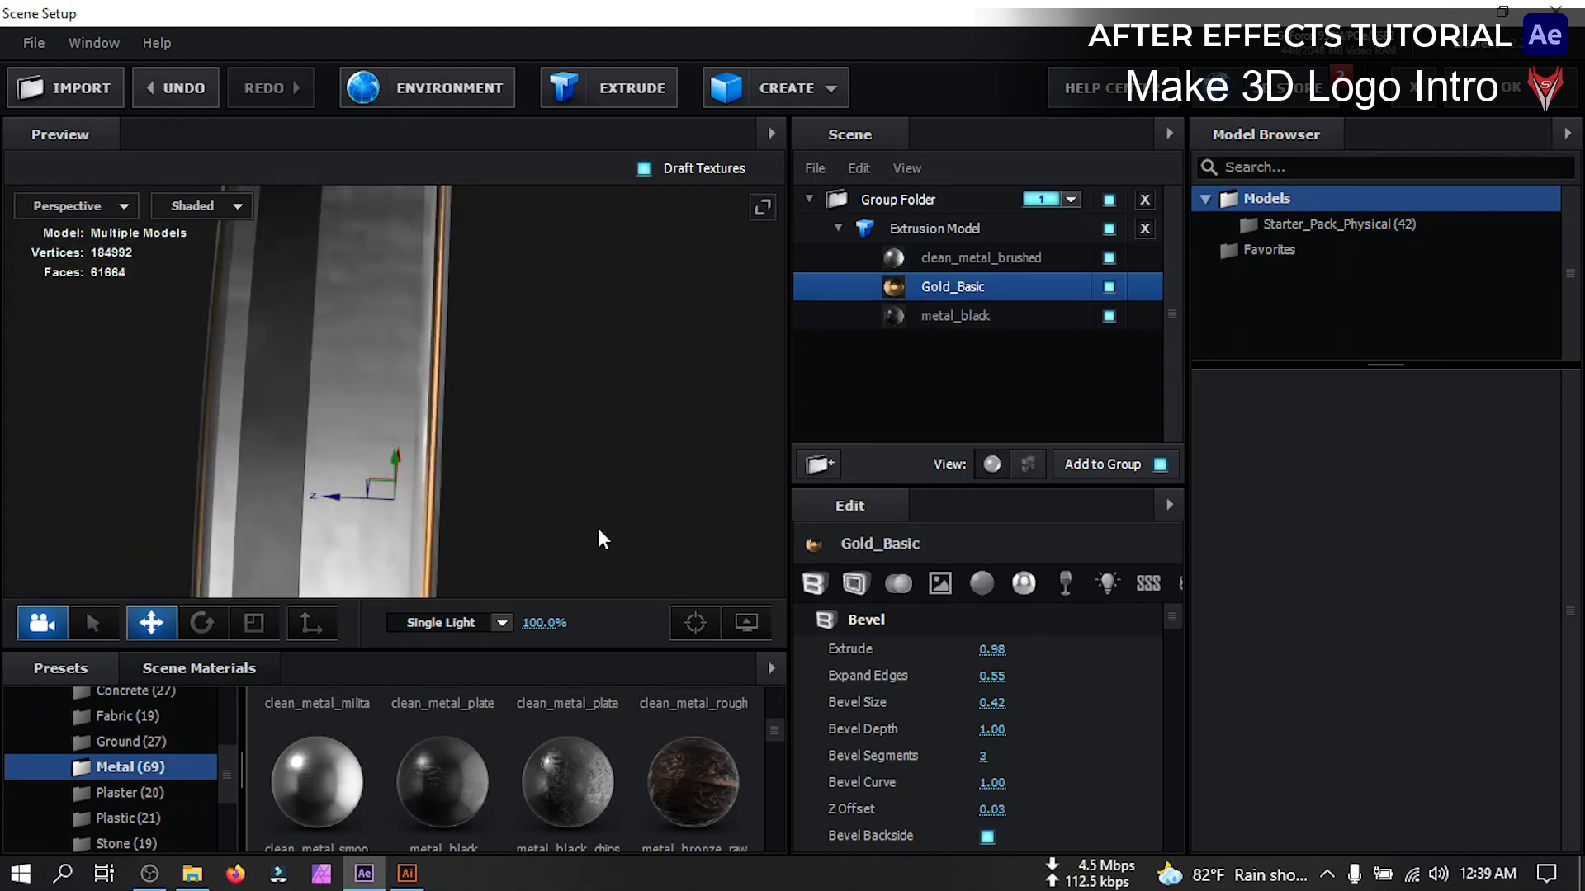
scroll("down", 3)
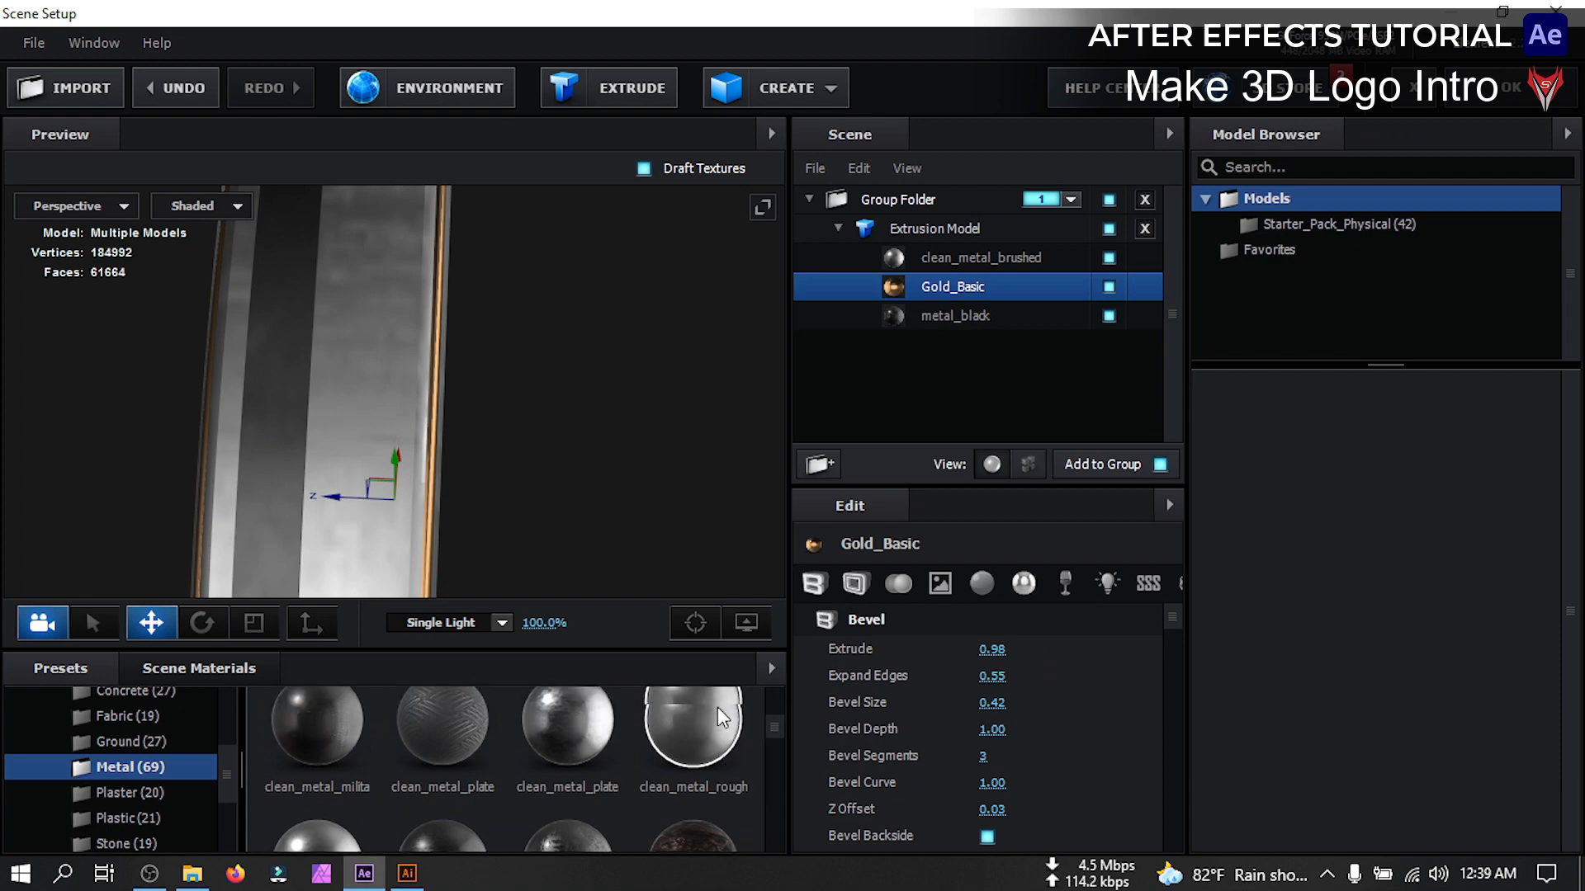
Set the clean_metal_clean_gold bevel's Extrude to 1.00
scroll("down", 3)
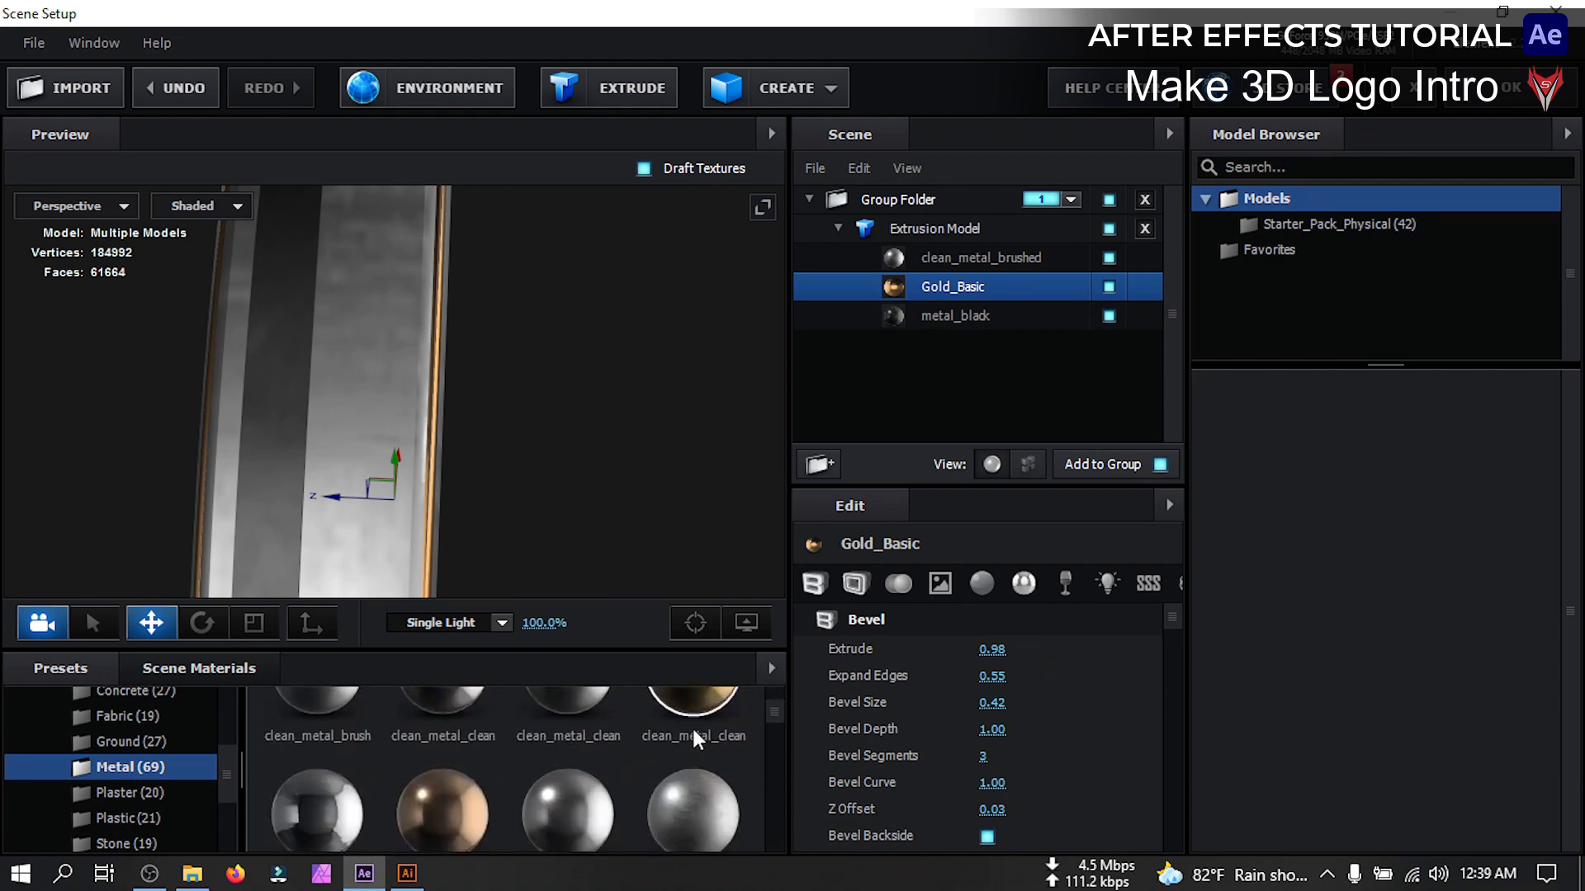
mouse_move(726, 393)
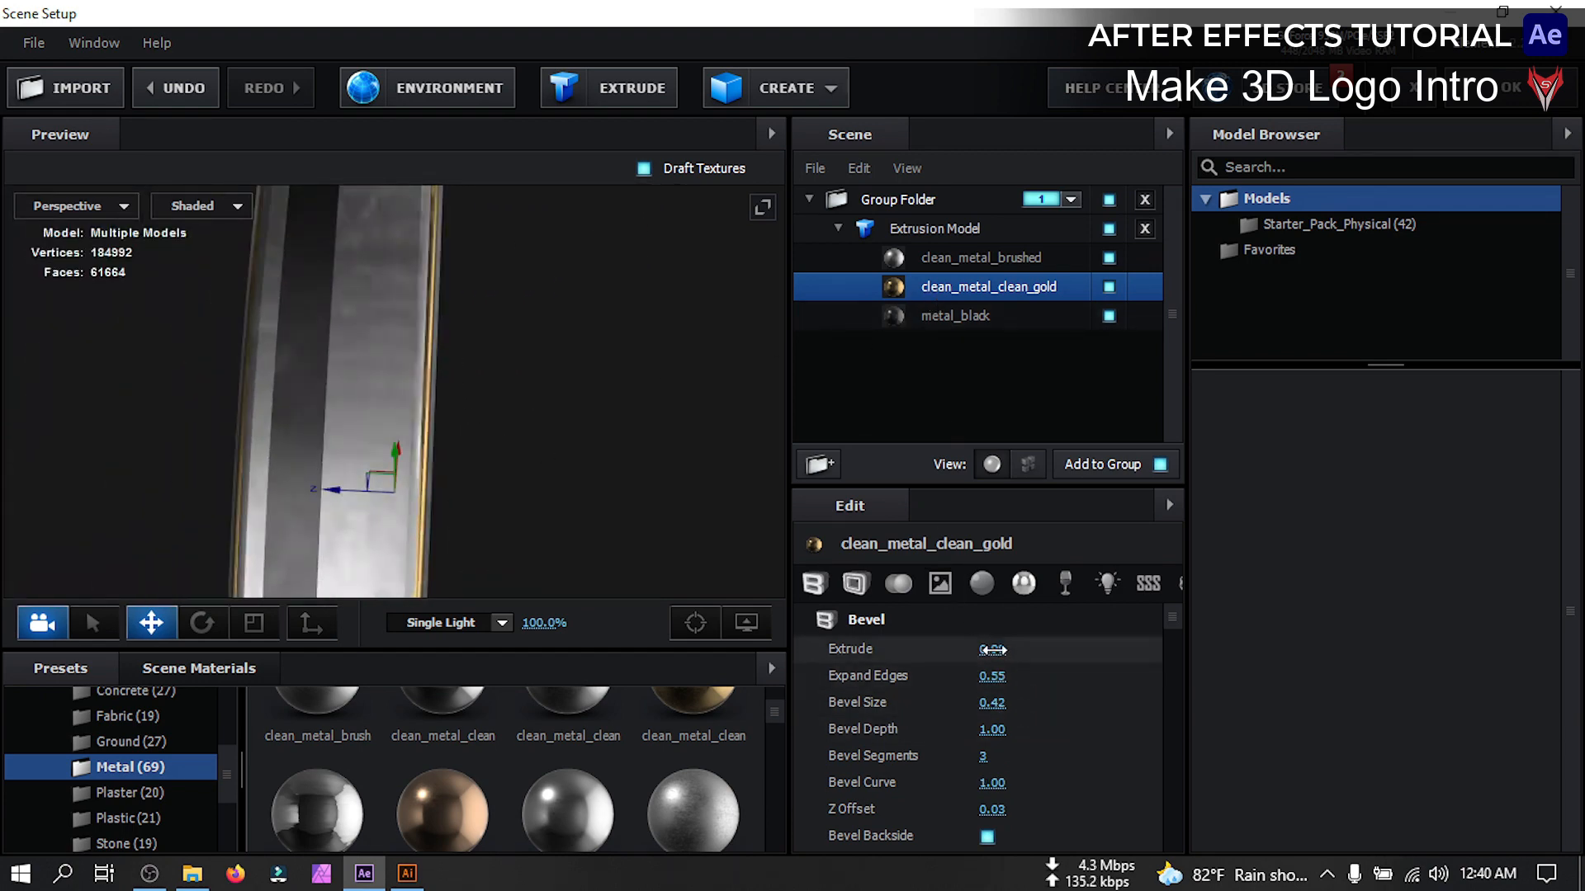
left_click_drag(992, 649, 1020, 648)
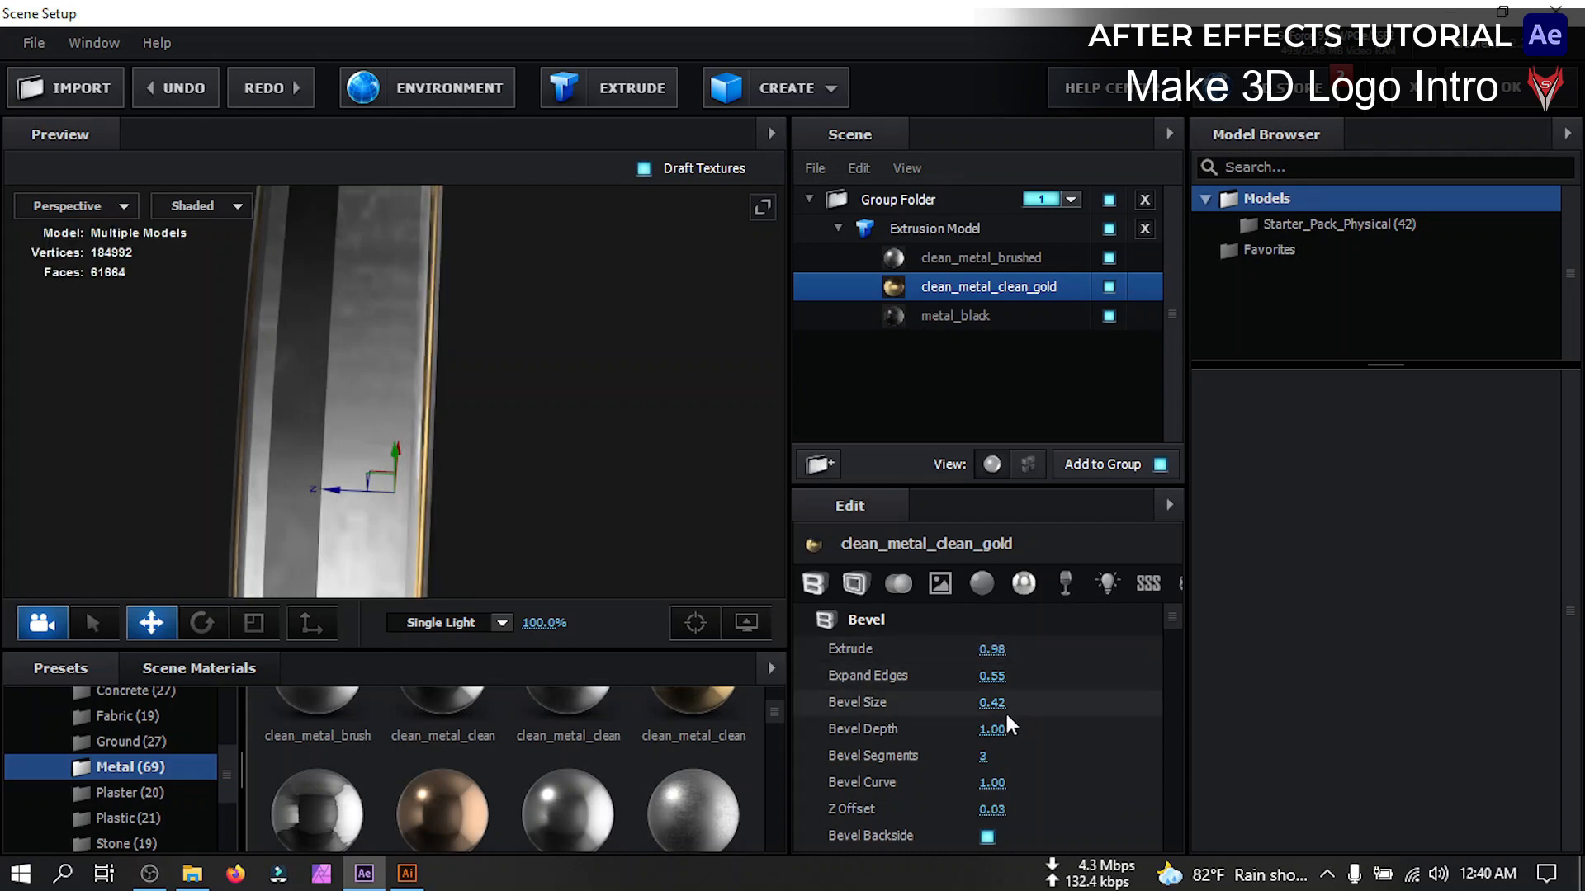
left_click(992, 649)
type("1")
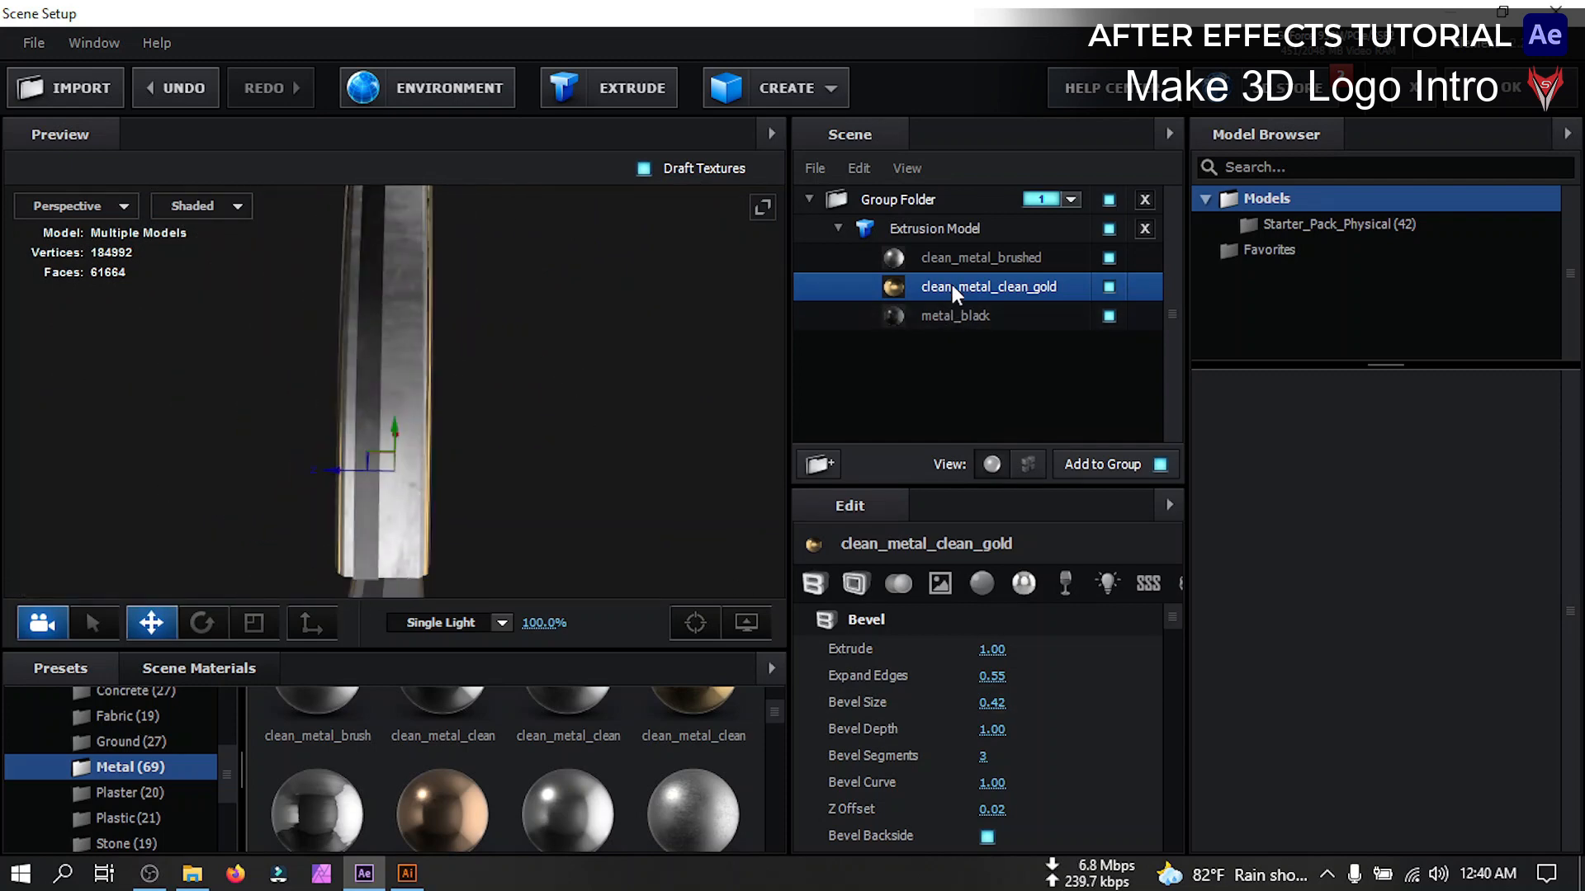
Lower the clean_metal_brushed bevel's Bevel Curve to 0.32
left_click(978, 258)
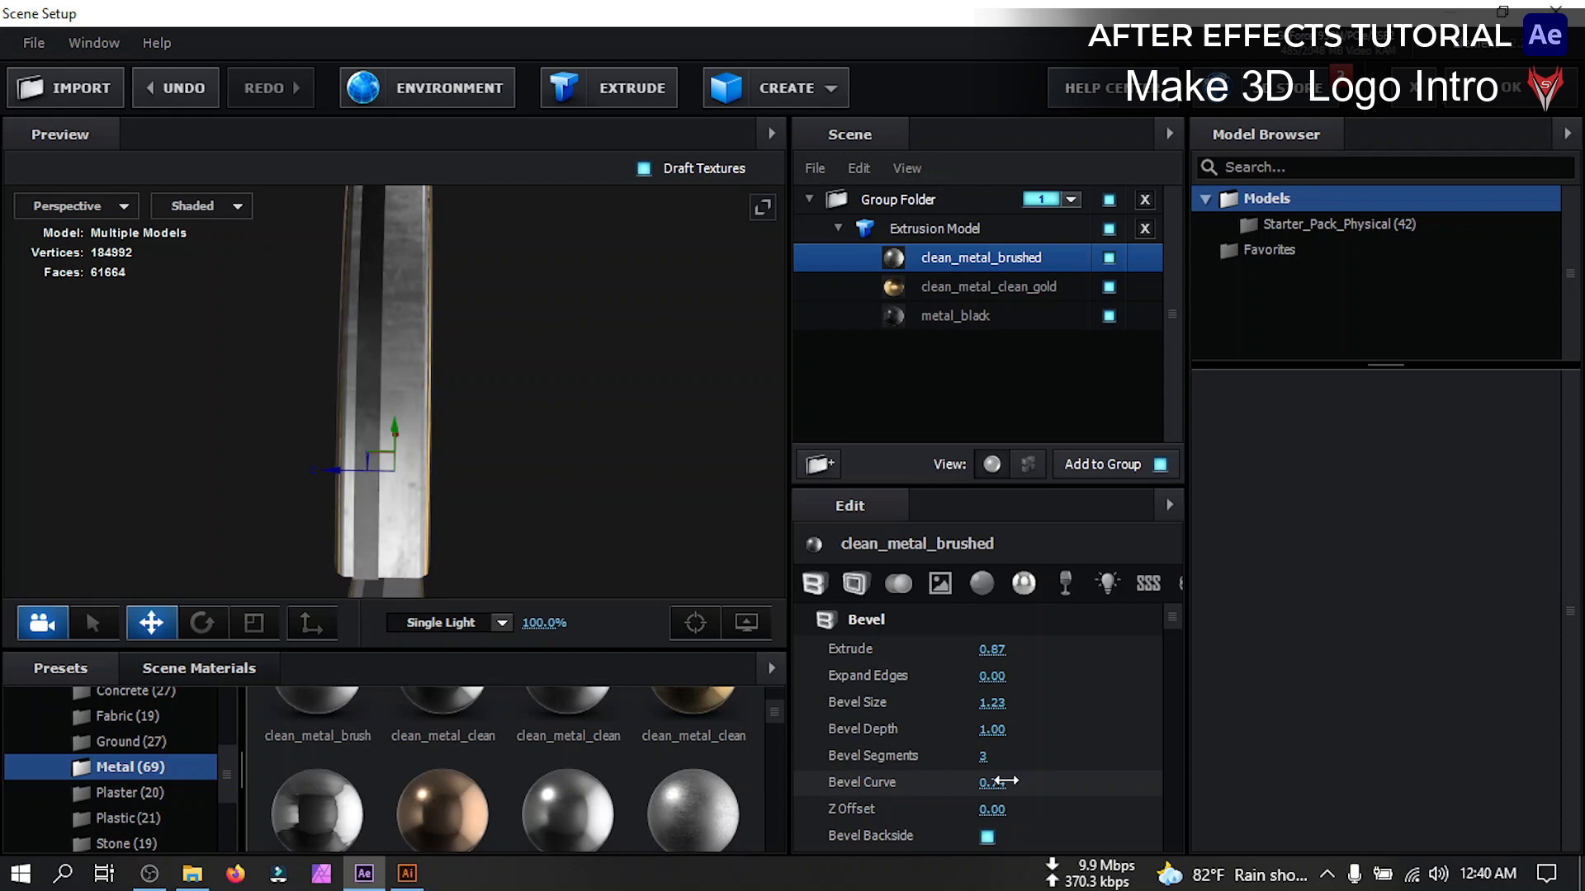
left_click_drag(990, 780, 1010, 781)
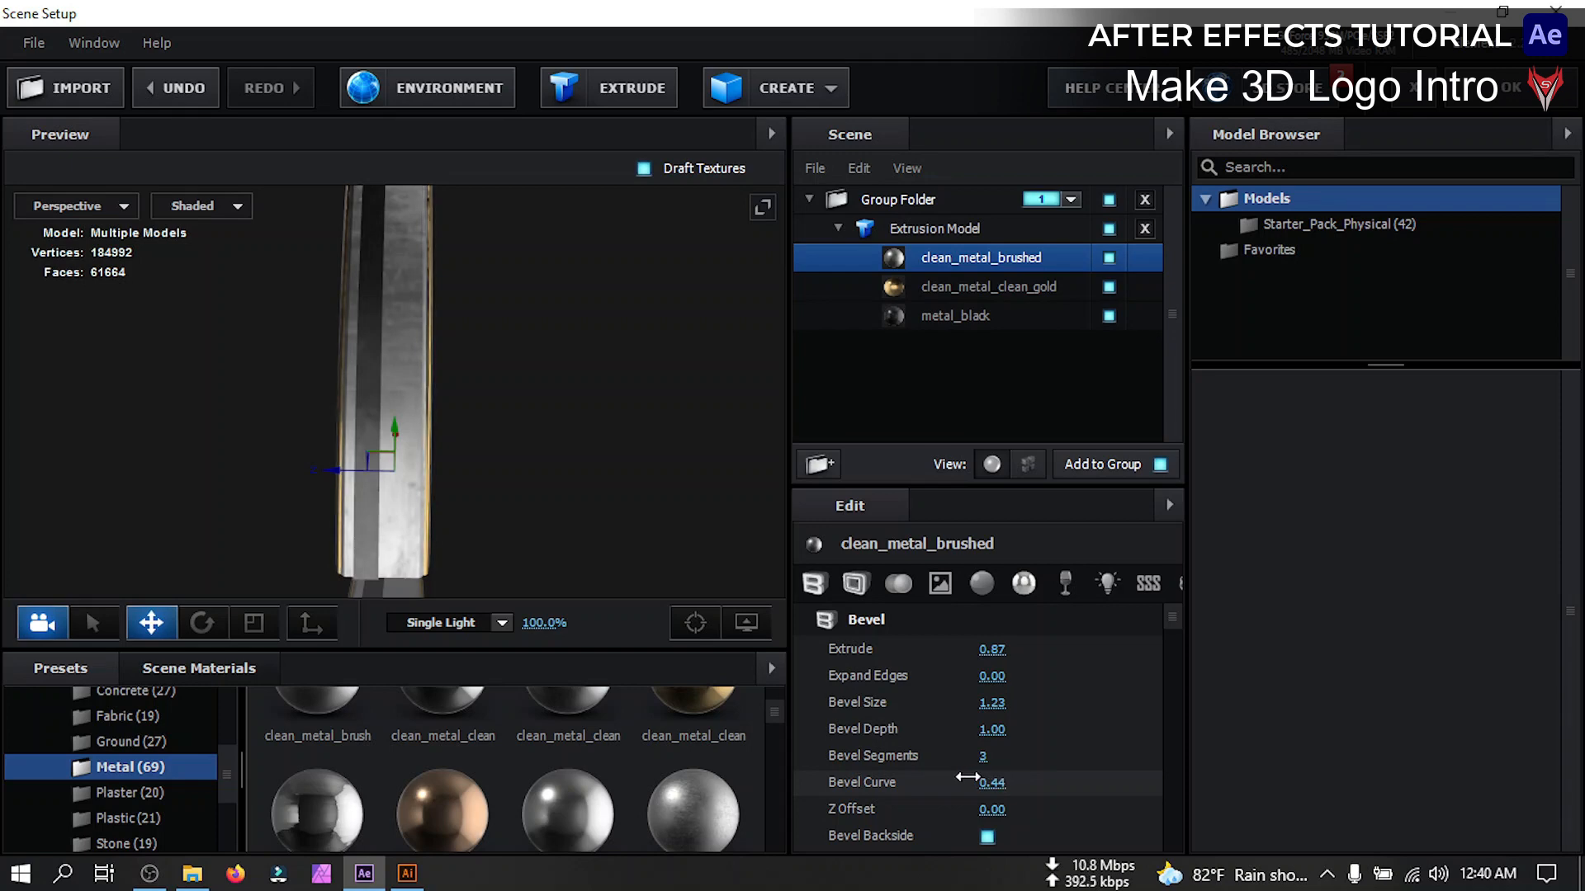
left_click_drag(995, 781, 966, 780)
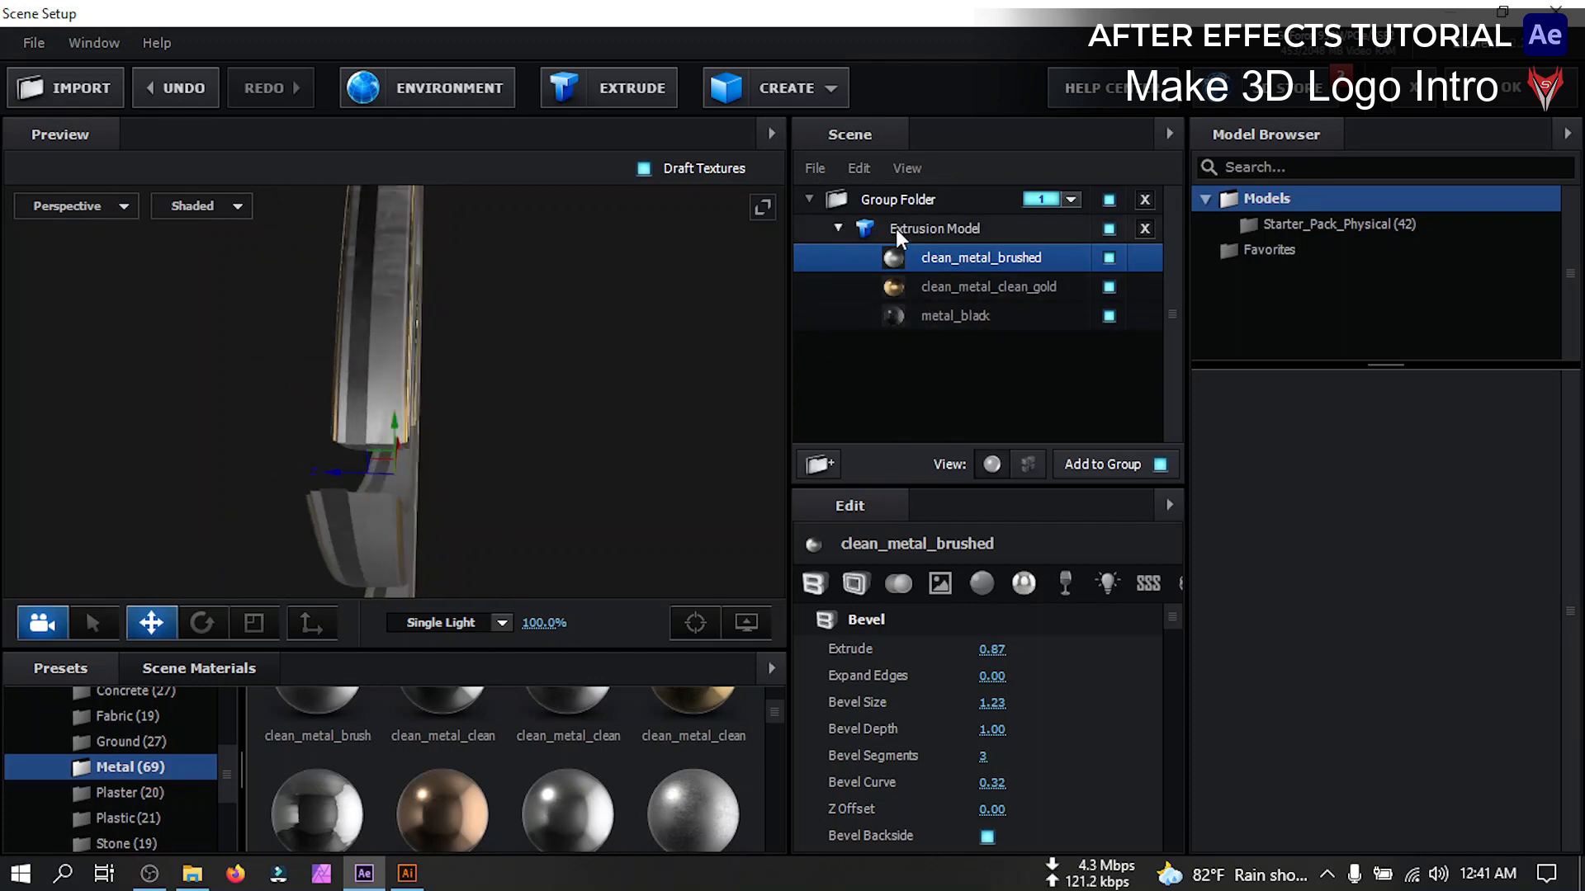
Add Bevel 4 to the extrusion model with Extrude 0.18, Bevel Size 1.55 and Z Offset 0.63
left_click(931, 228)
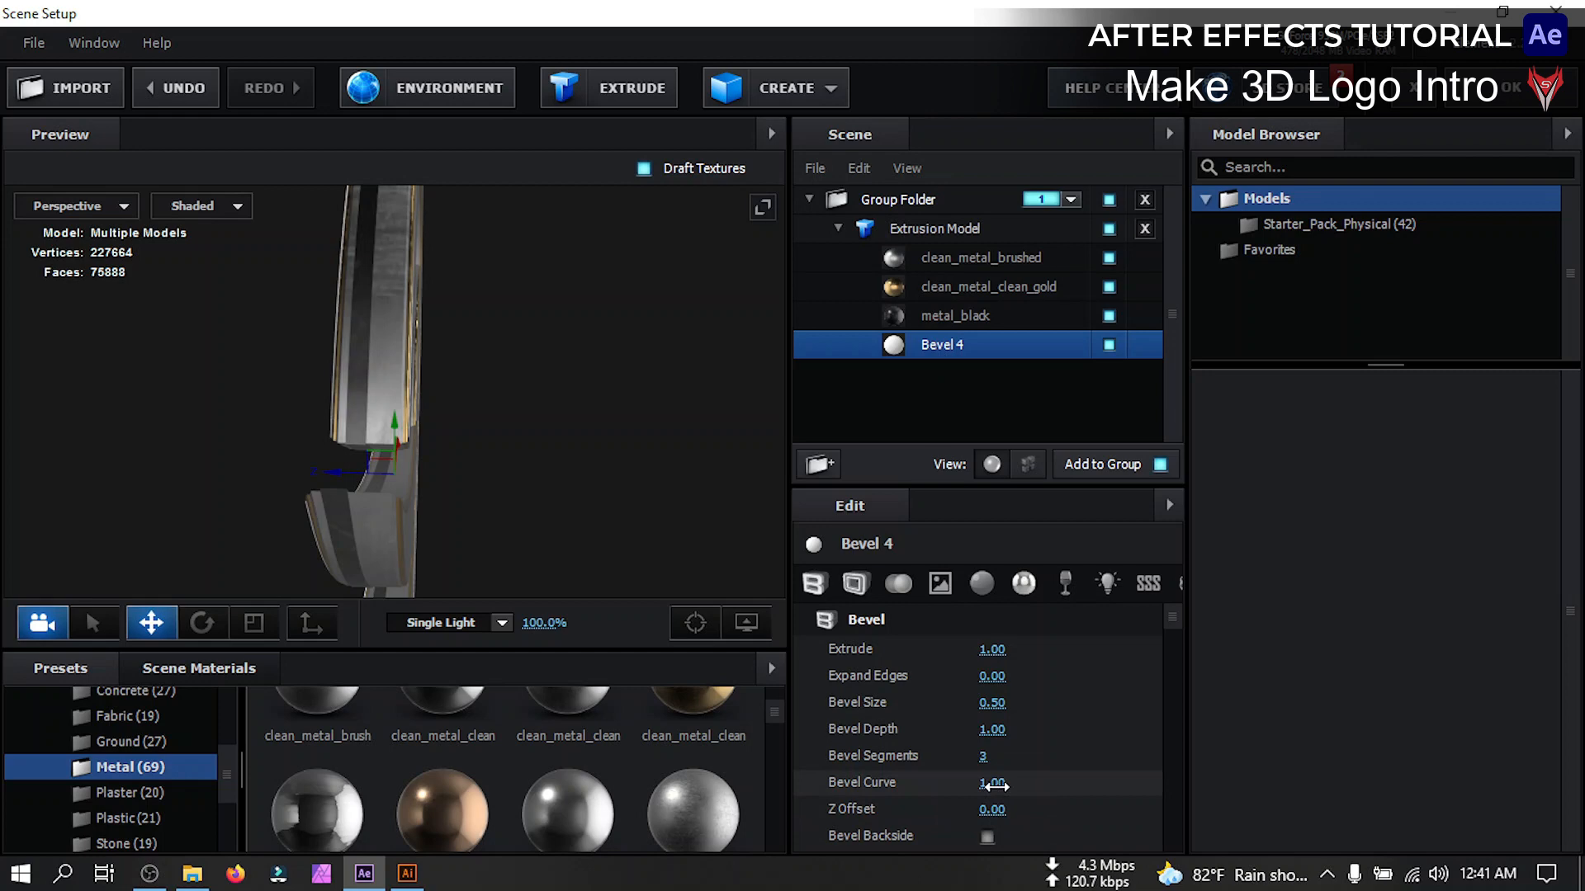
left_click_drag(992, 808, 910, 809)
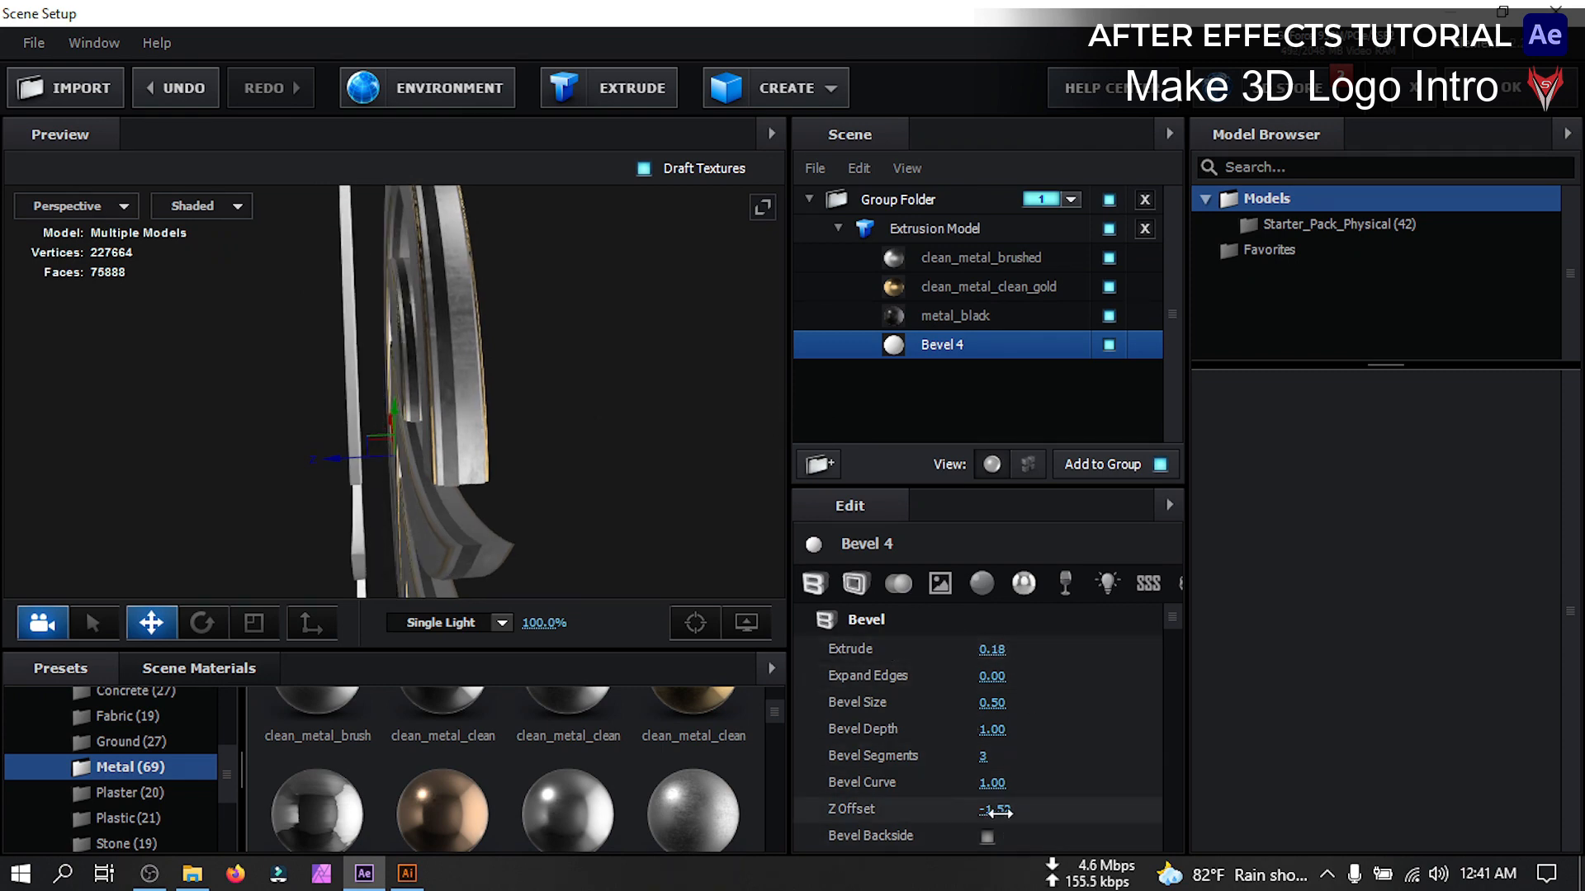
left_click_drag(995, 809, 1010, 809)
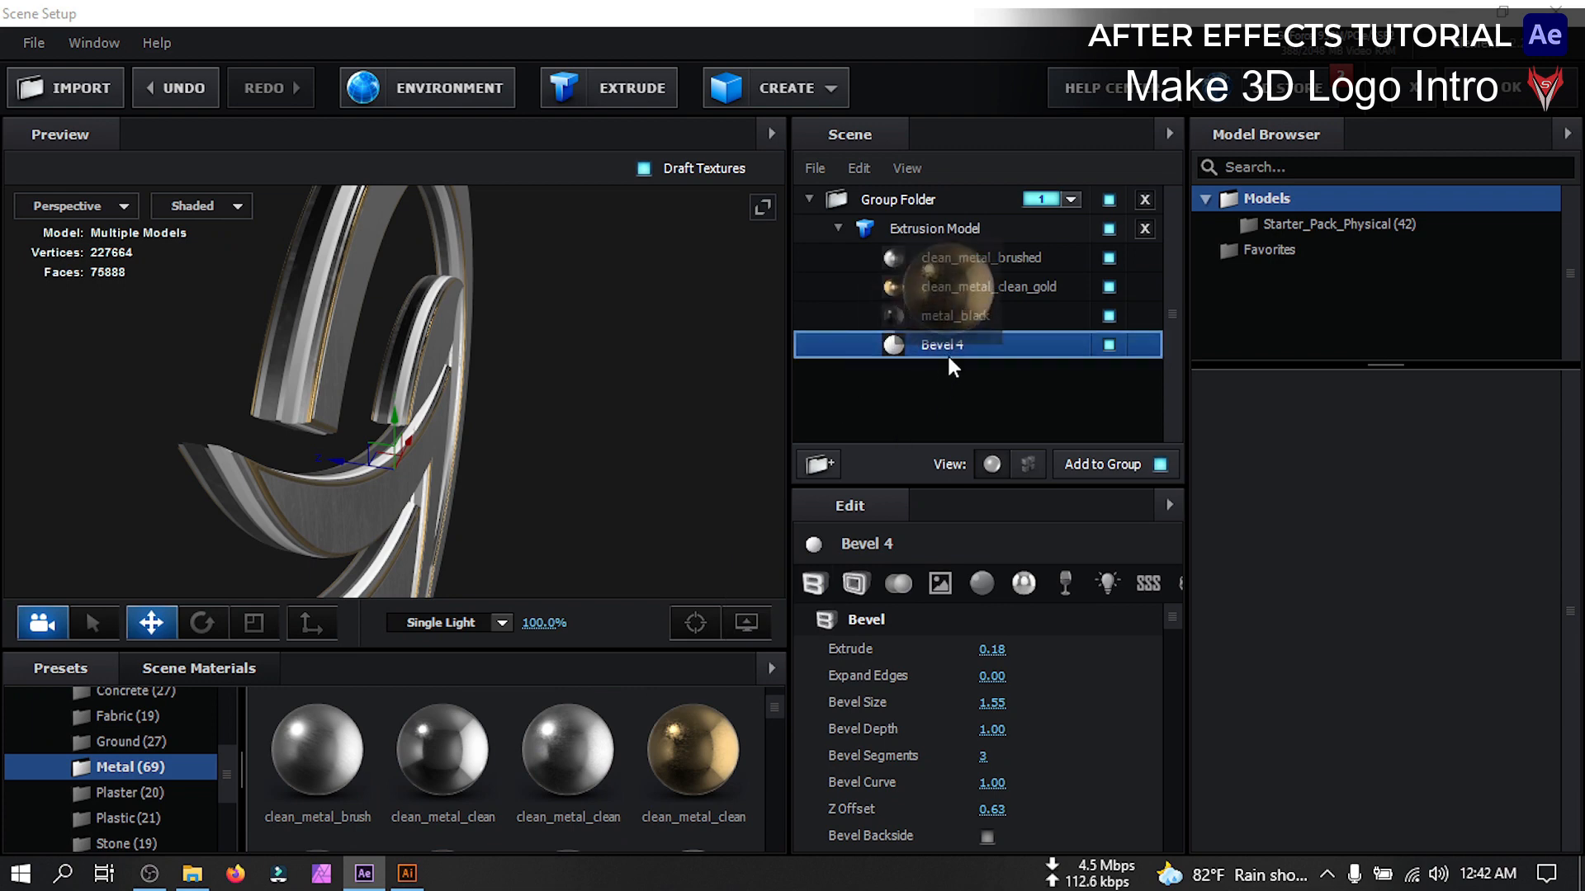
Apply clean_metal_clean_gold to Bevel 4 with Bevel Size 1.28, then switch scene lighting to Spot Blue
left_click(975, 345)
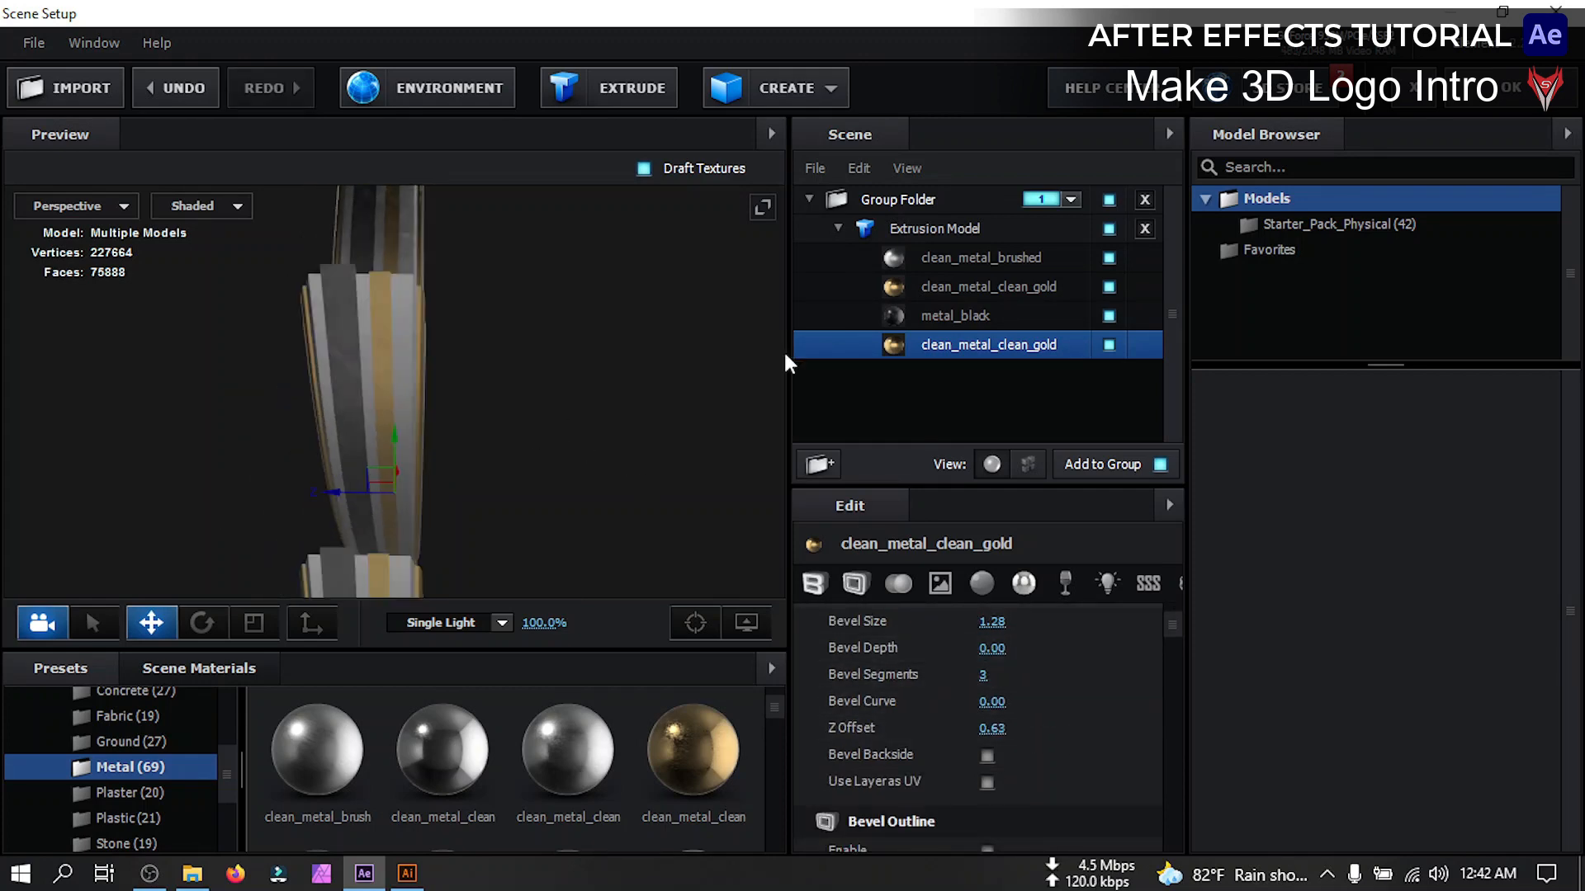
left_click(952, 315)
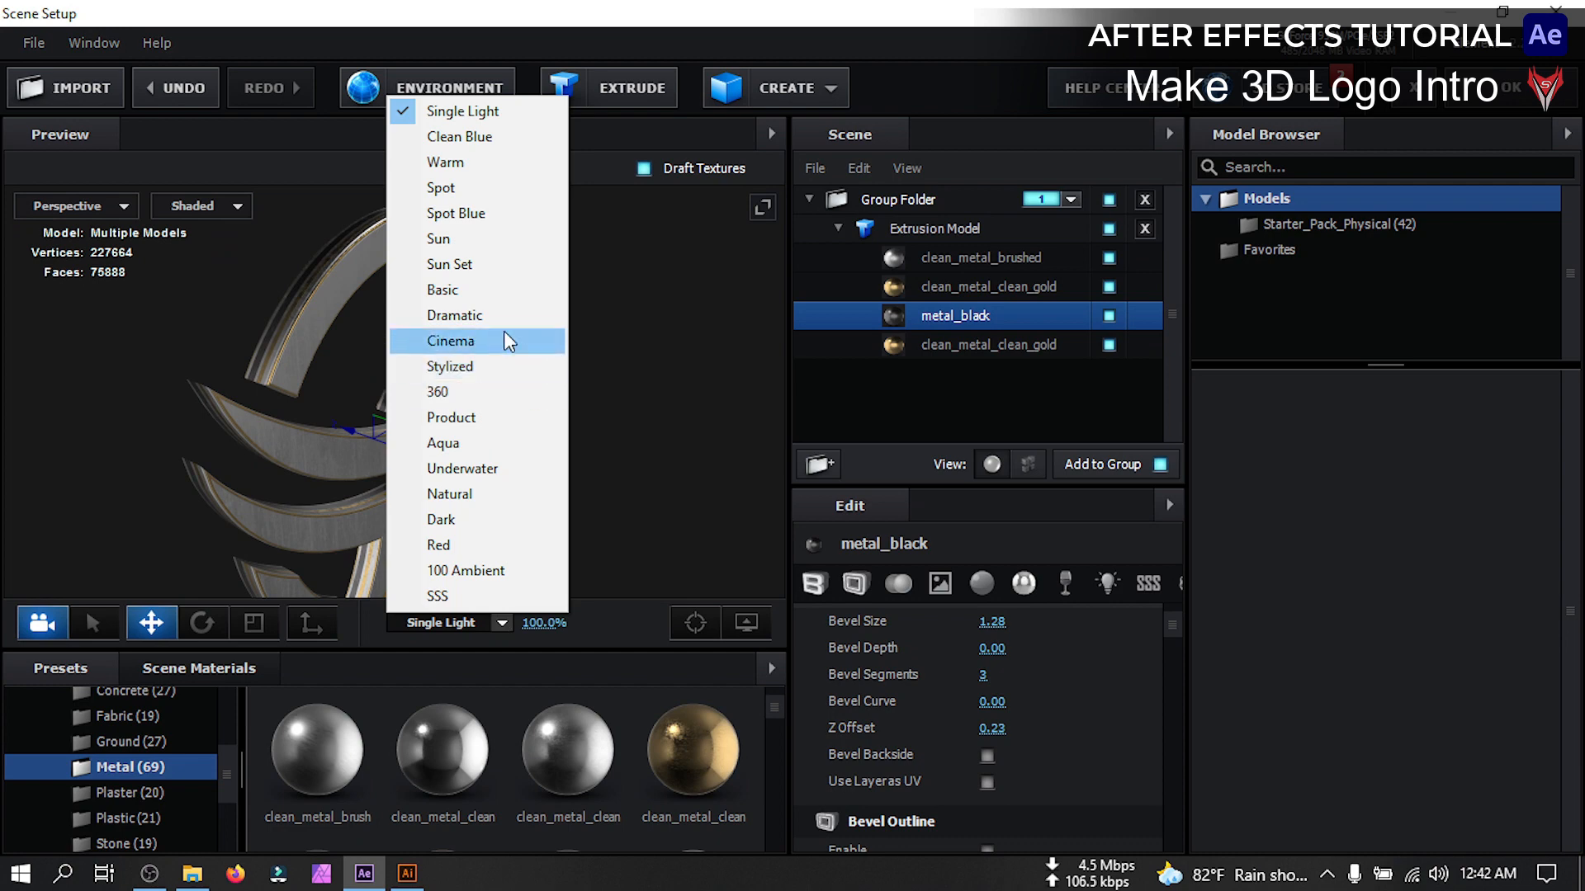
mouse_move(488, 213)
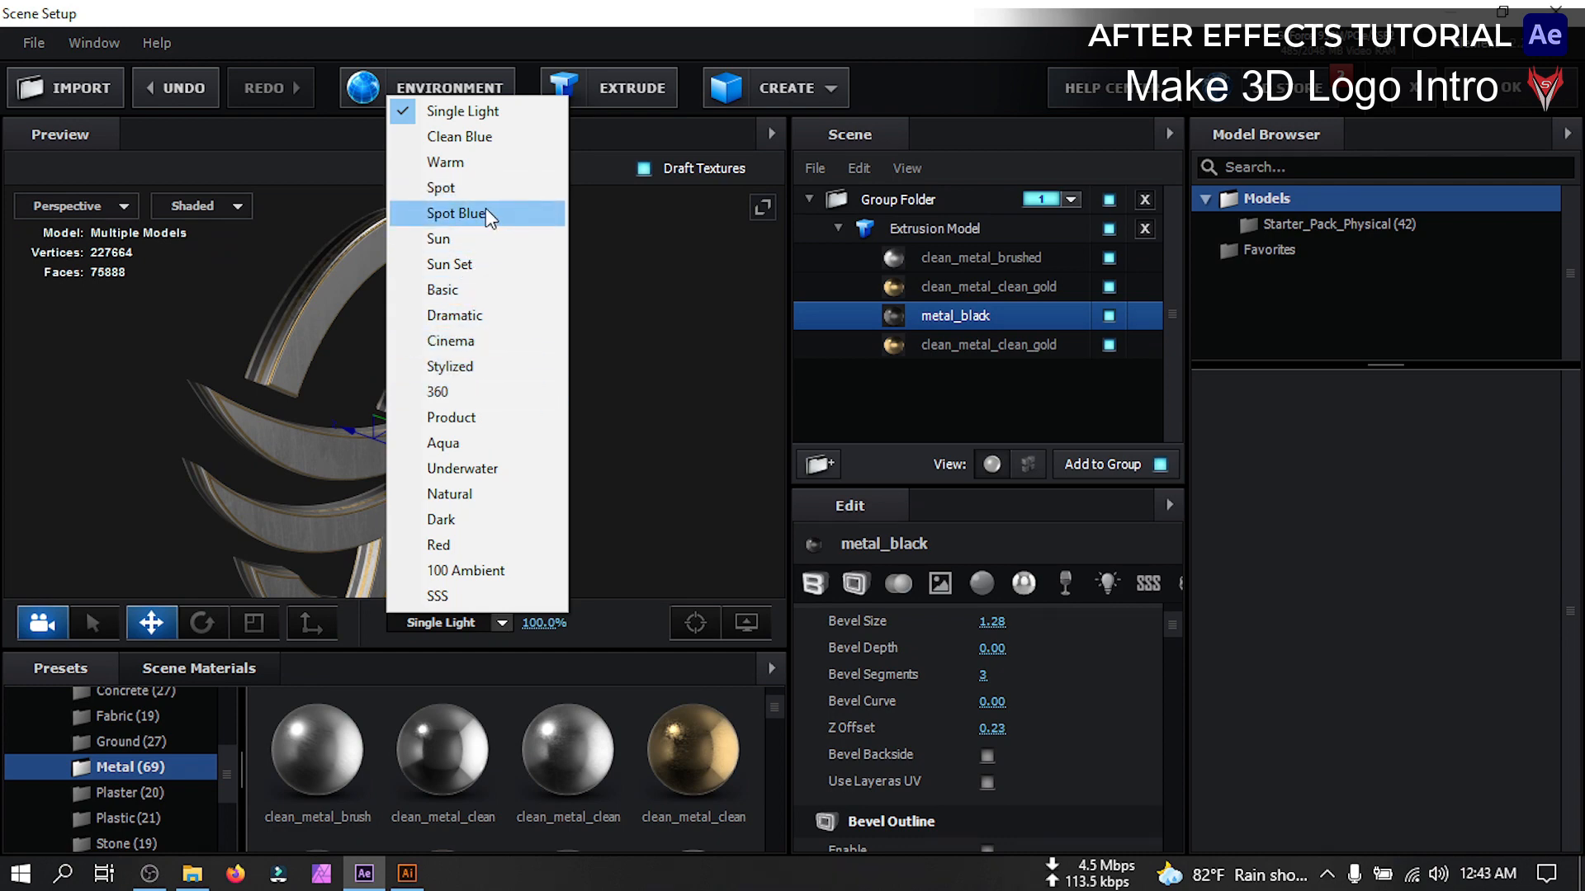
left_click(457, 213)
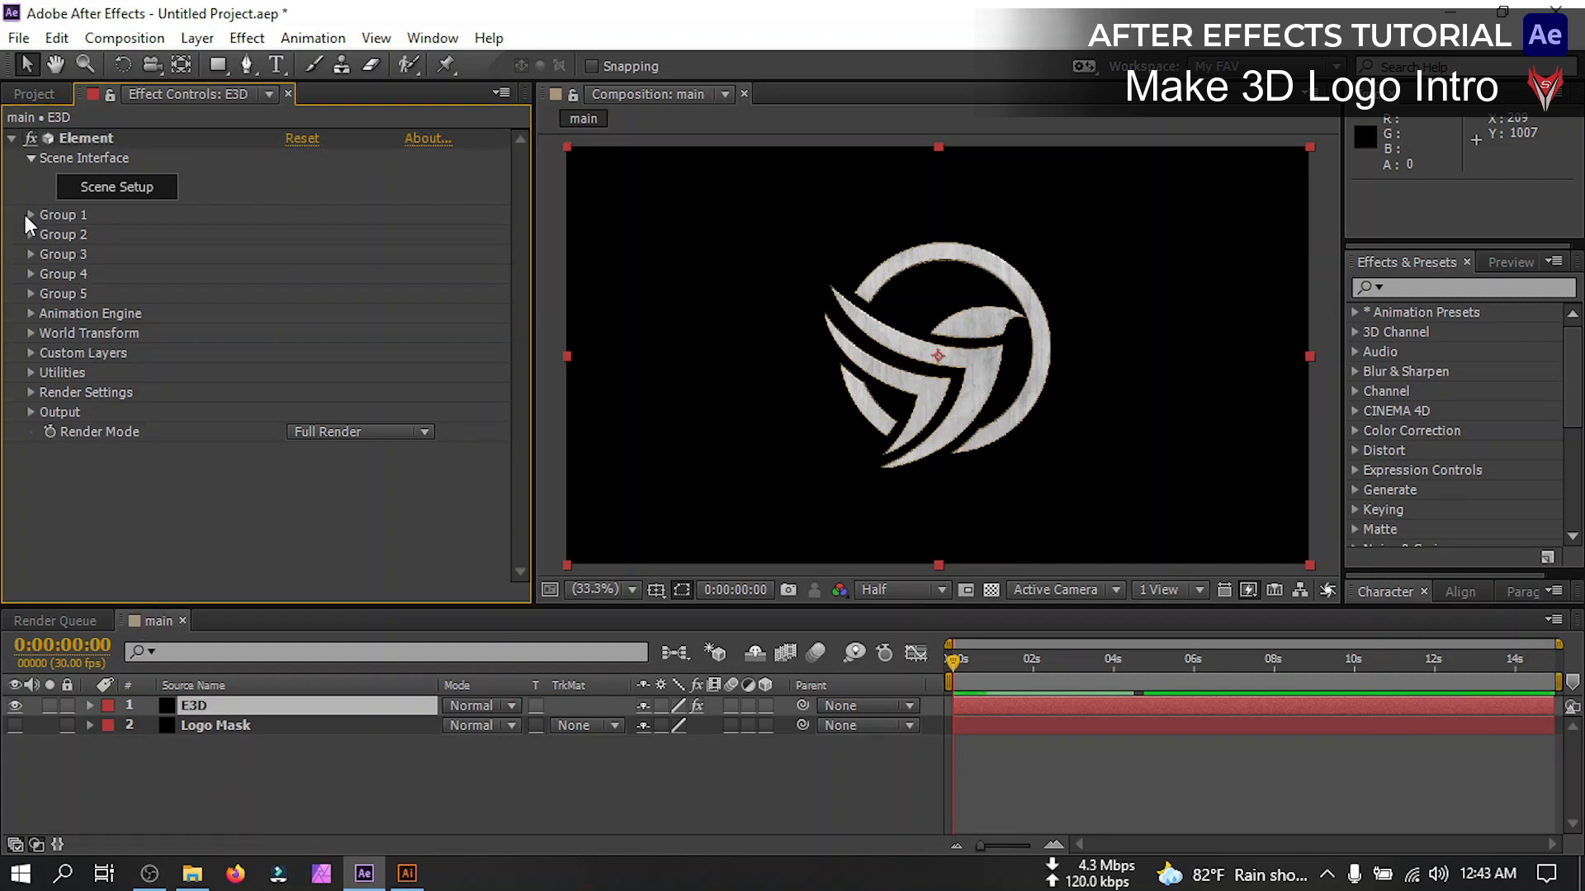
Reveal Group 1's Particle Look settings and show a grid over the composition
left_click(31, 215)
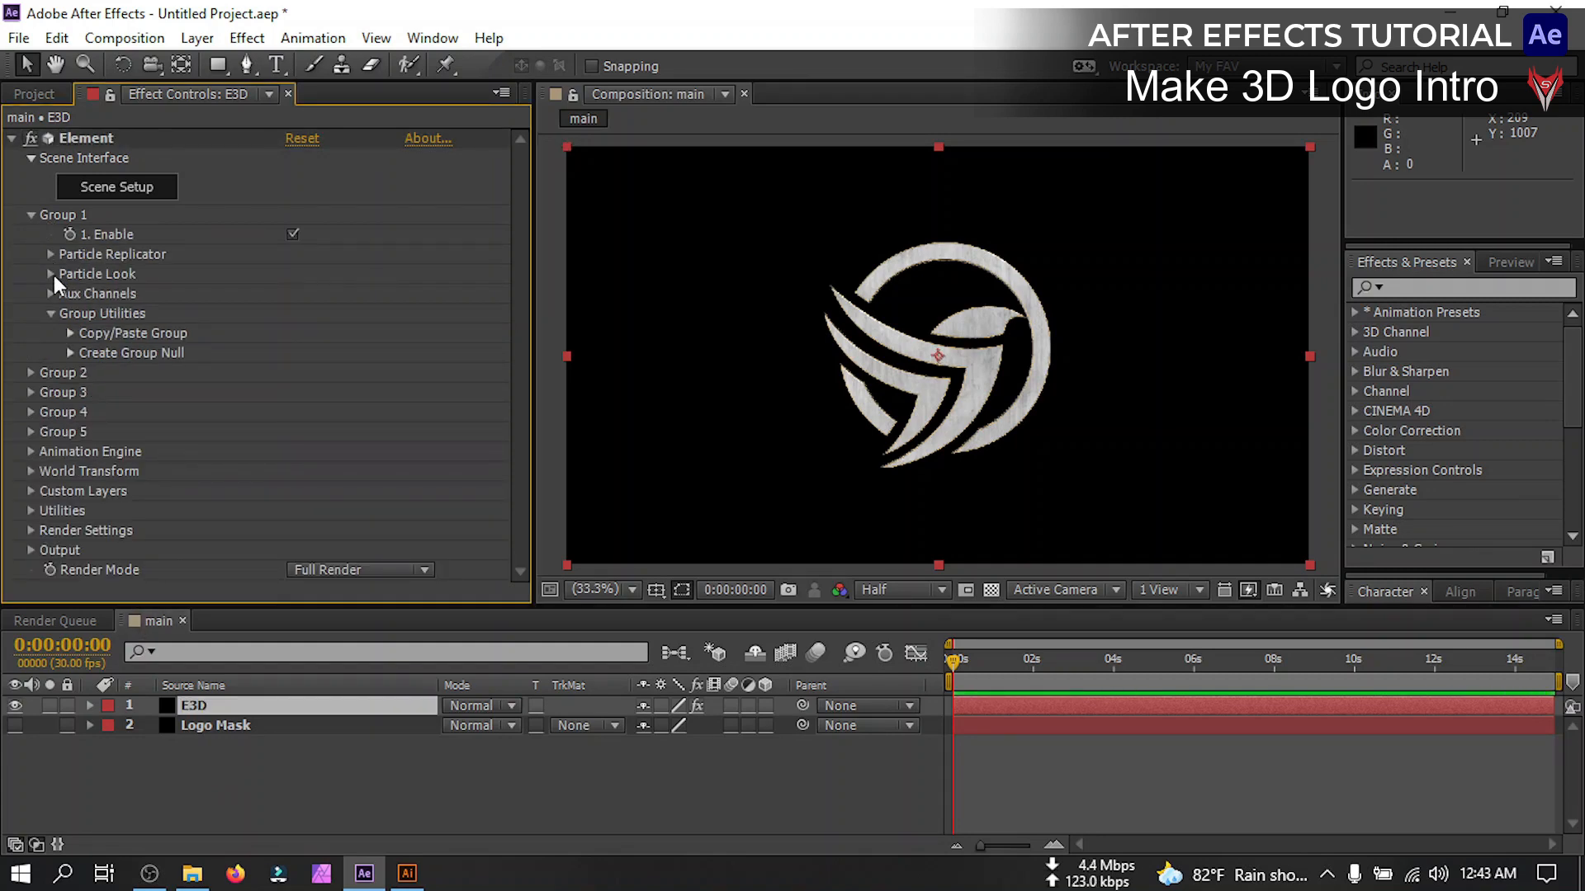
left_click(51, 274)
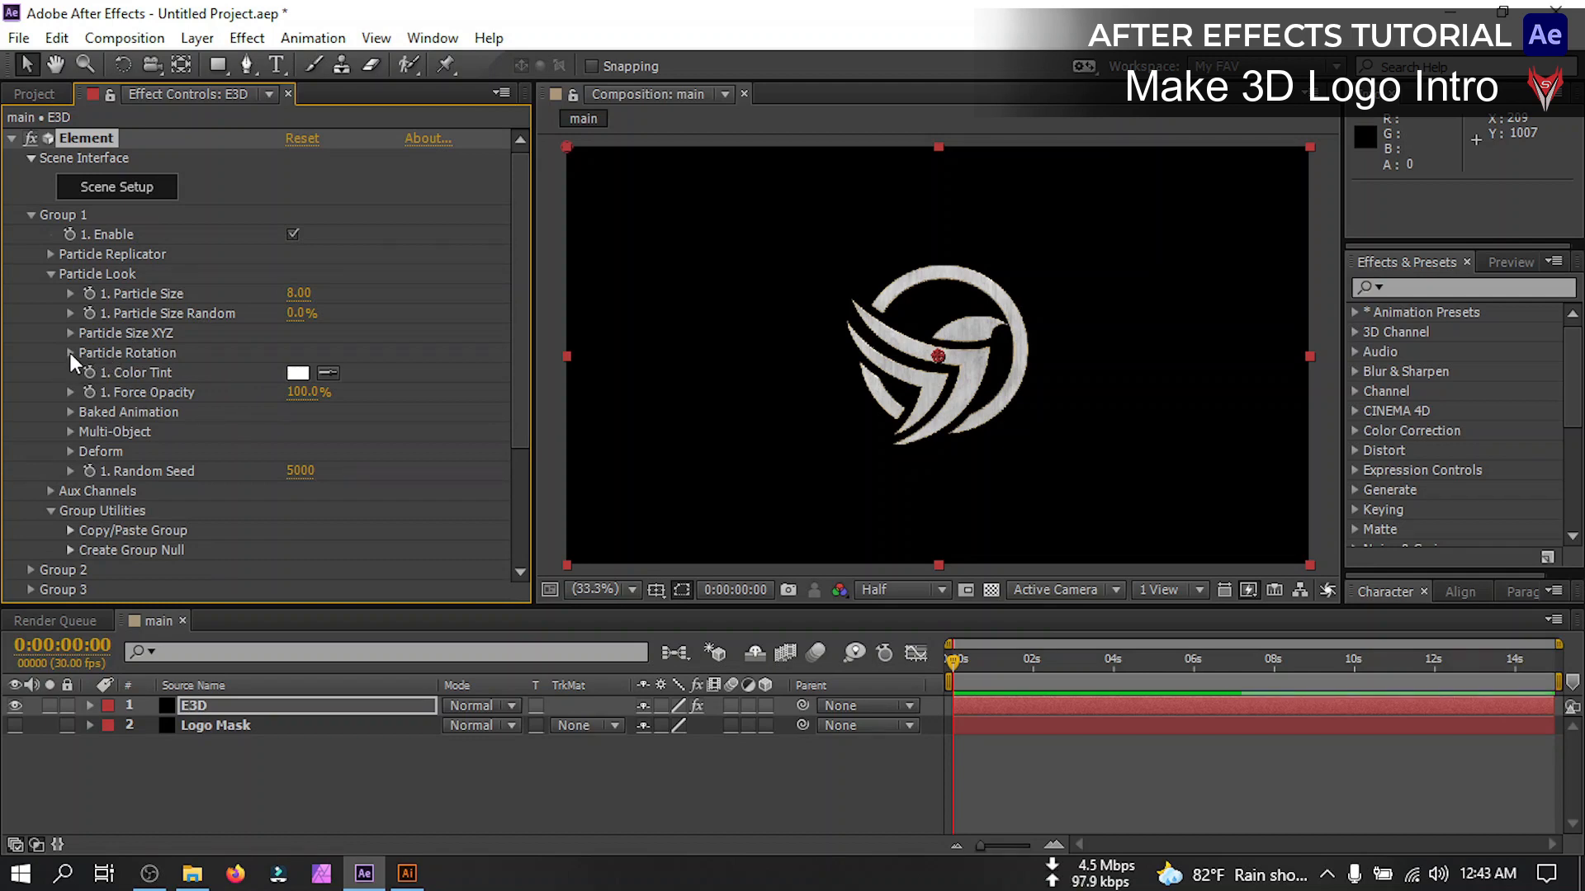
left_click(657, 589)
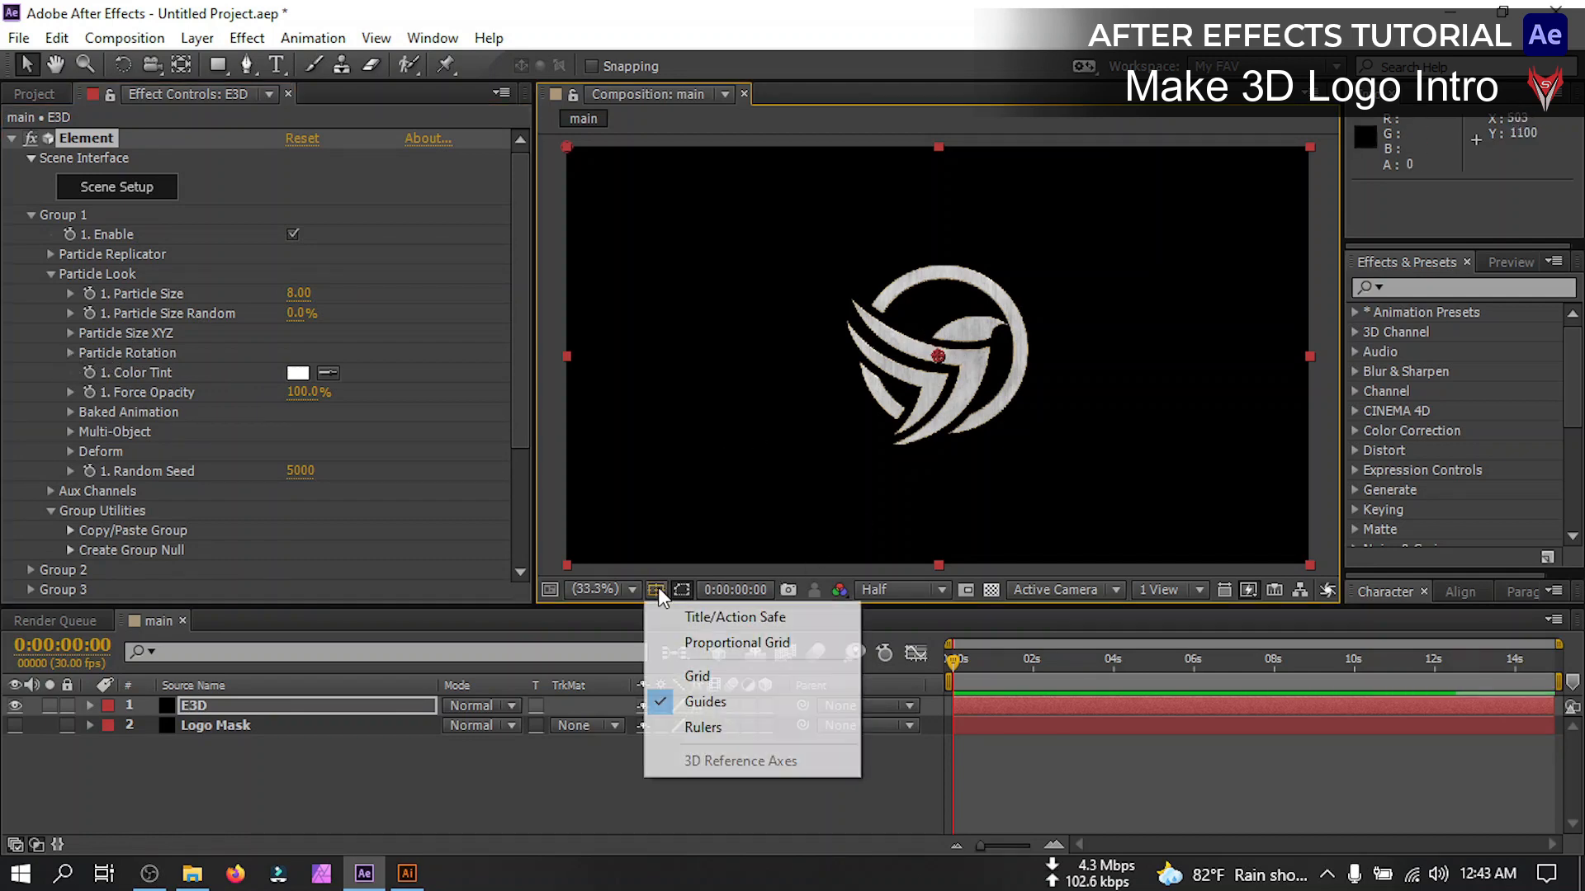
left_click(696, 675)
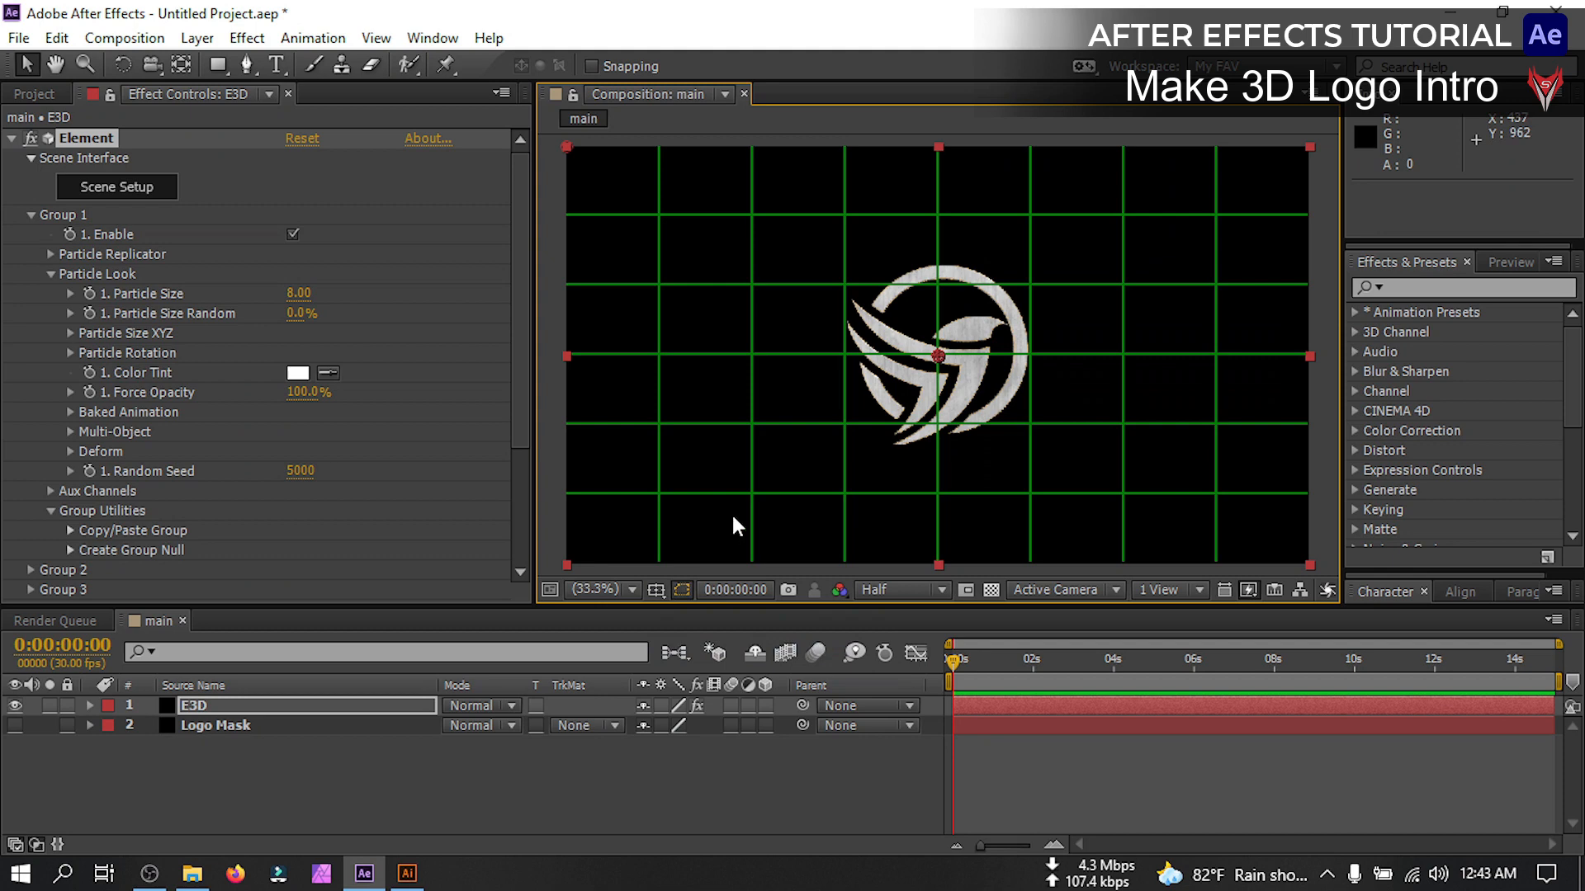
mouse_move(76, 308)
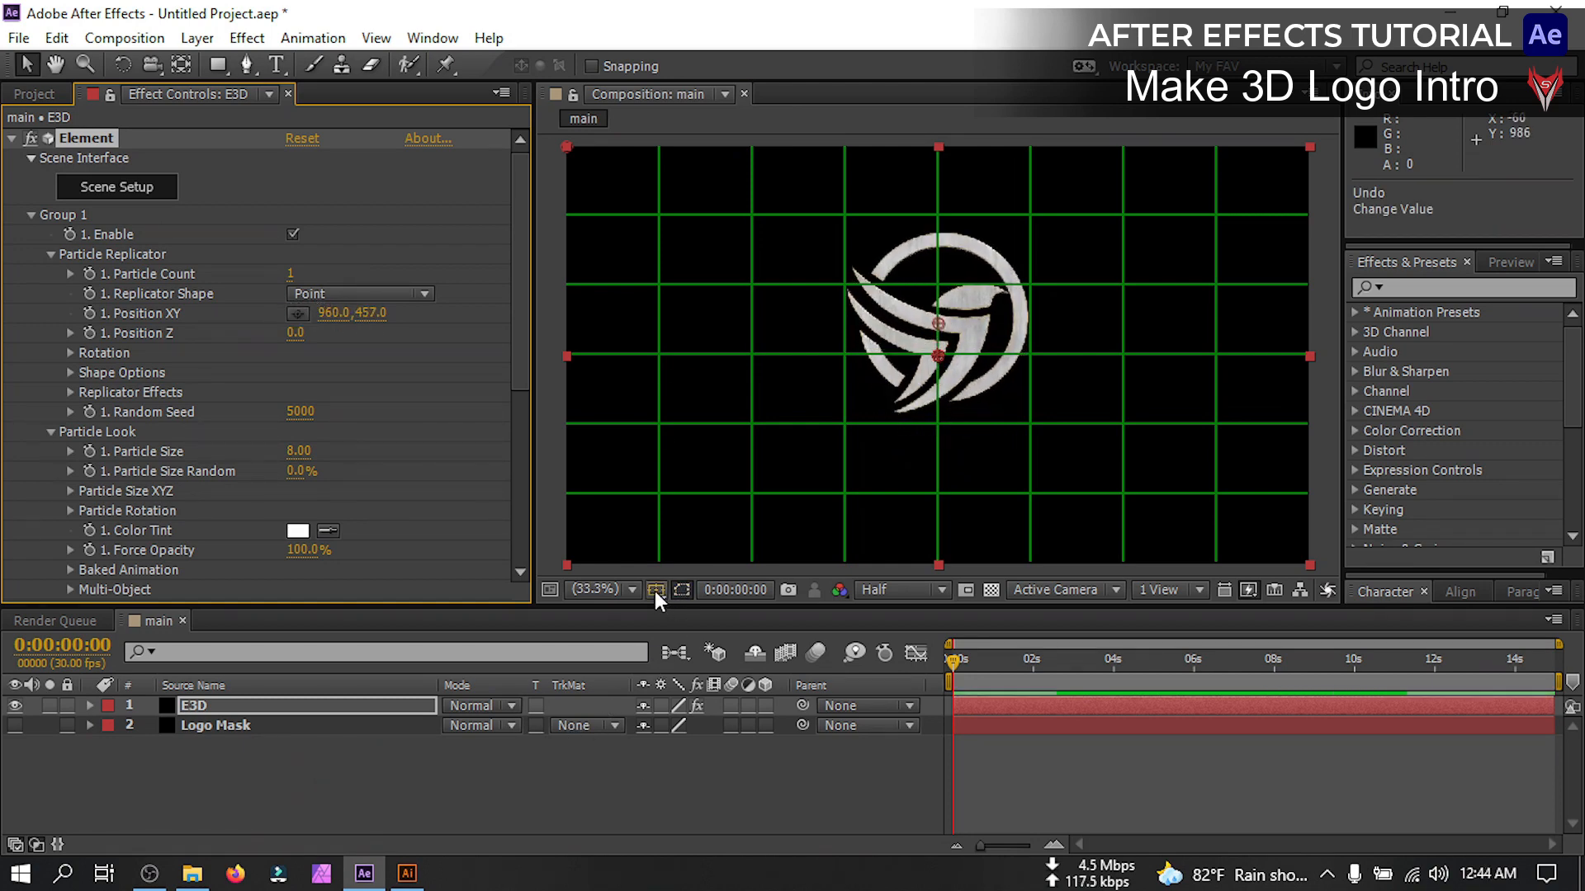
Hide the grid, move the playhead to 2:26 and reveal the logo's rotation properties
left_click(657, 591)
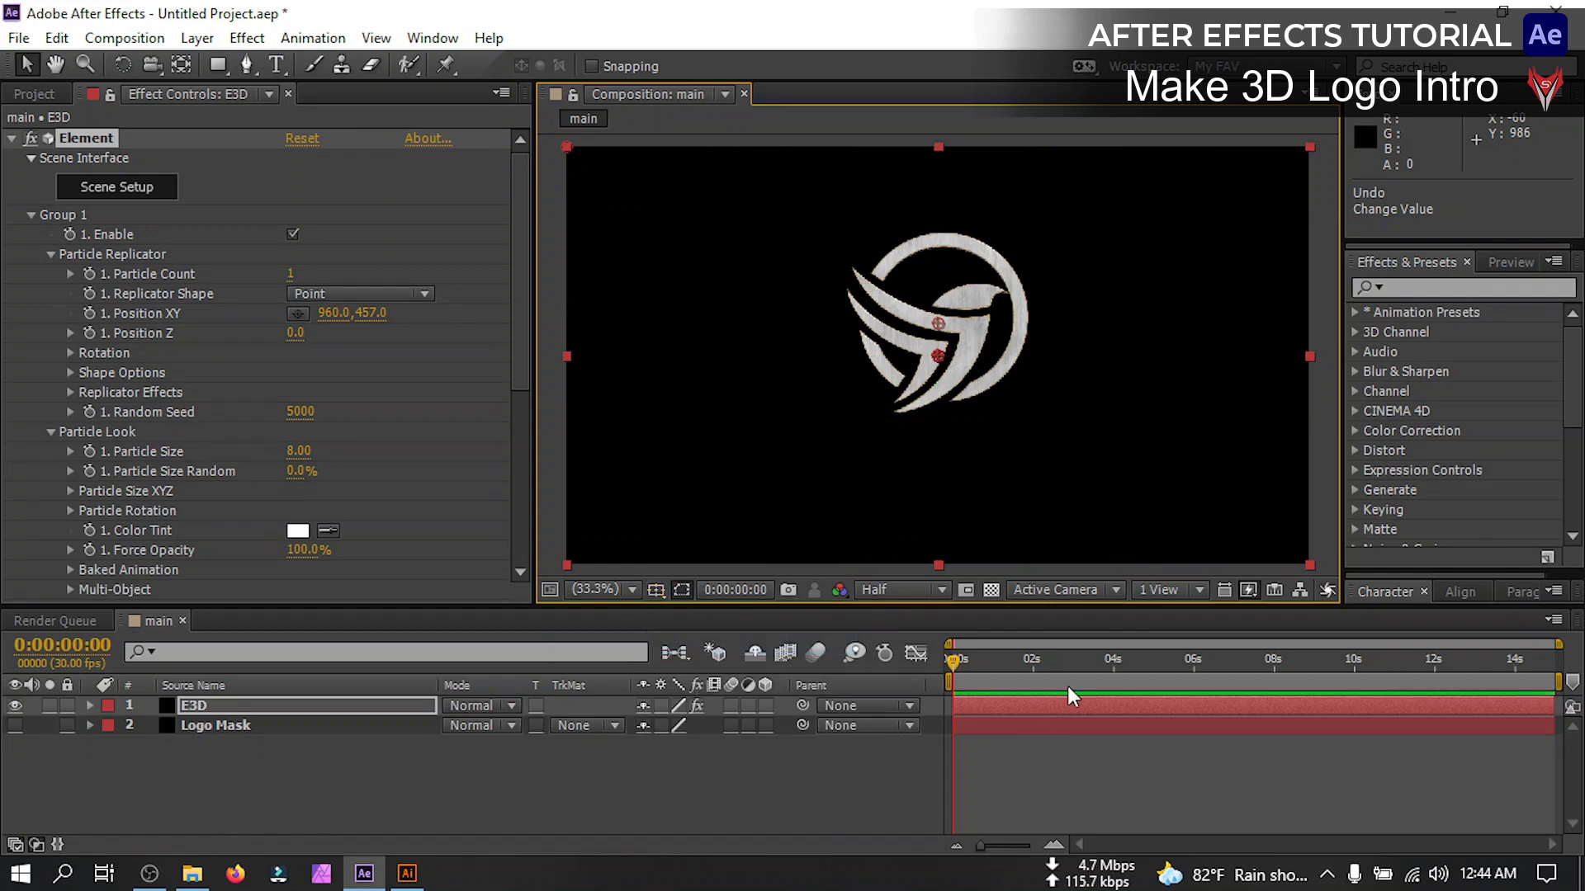
left_click(1068, 660)
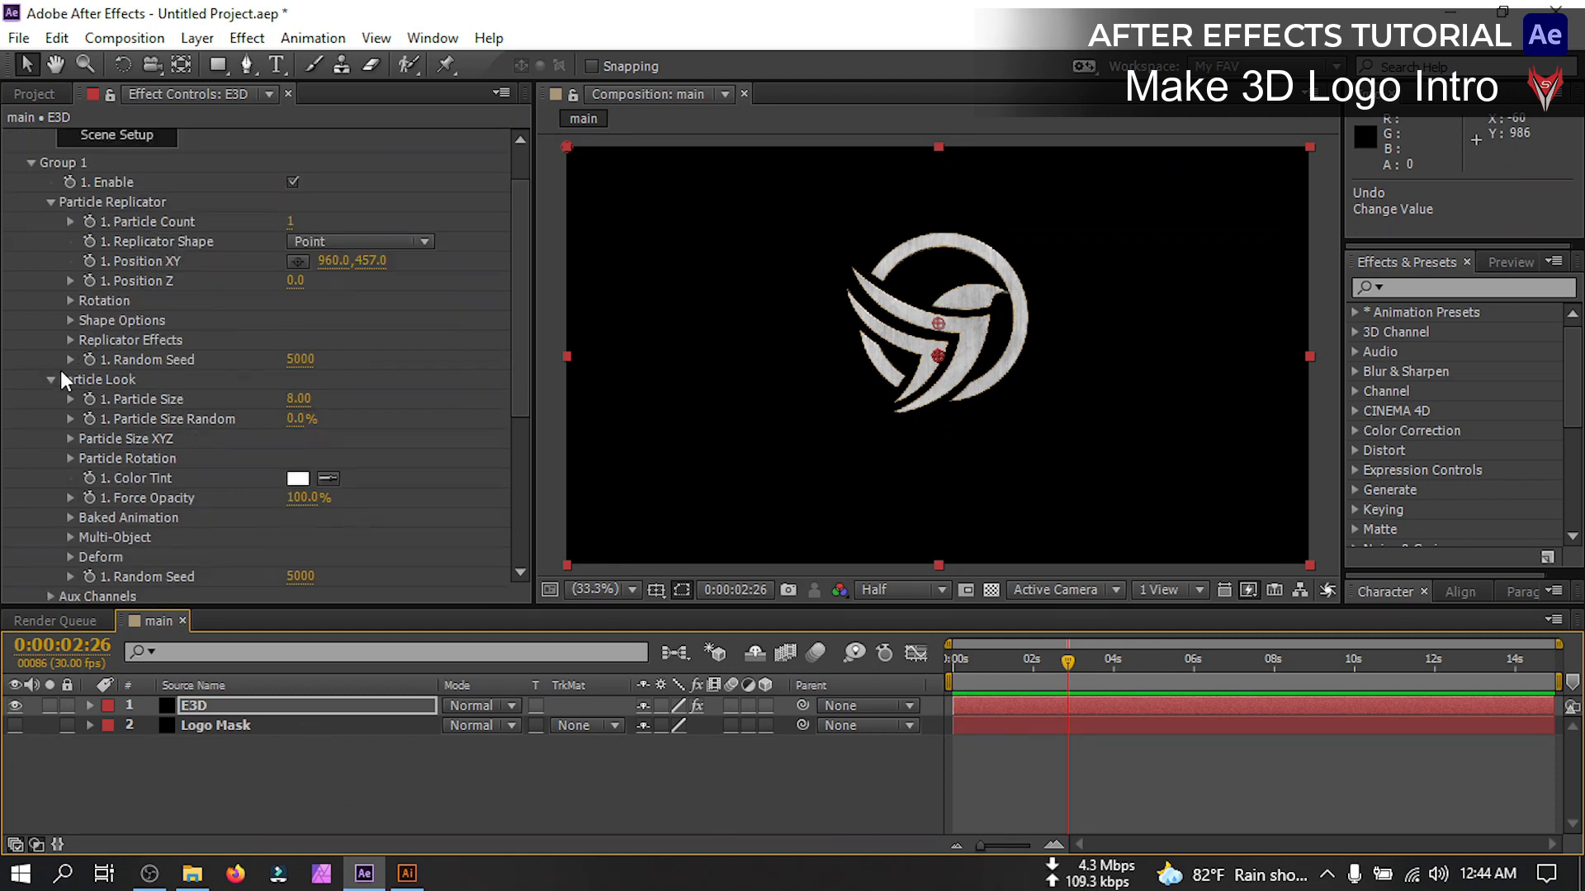
left_click(71, 300)
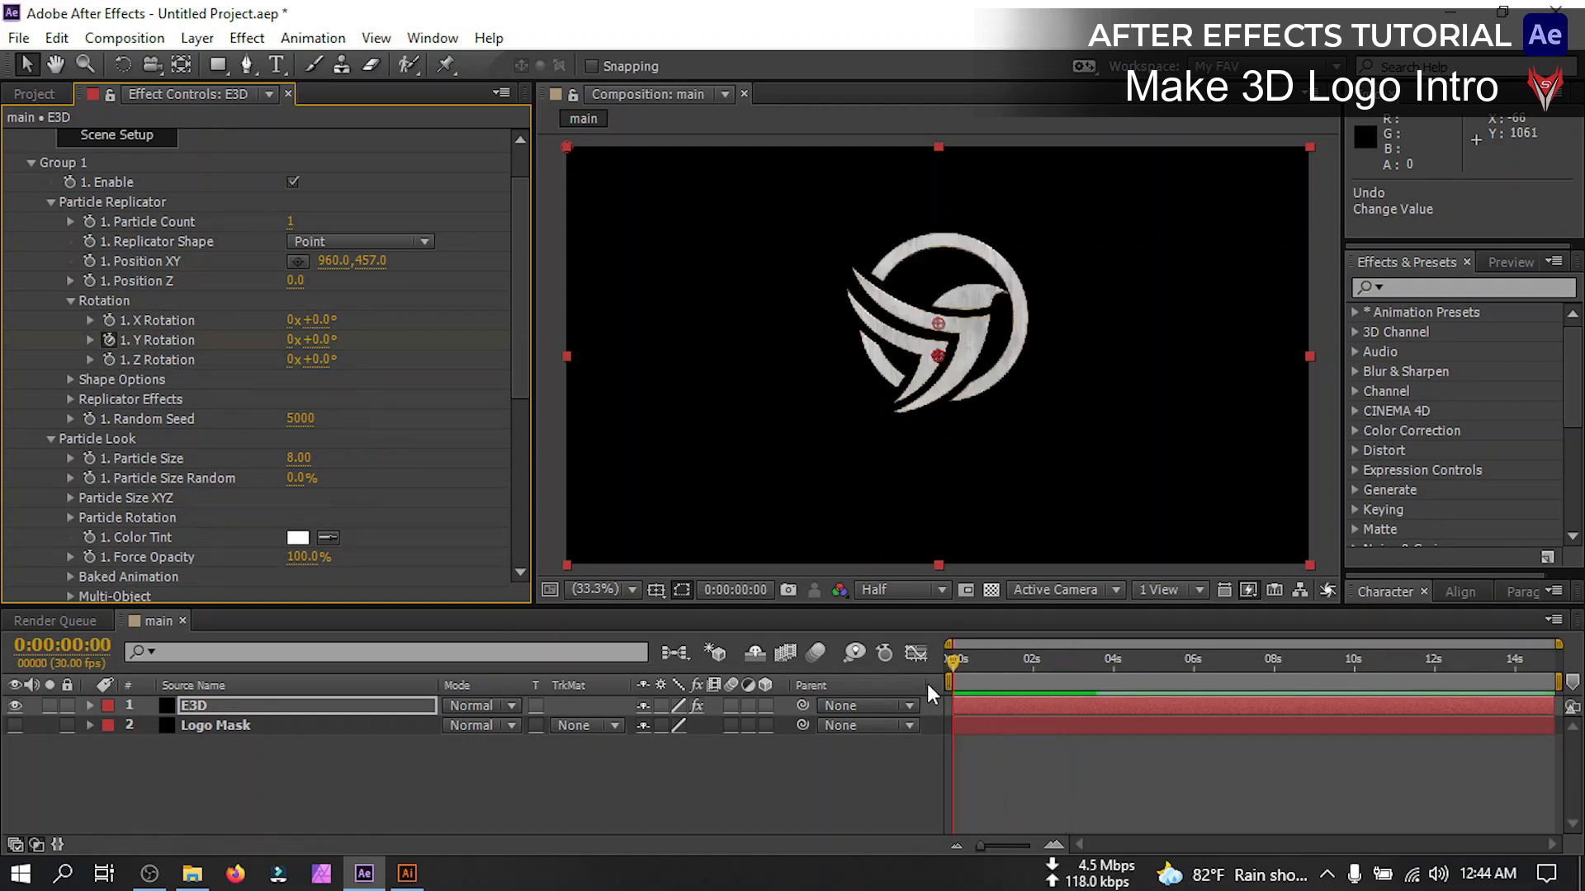
Keyframe Y Rotation from a starting spin angle at 0s back to 0° at 2:26, revealing keys on E3D
left_click_drag(312, 340, 343, 340)
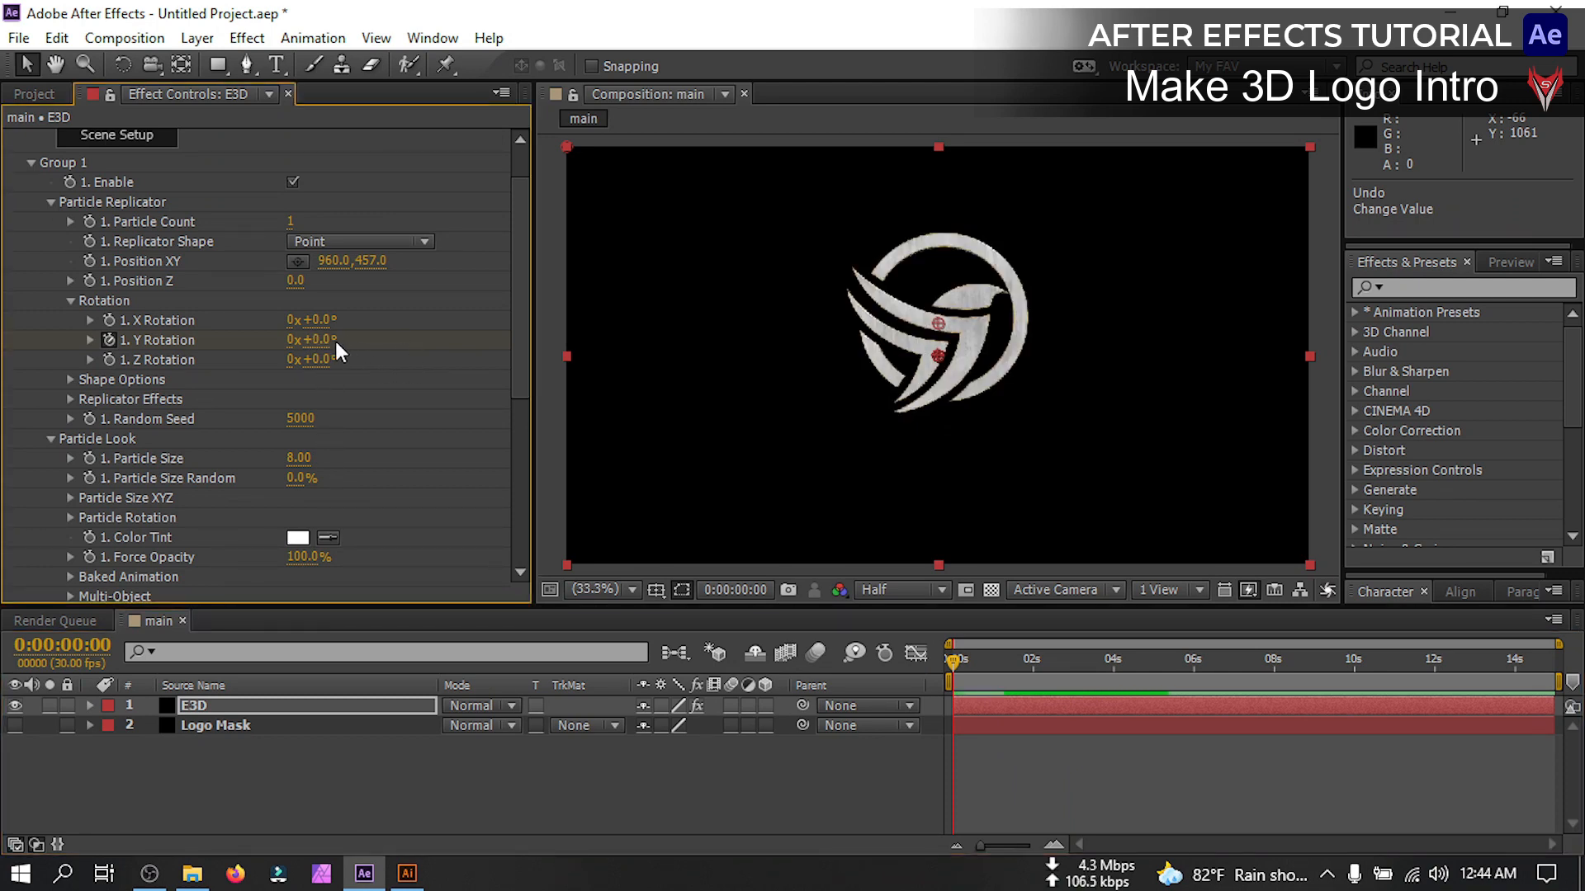
left_click_drag(314, 338, 282, 338)
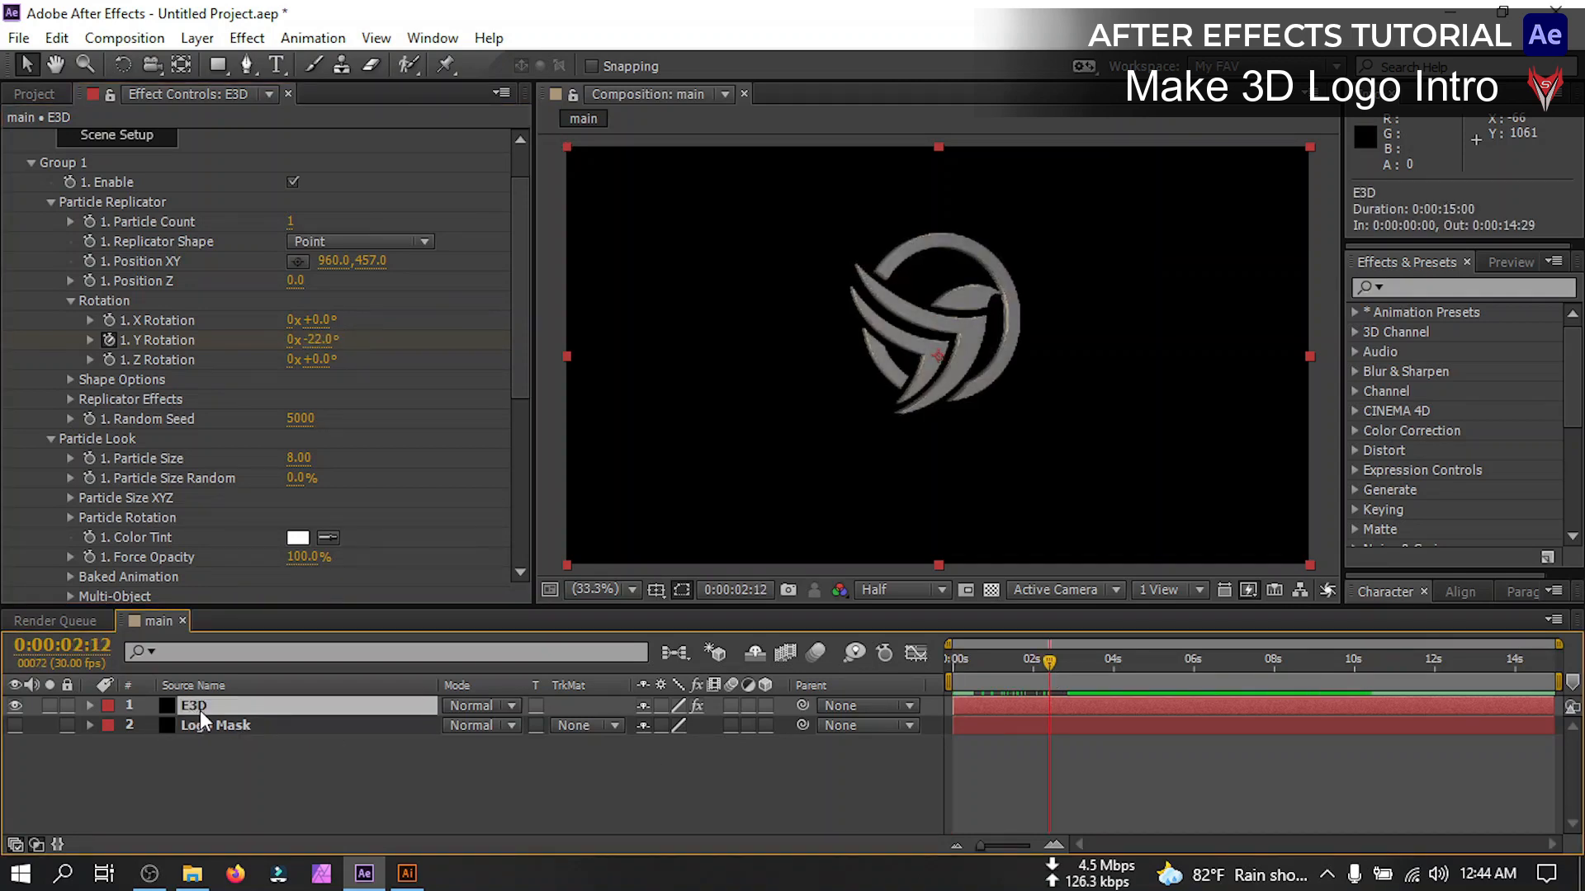
left_click(89, 705)
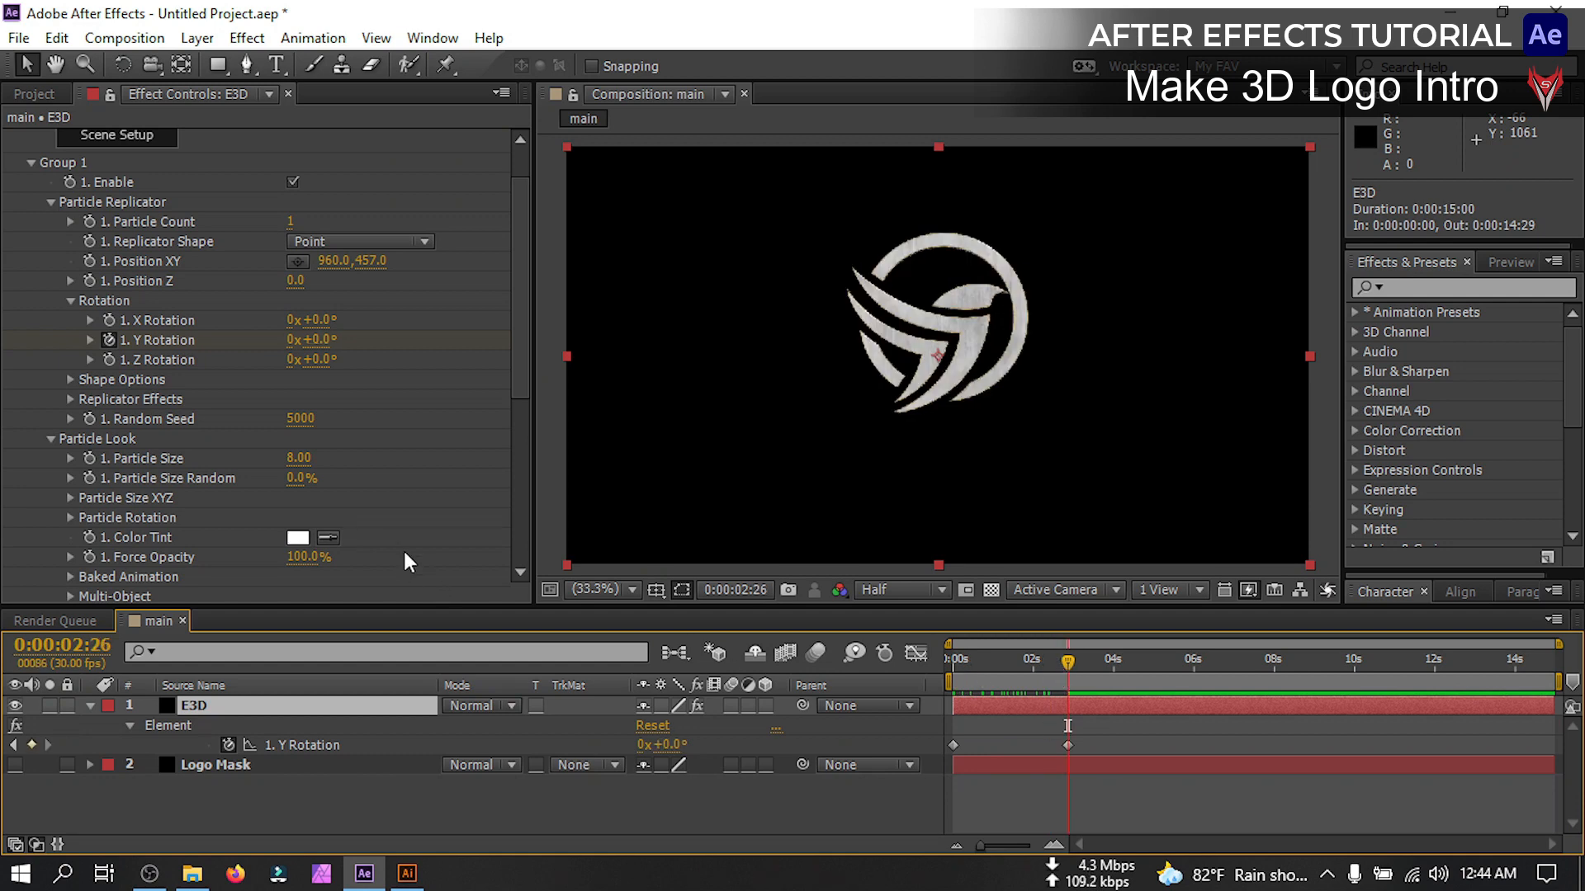
mouse_move(191, 476)
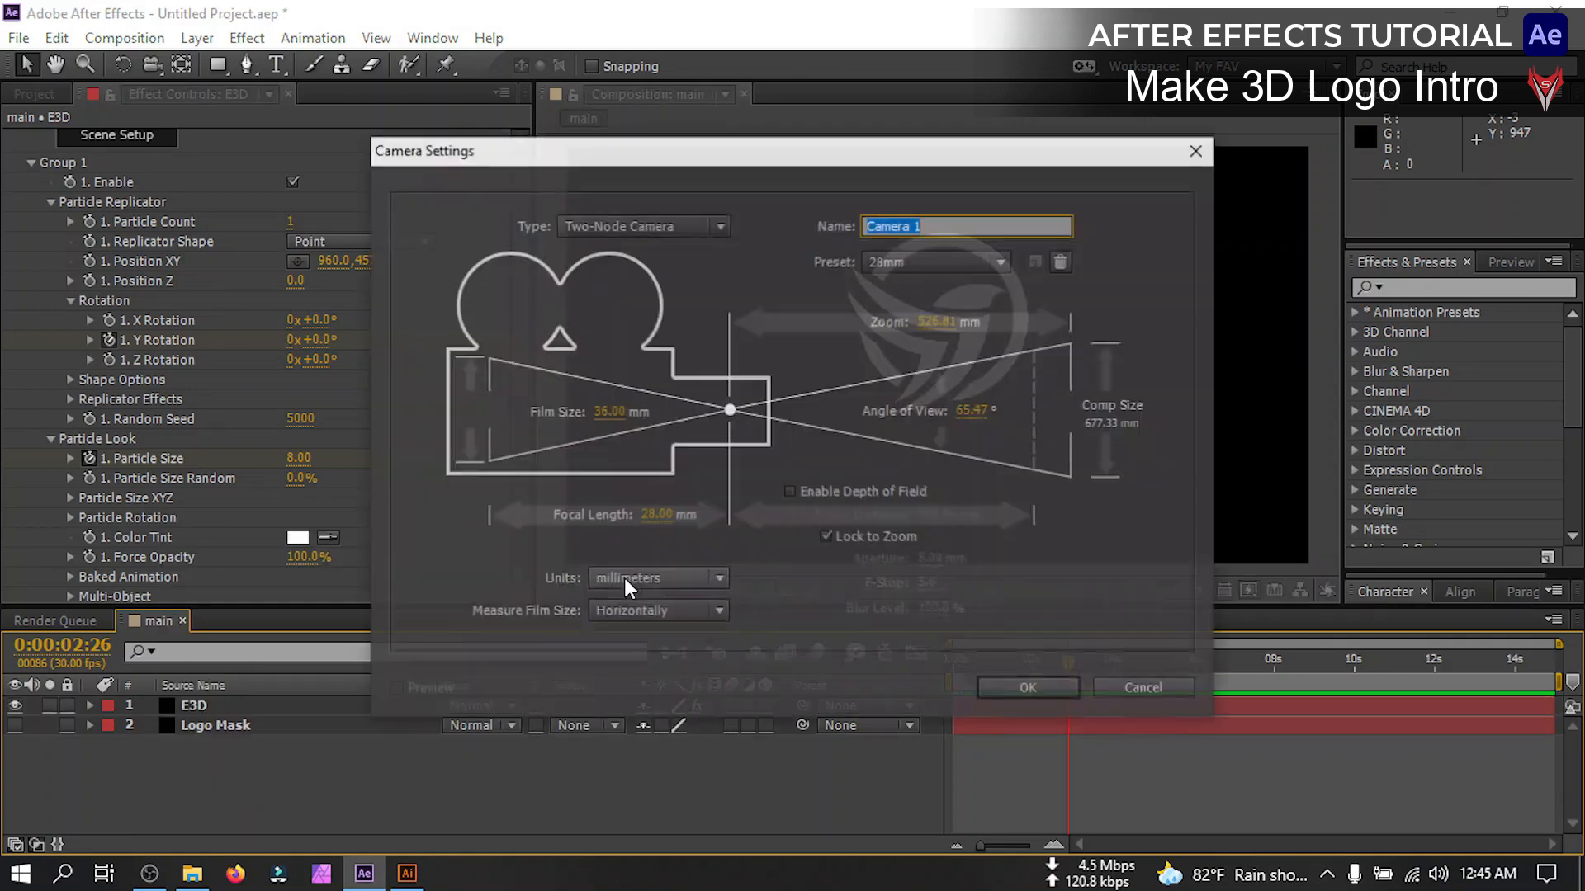
Create Camera 1 and enable Depth of Field in its Camera Options
left_click(1027, 687)
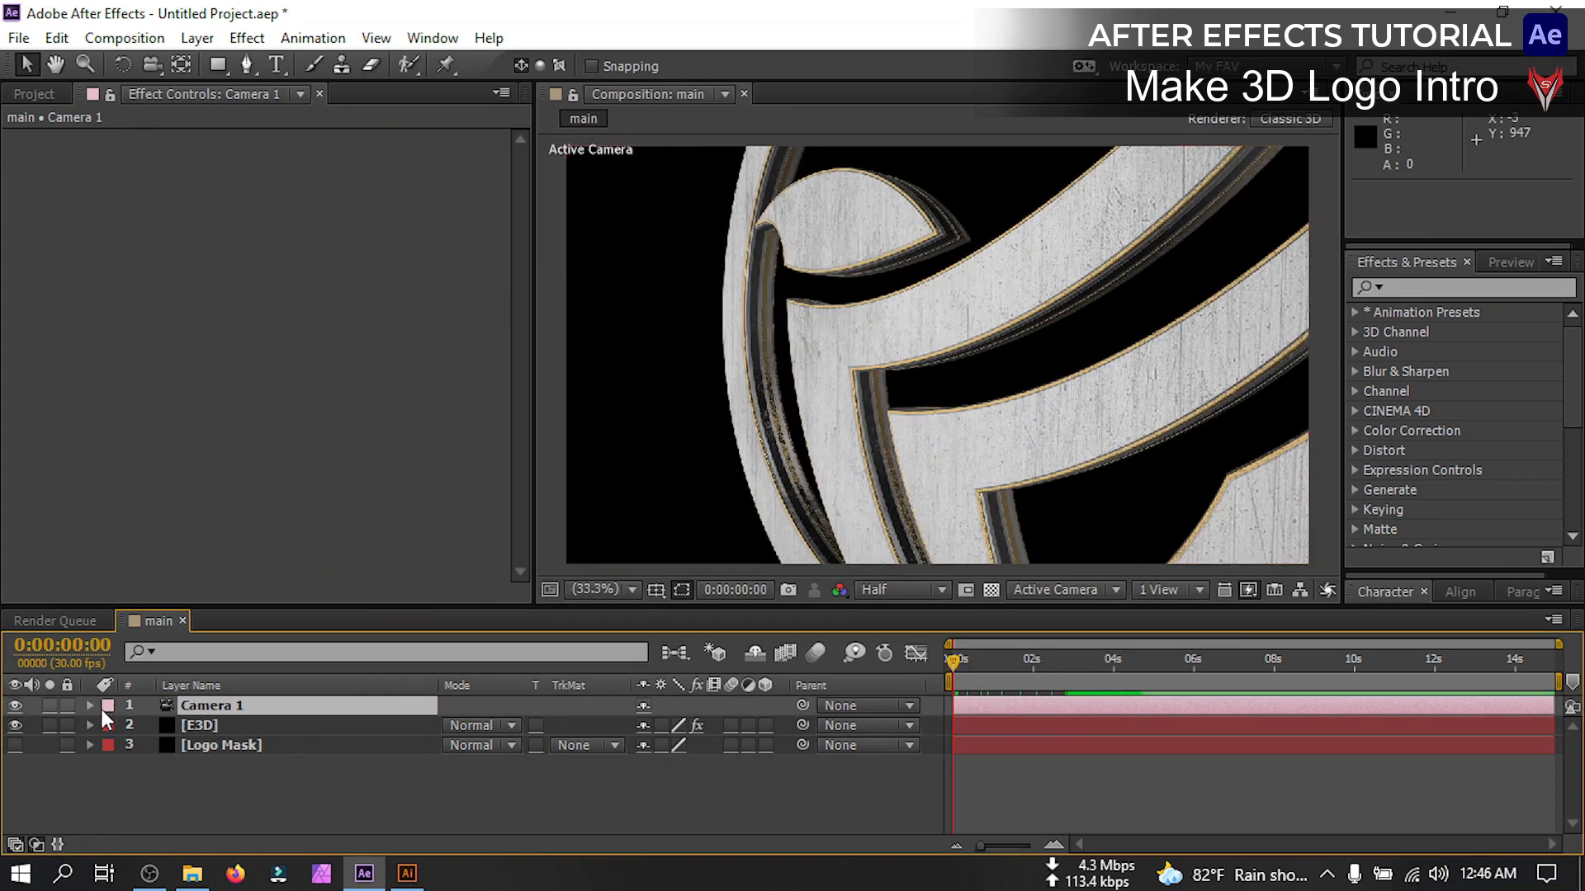
left_click(89, 705)
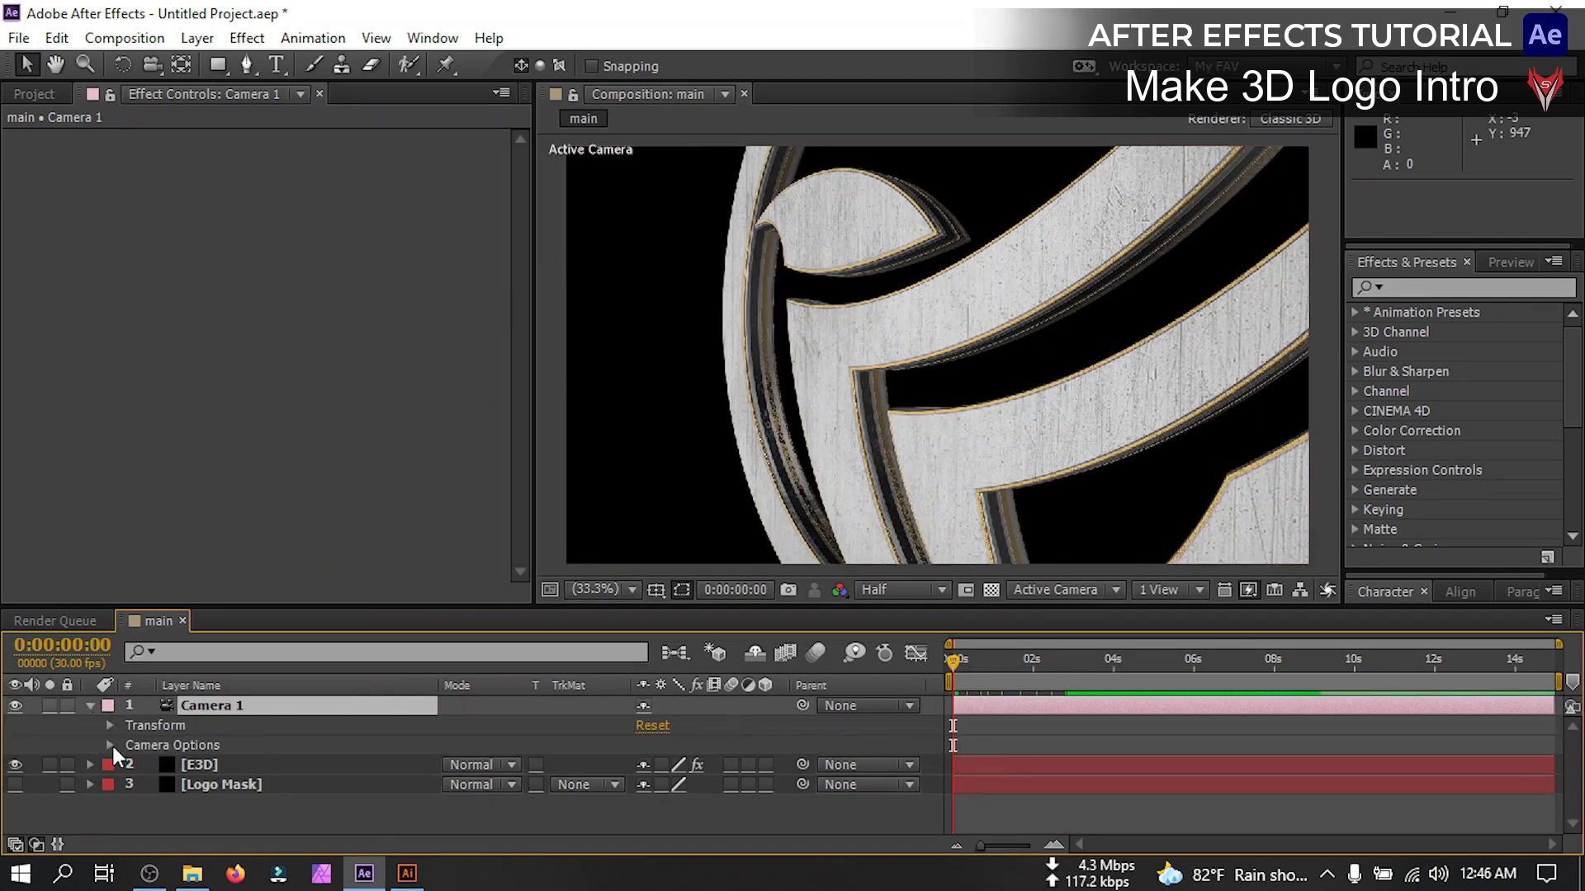
left_click(109, 745)
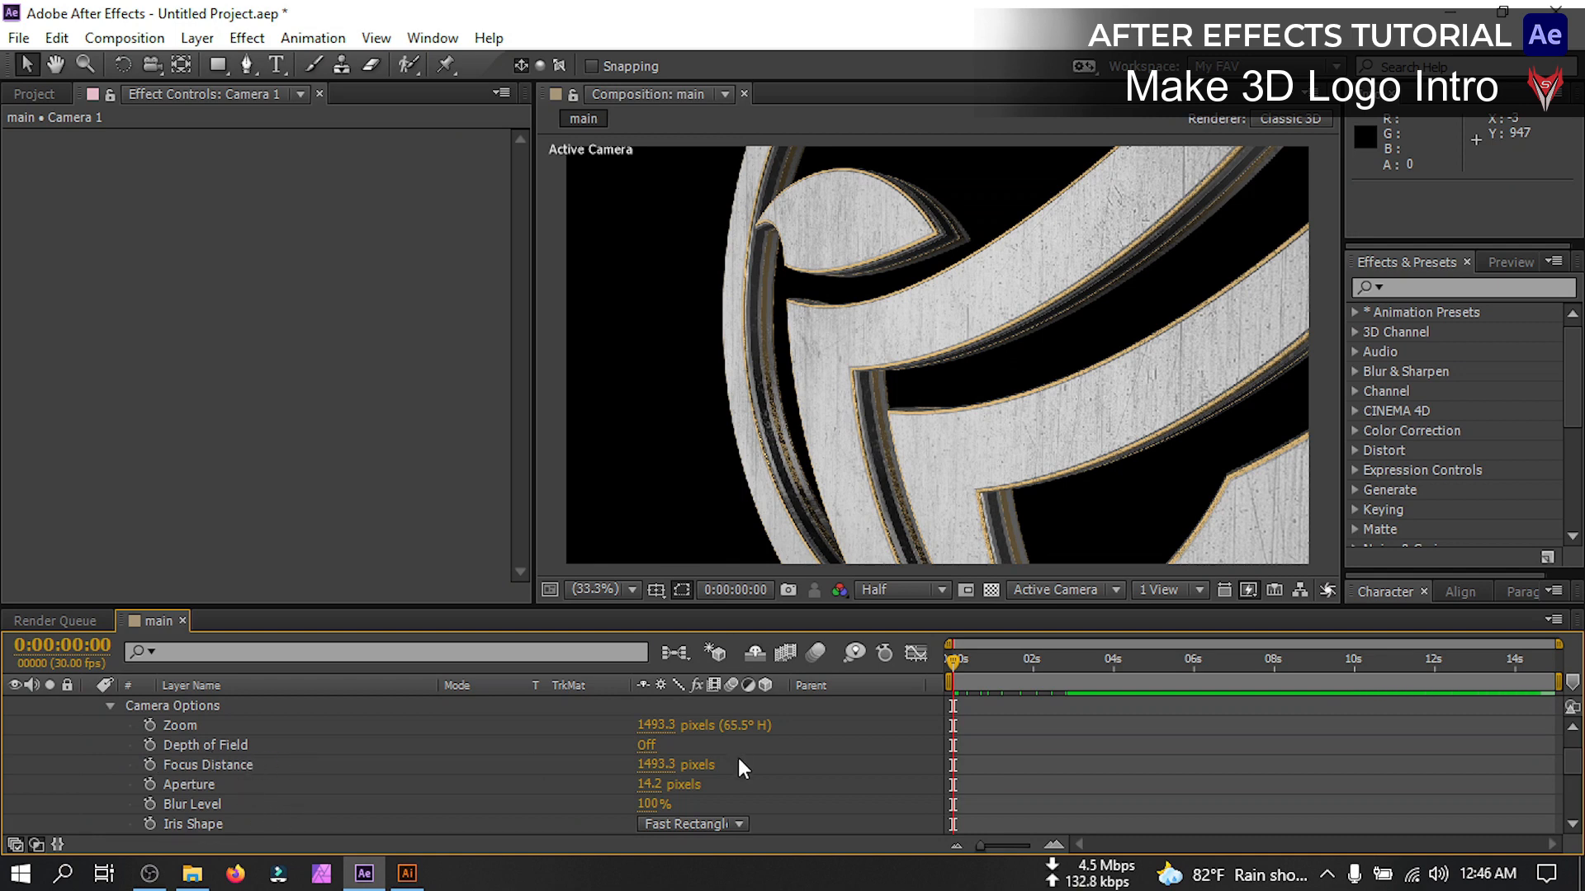
left_click(646, 744)
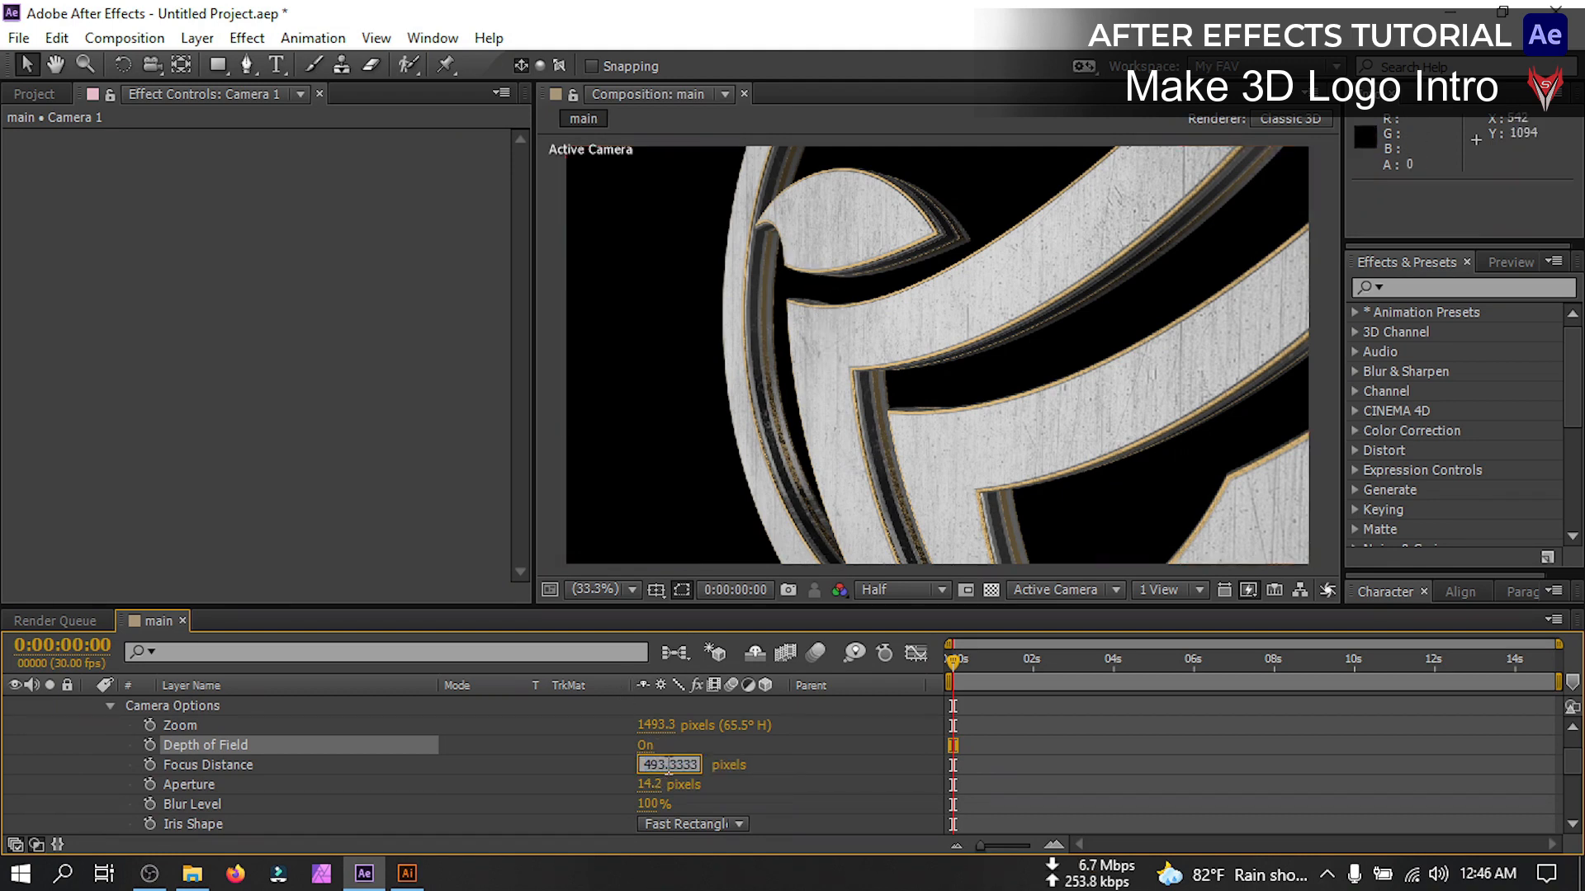
Keyframe Focus Distance from 500 px to 800 px later in time
type("500")
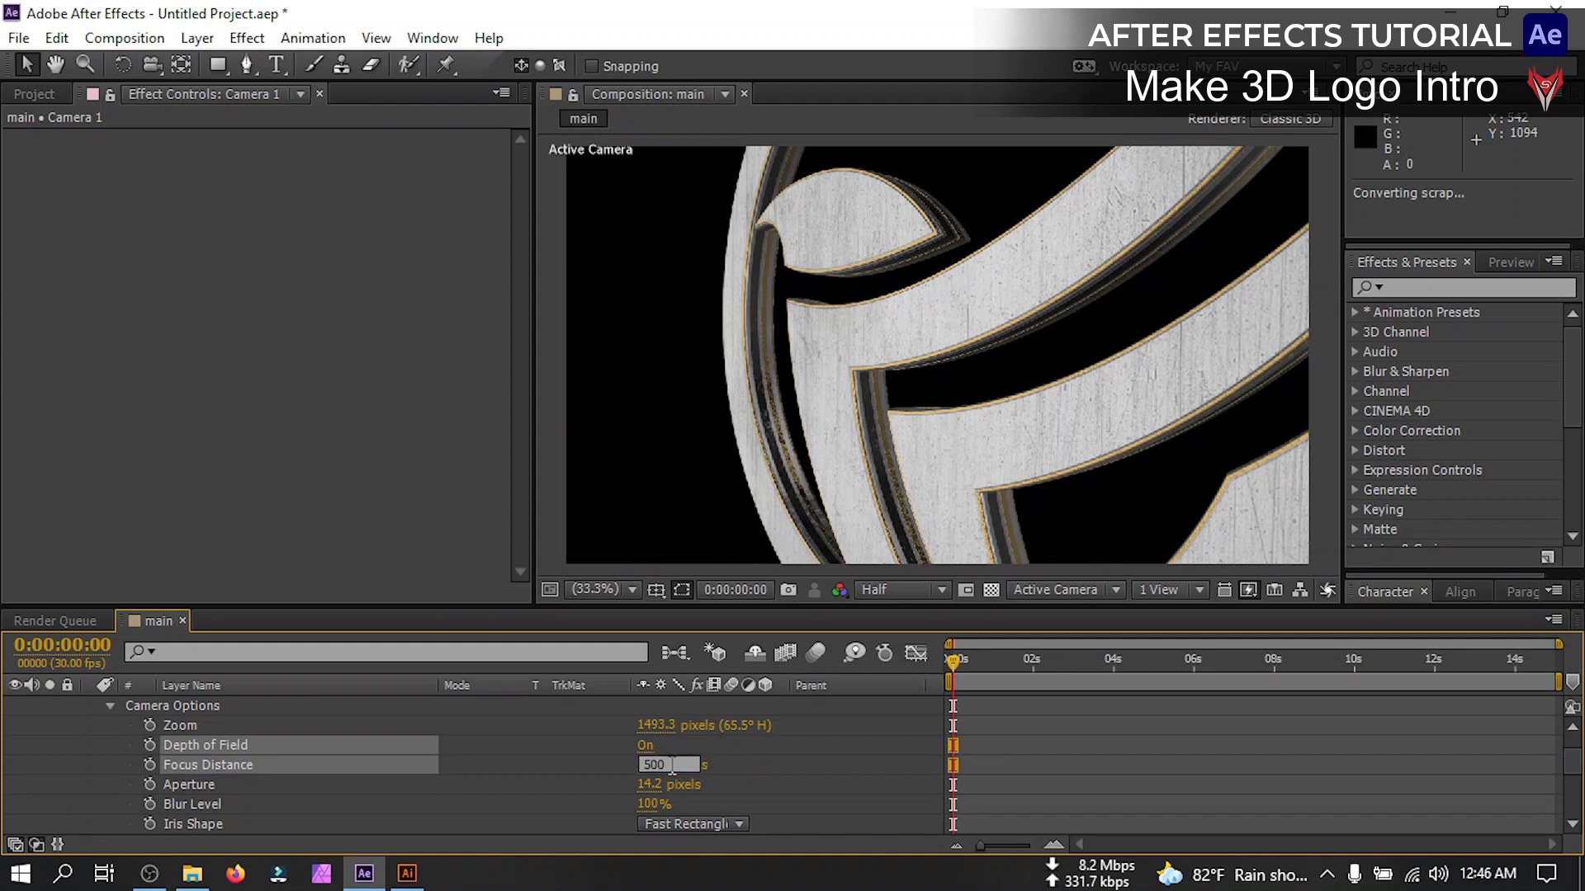
left_click(1026, 658)
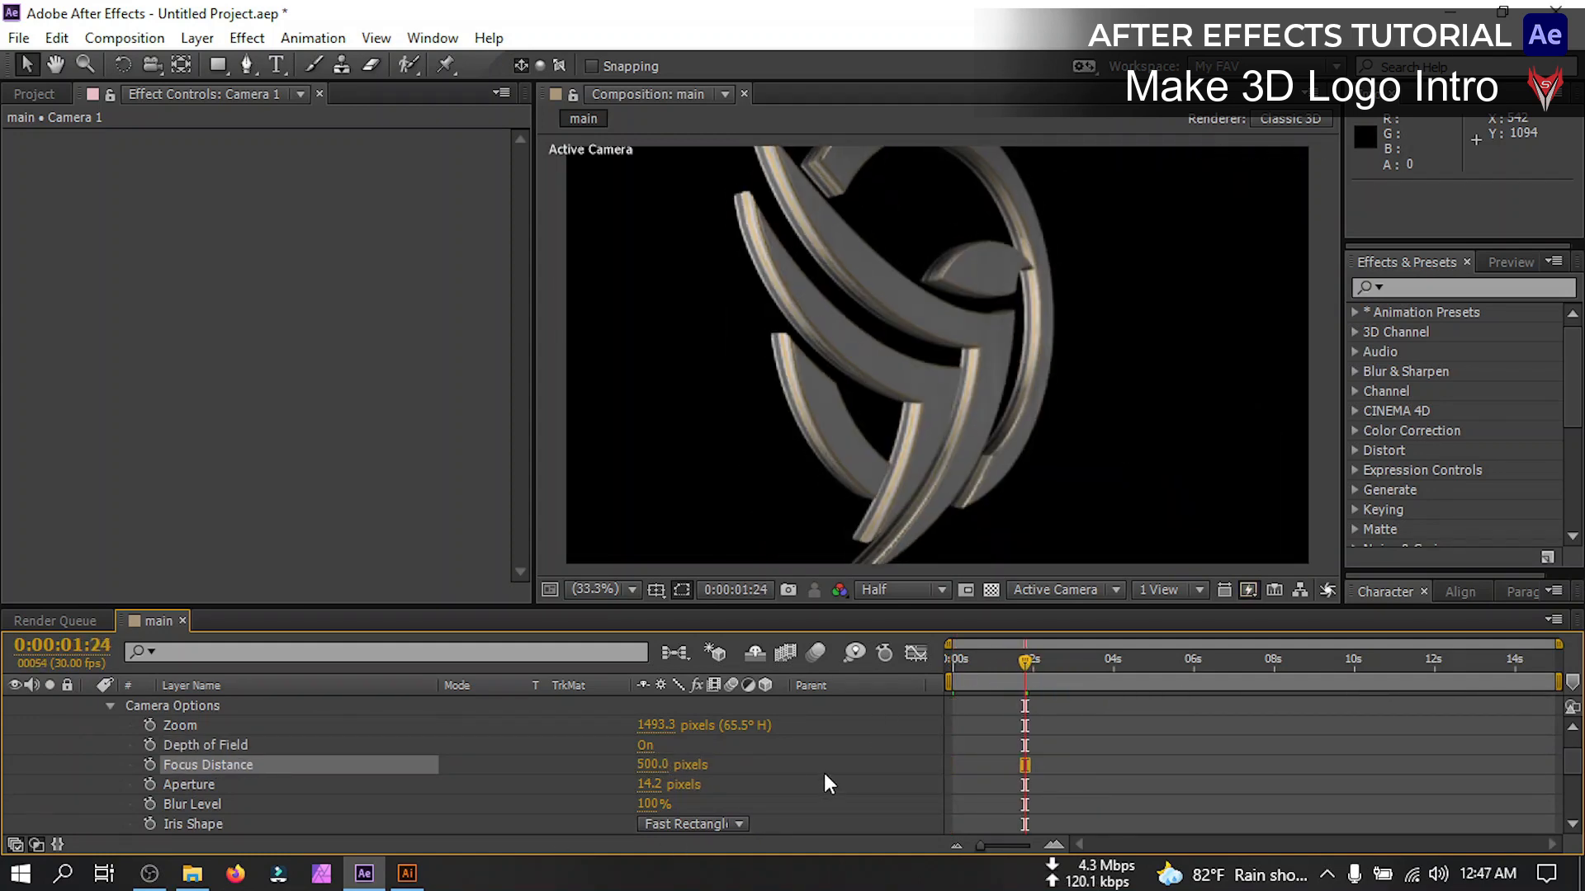
double_click(652, 764)
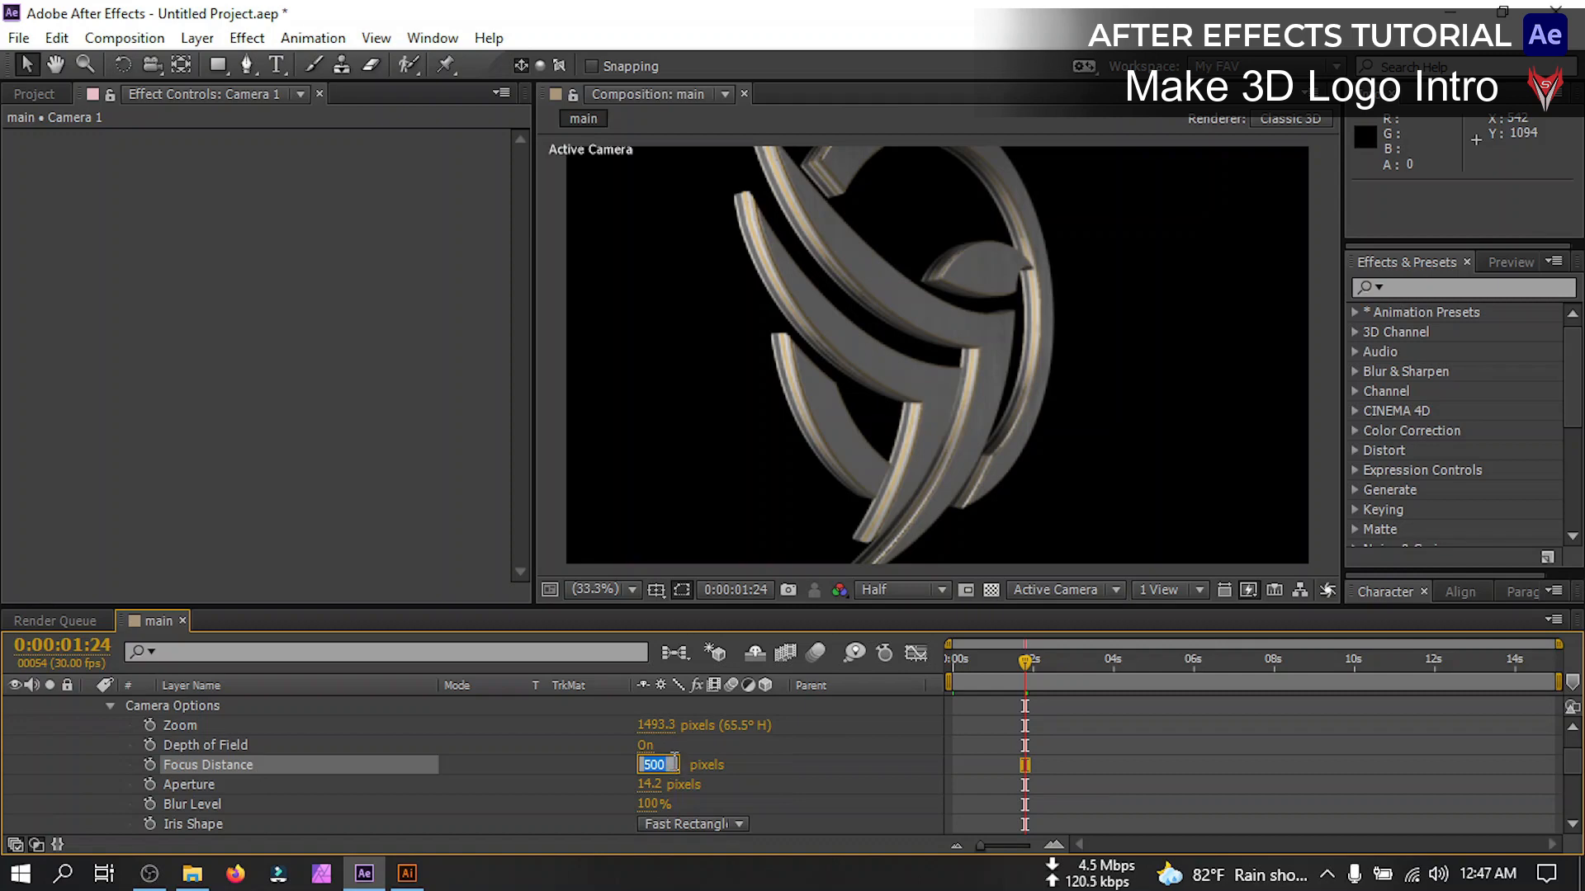
type("800.0")
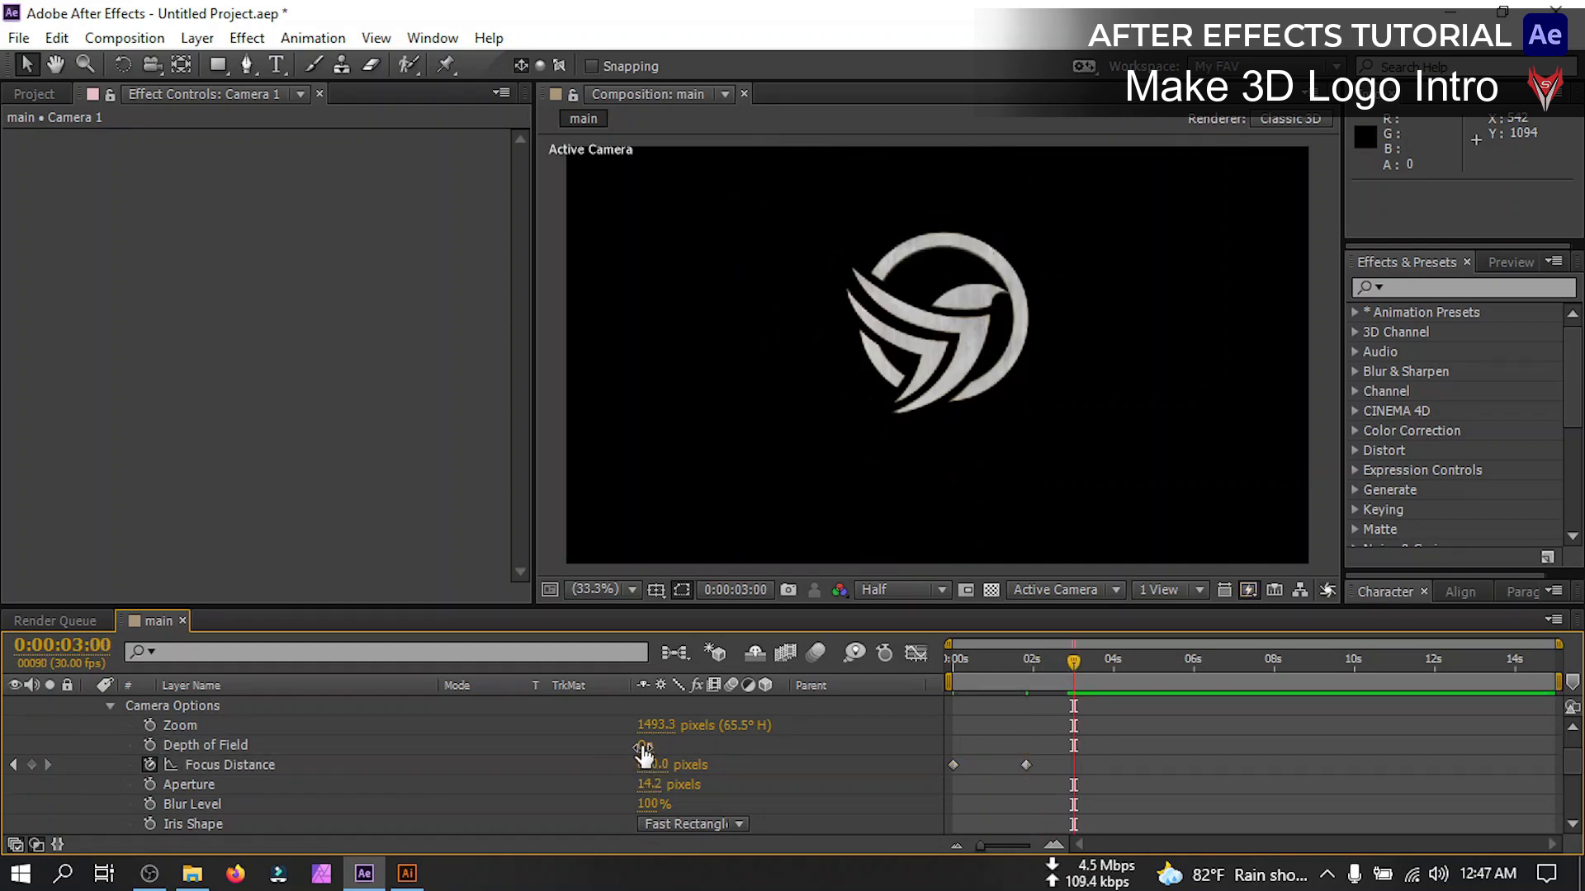
Keyframe Depth of Field off at the three-second mark
left_click(647, 745)
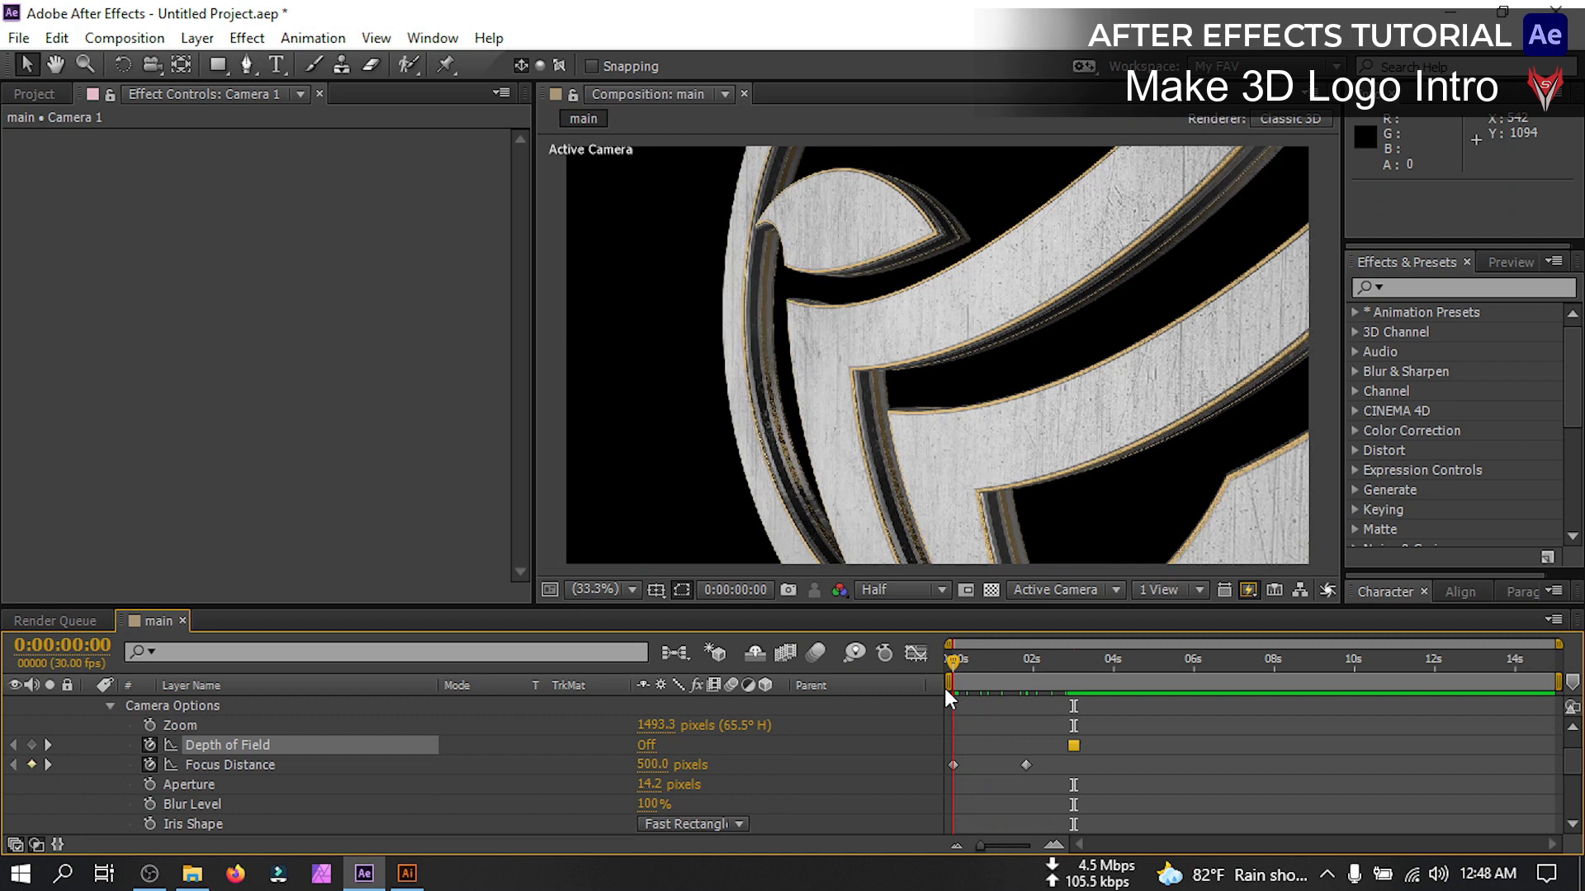
left_click(646, 744)
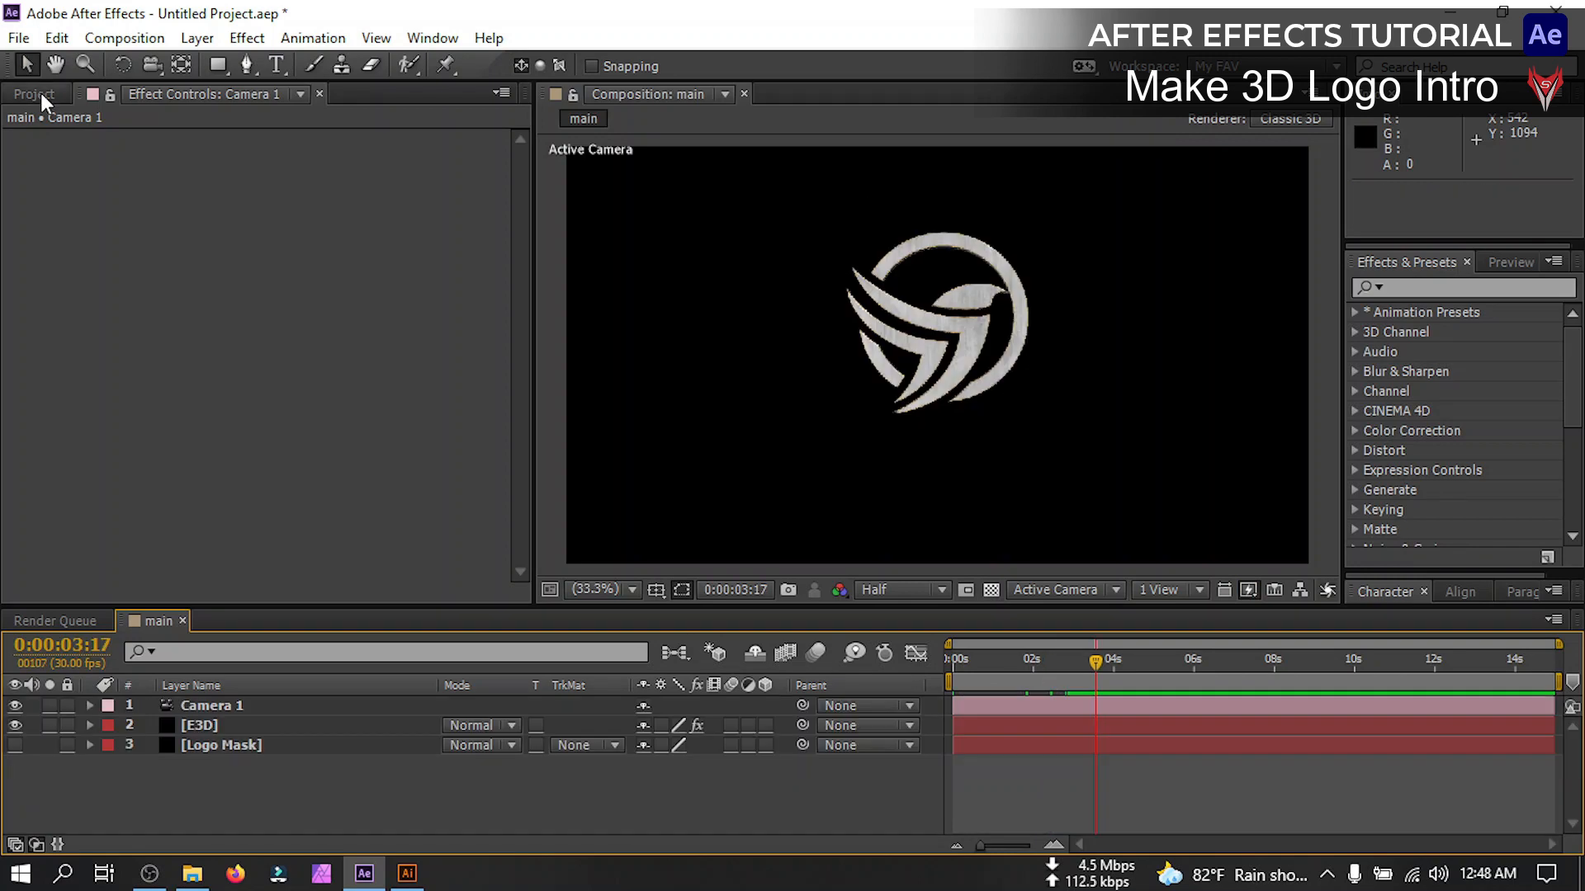
Show the project files with flare.mp4 and add a new INTRO VIDEO text layer
left_click(33, 93)
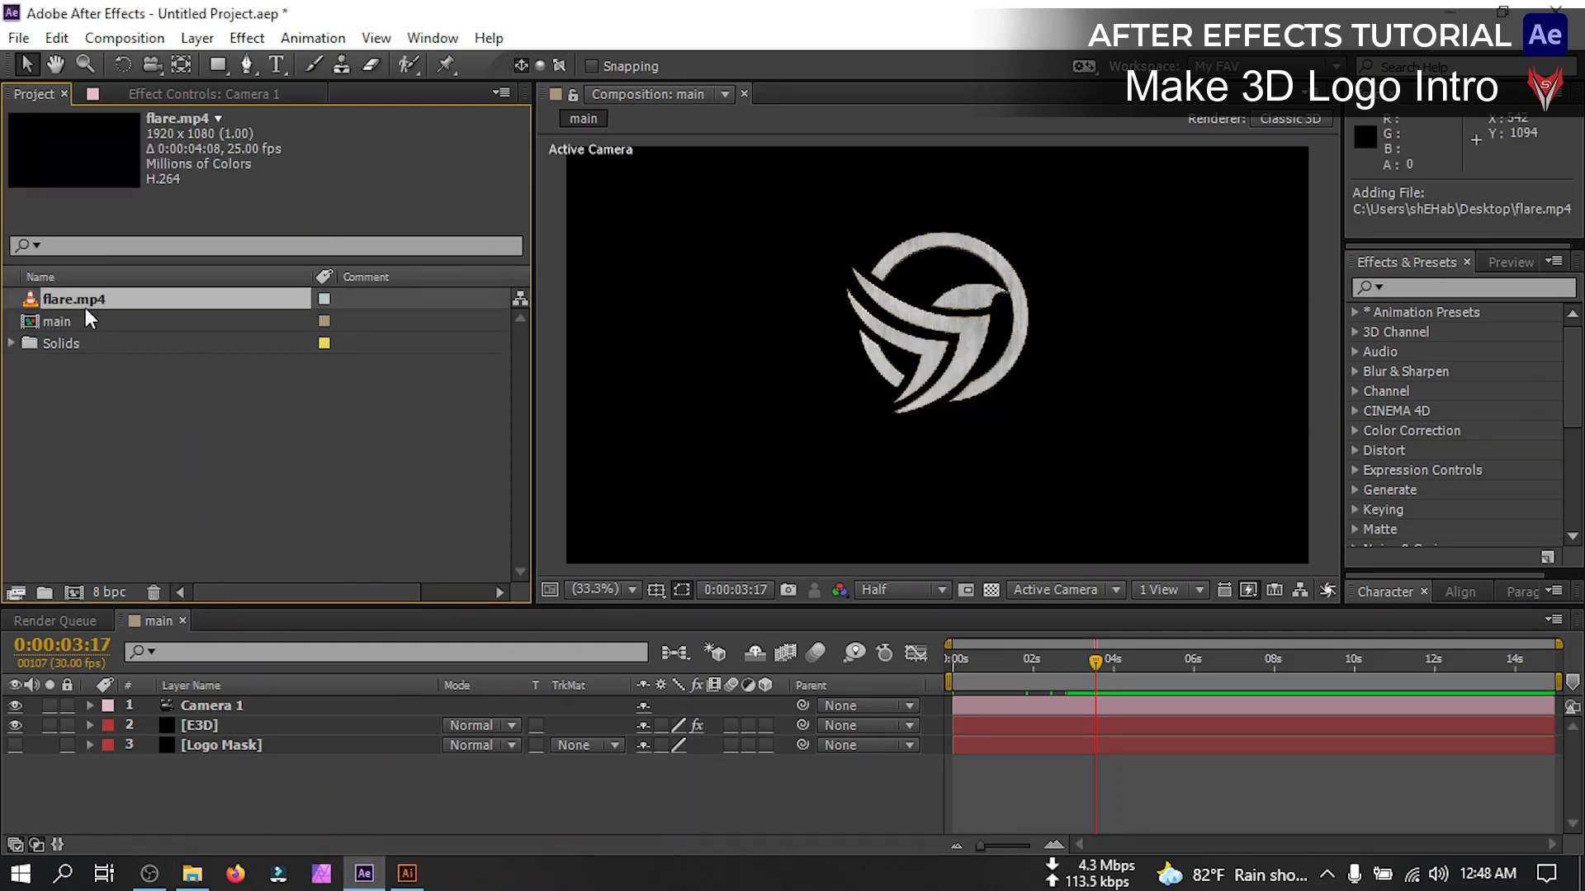
right_click(86, 317)
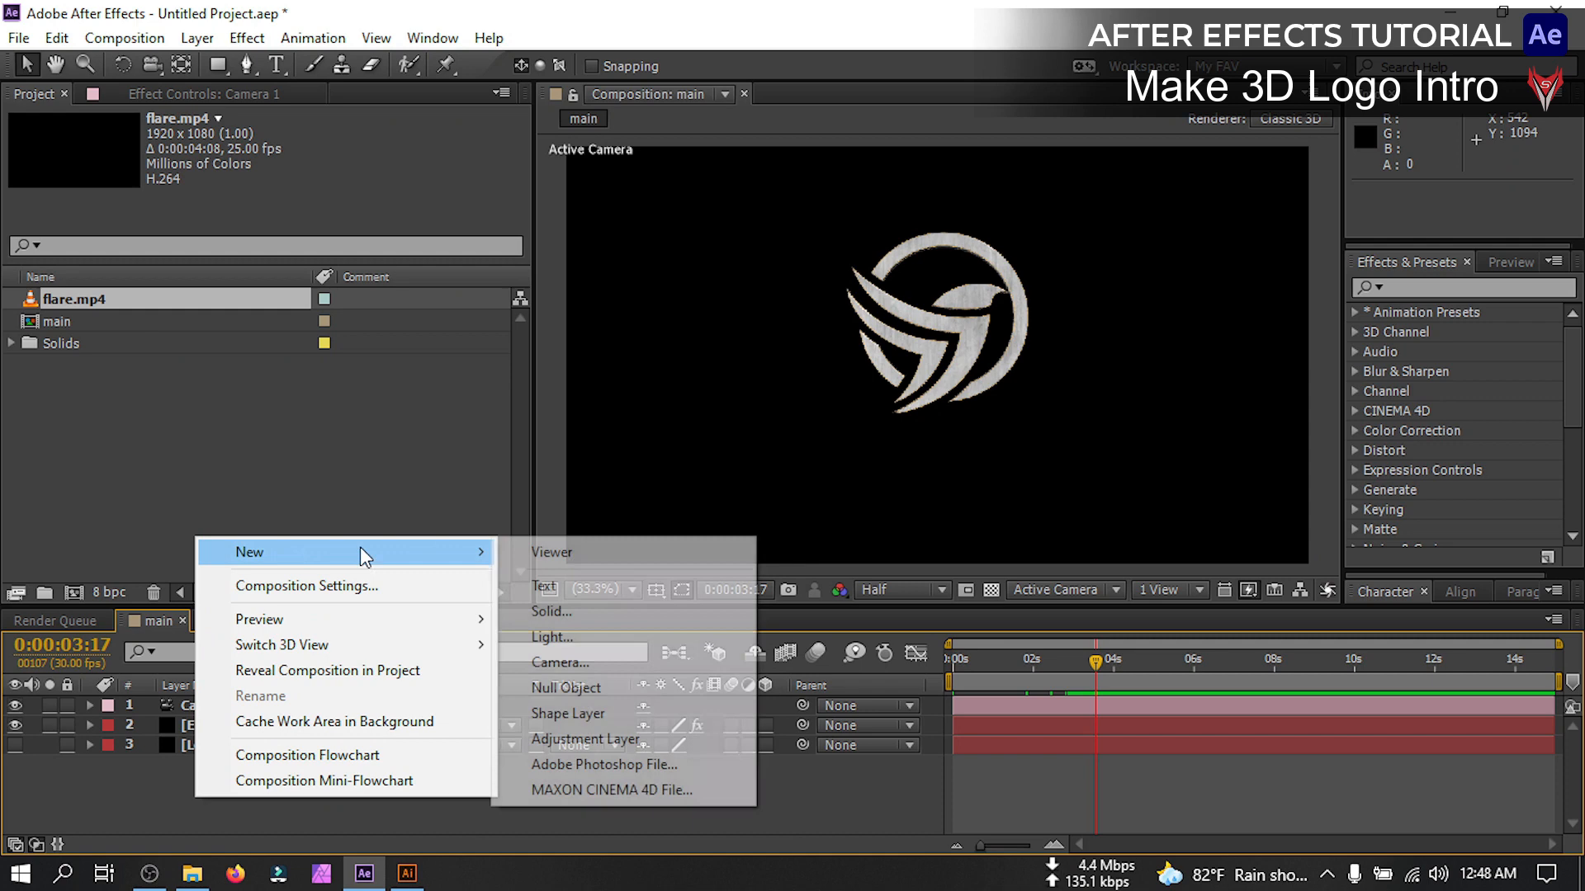
left_click(545, 586)
type("INTRO VIDEO")
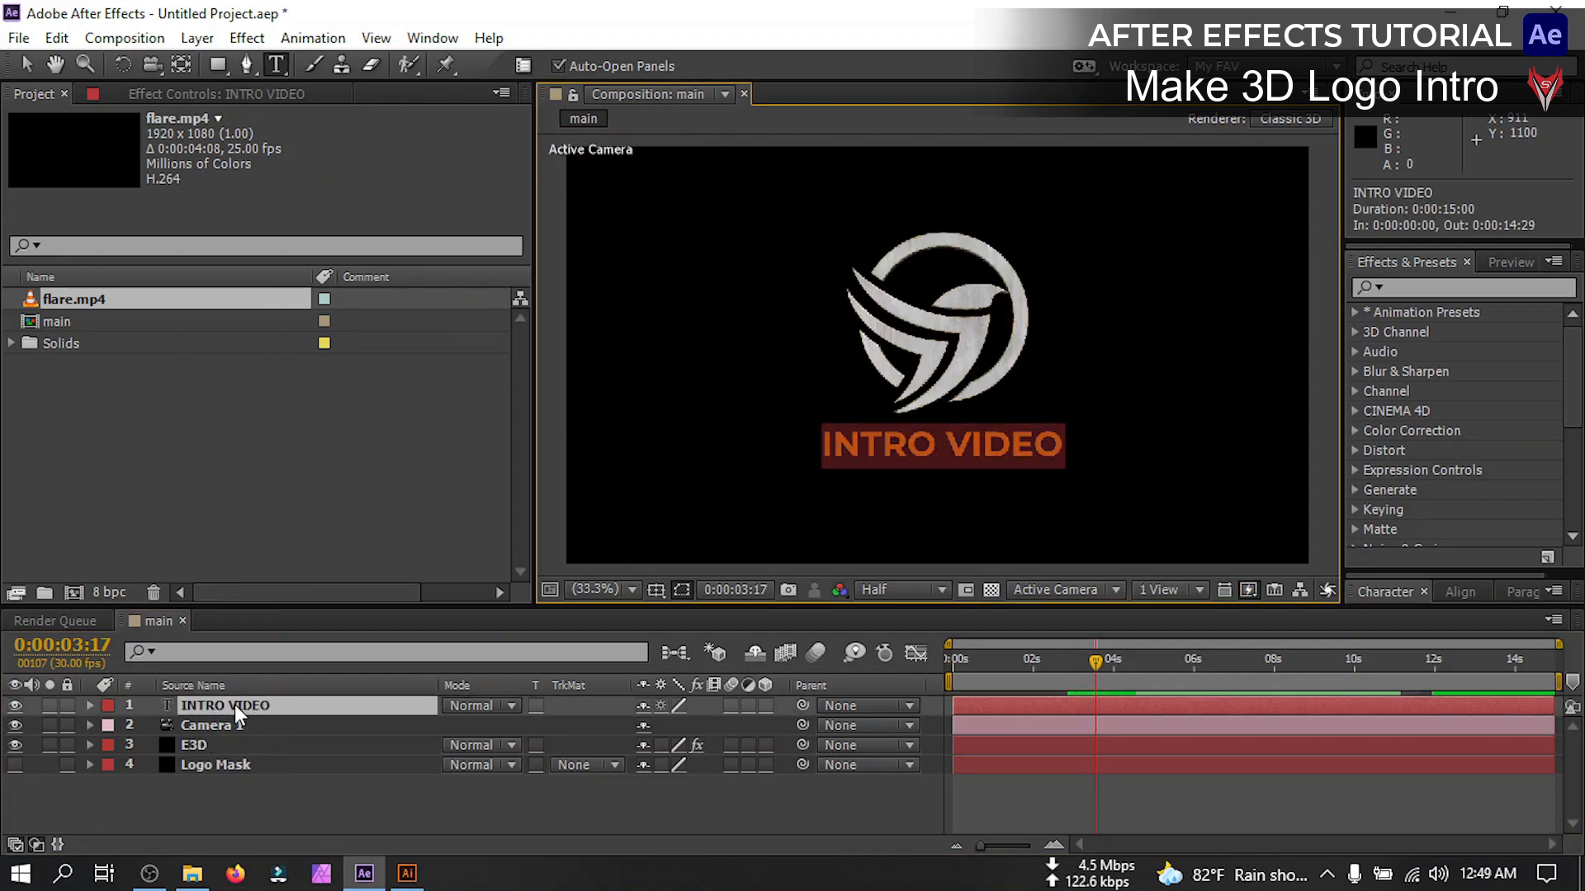
Pre-compose the INTRO VIDEO layer into a composition named Logo Text
right_click(224, 704)
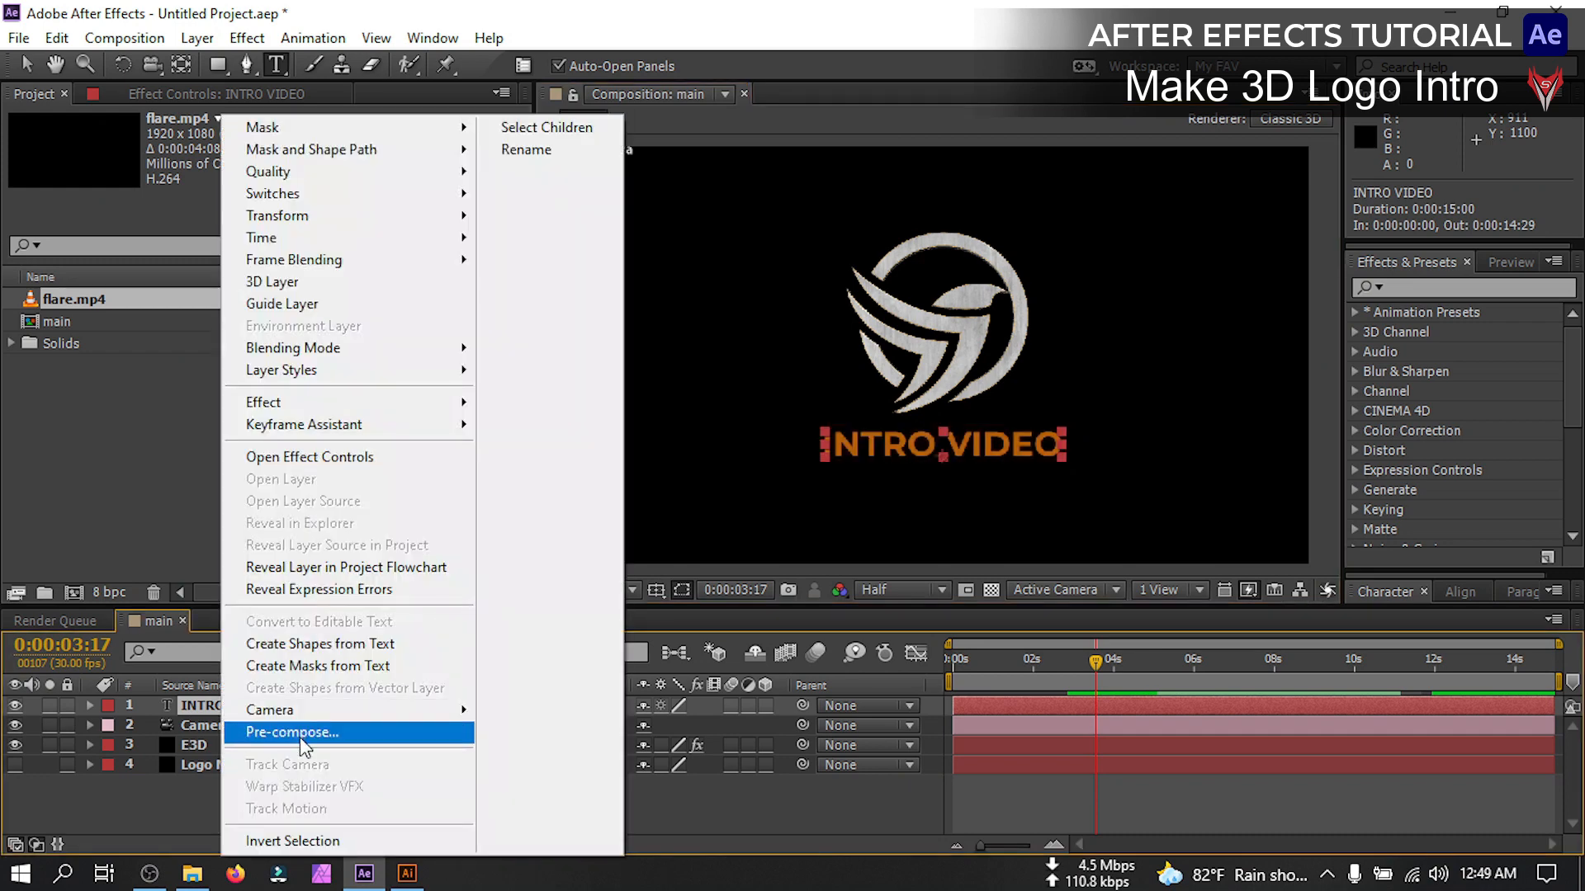
left_click(292, 733)
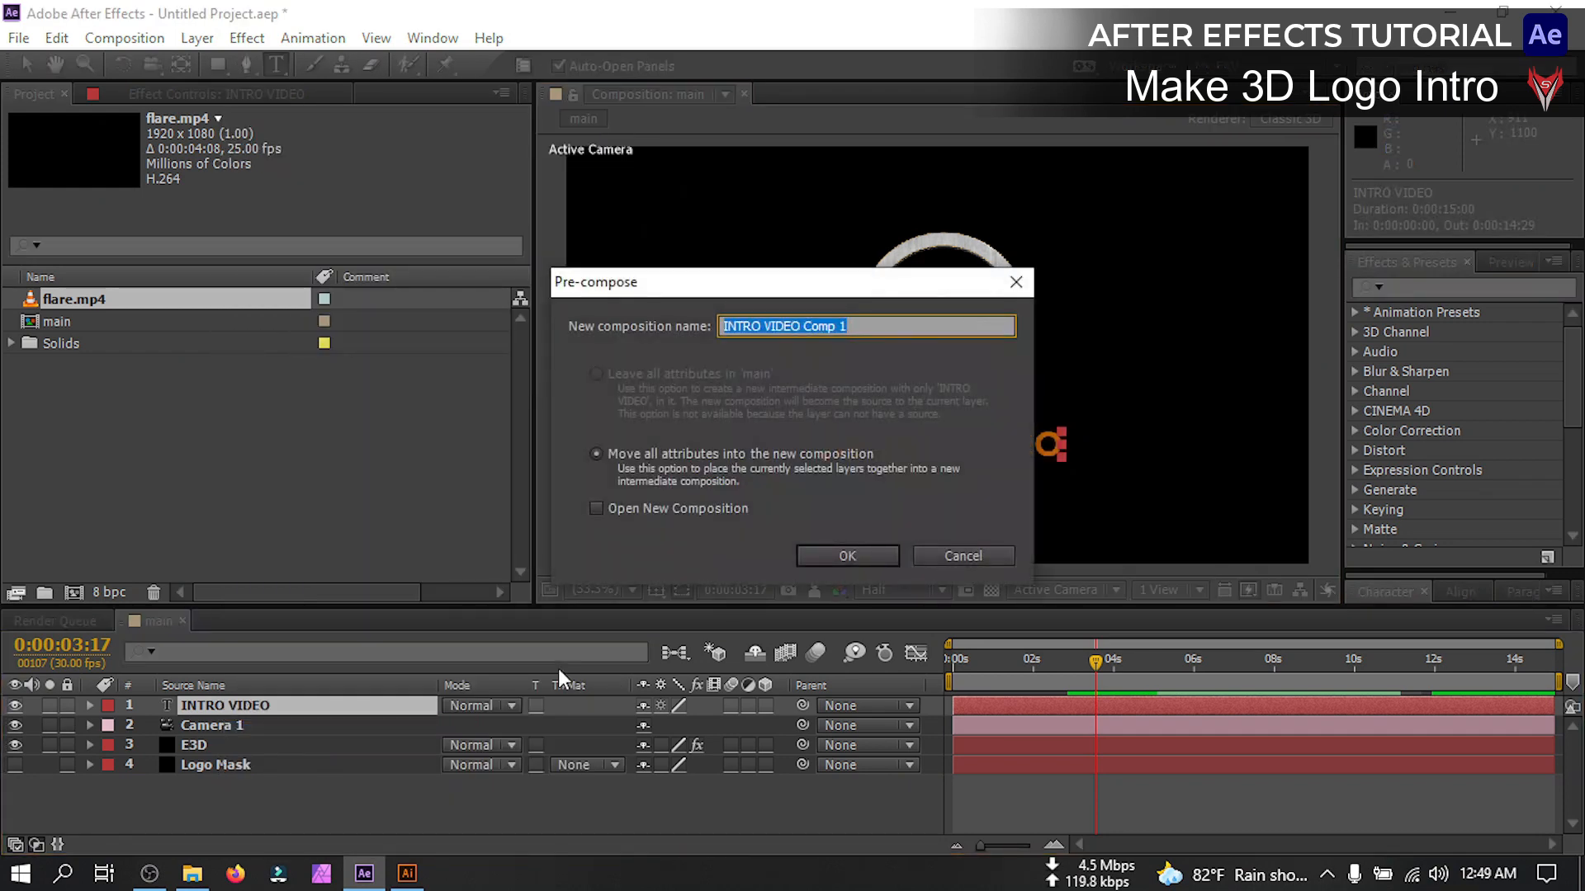
type("Logo Text")
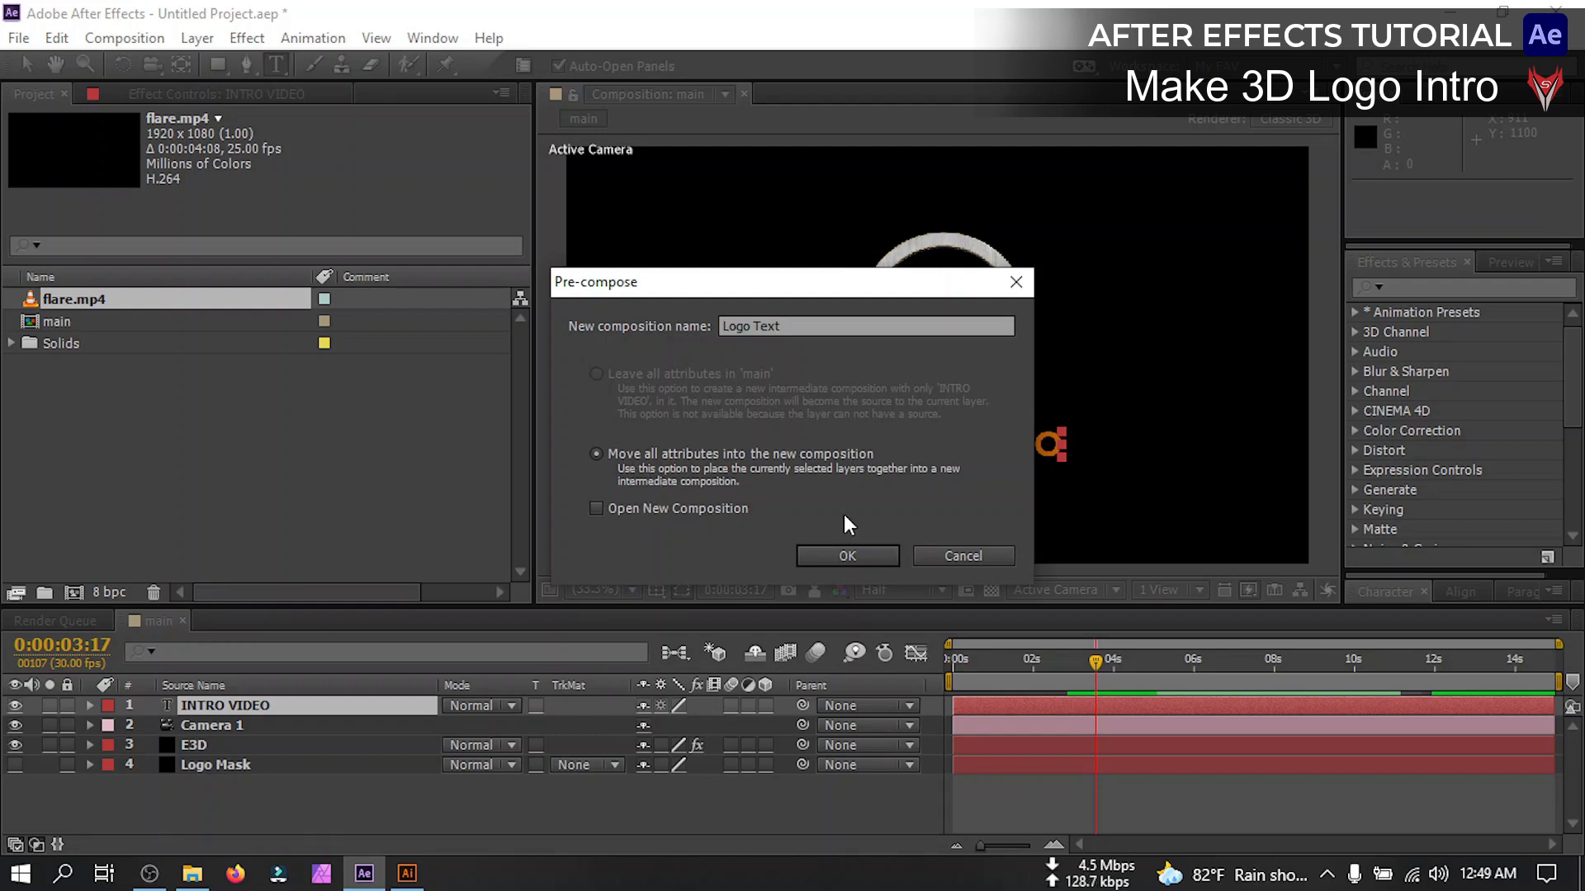
left_click(847, 556)
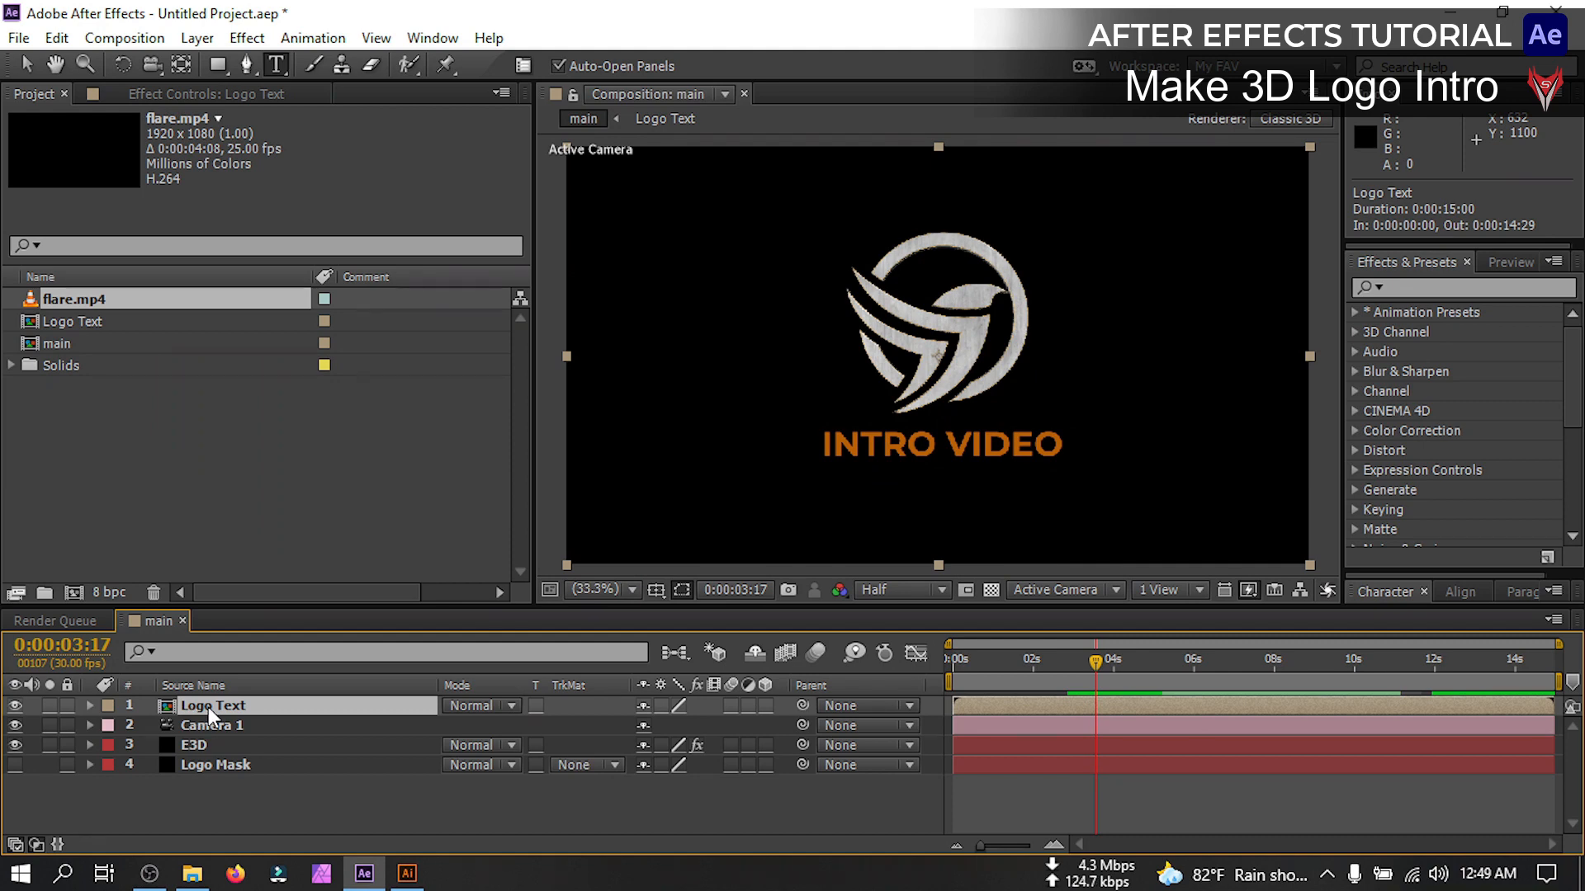
Apply an effect to the Logo Text layer, turning the lettering silvery white
type("t")
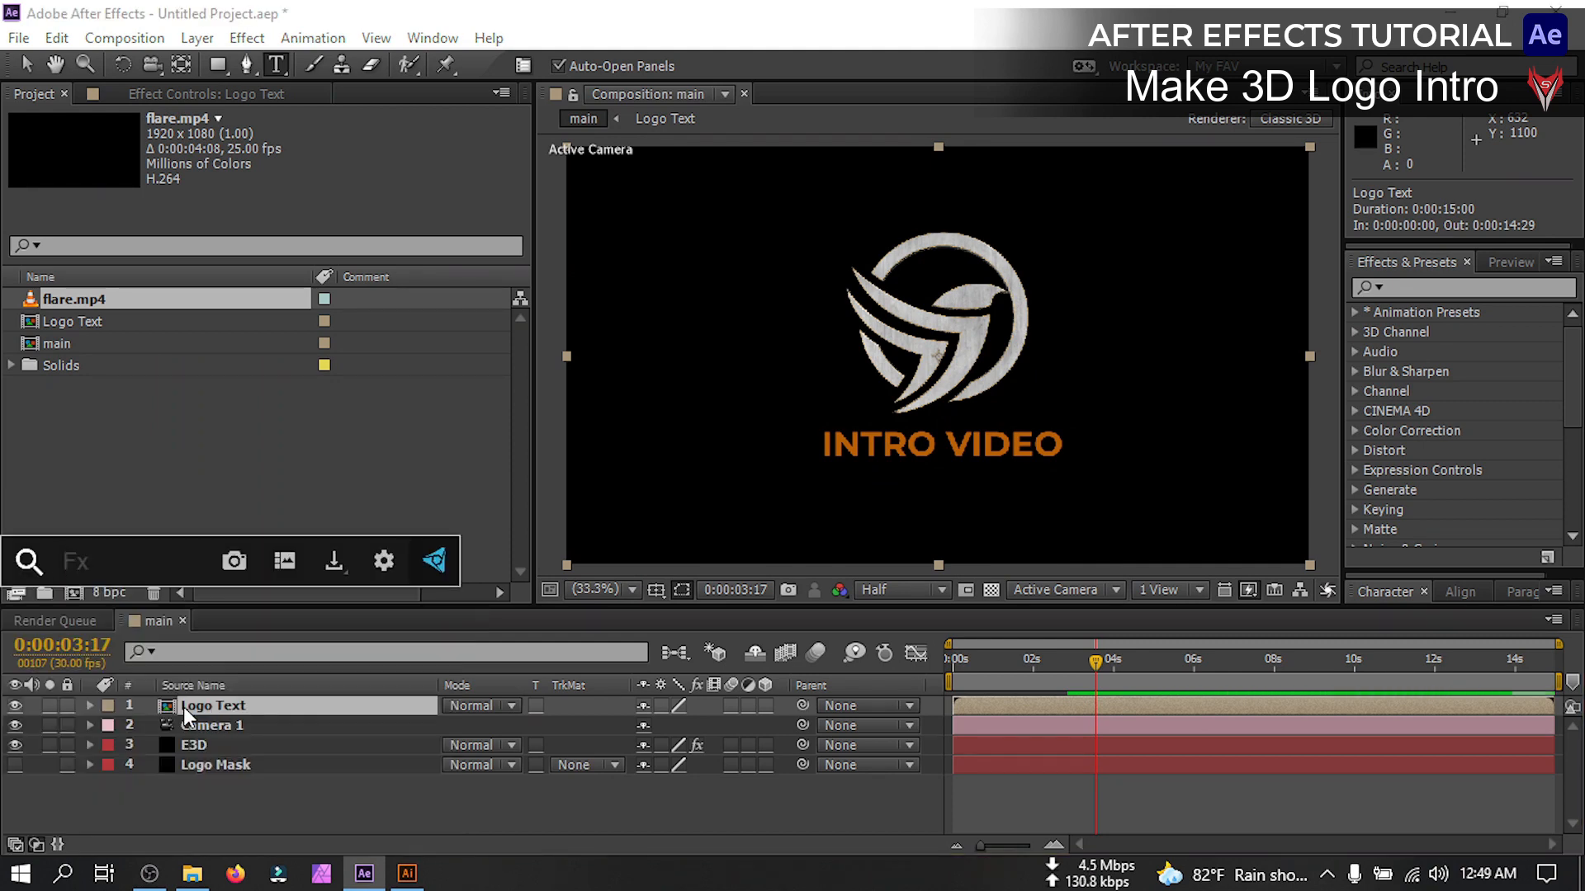
left_click(208, 94)
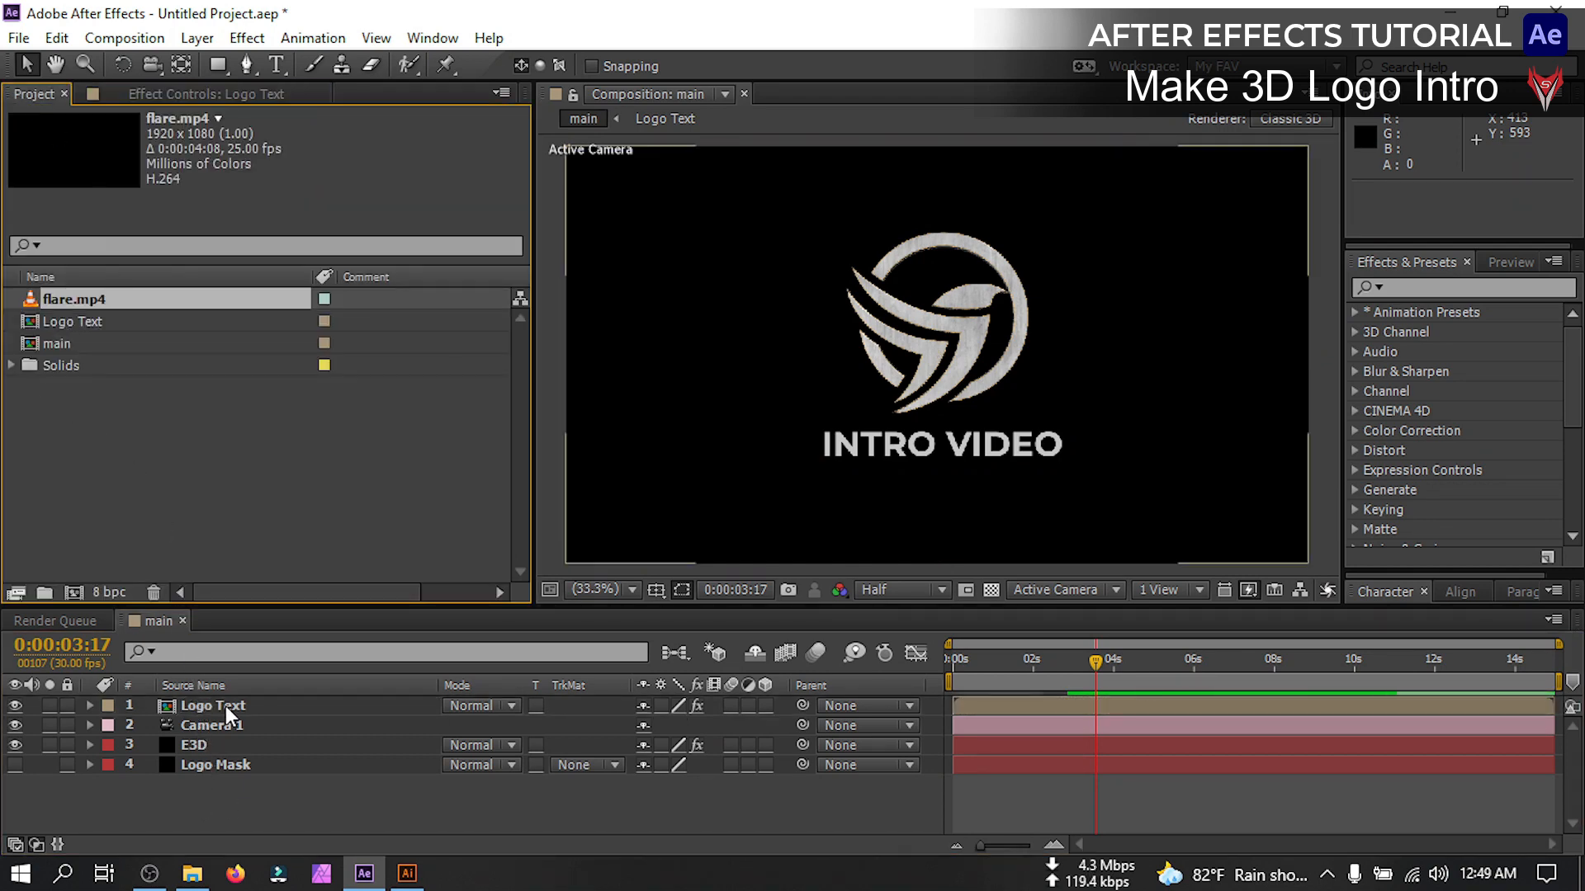
Add flare.mp4 to the main composition in Add blend mode
left_click(213, 704)
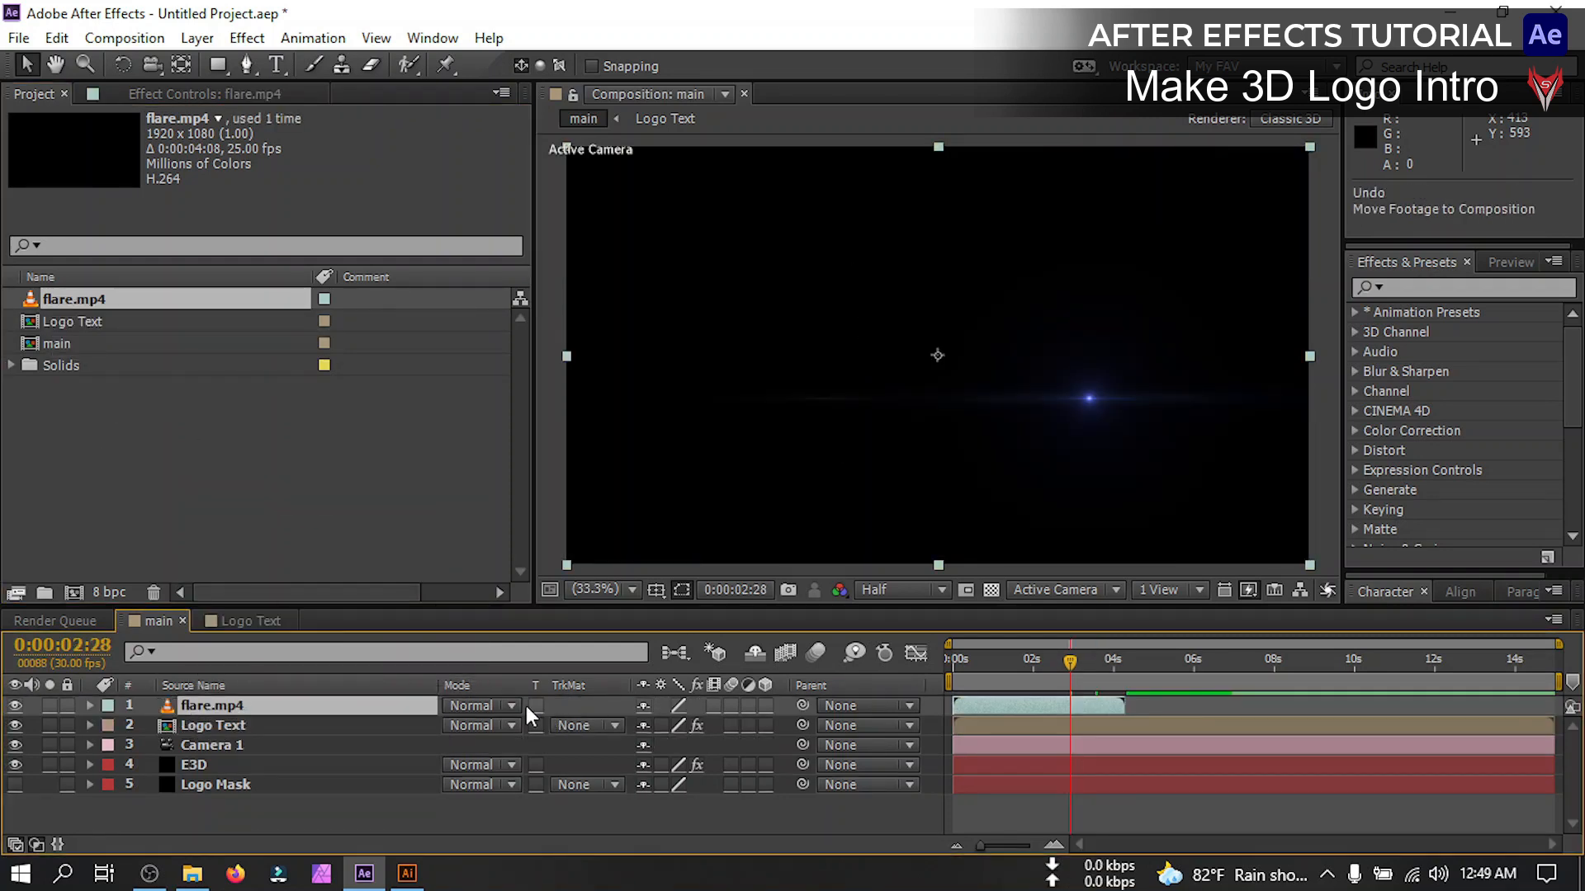
left_click(480, 704)
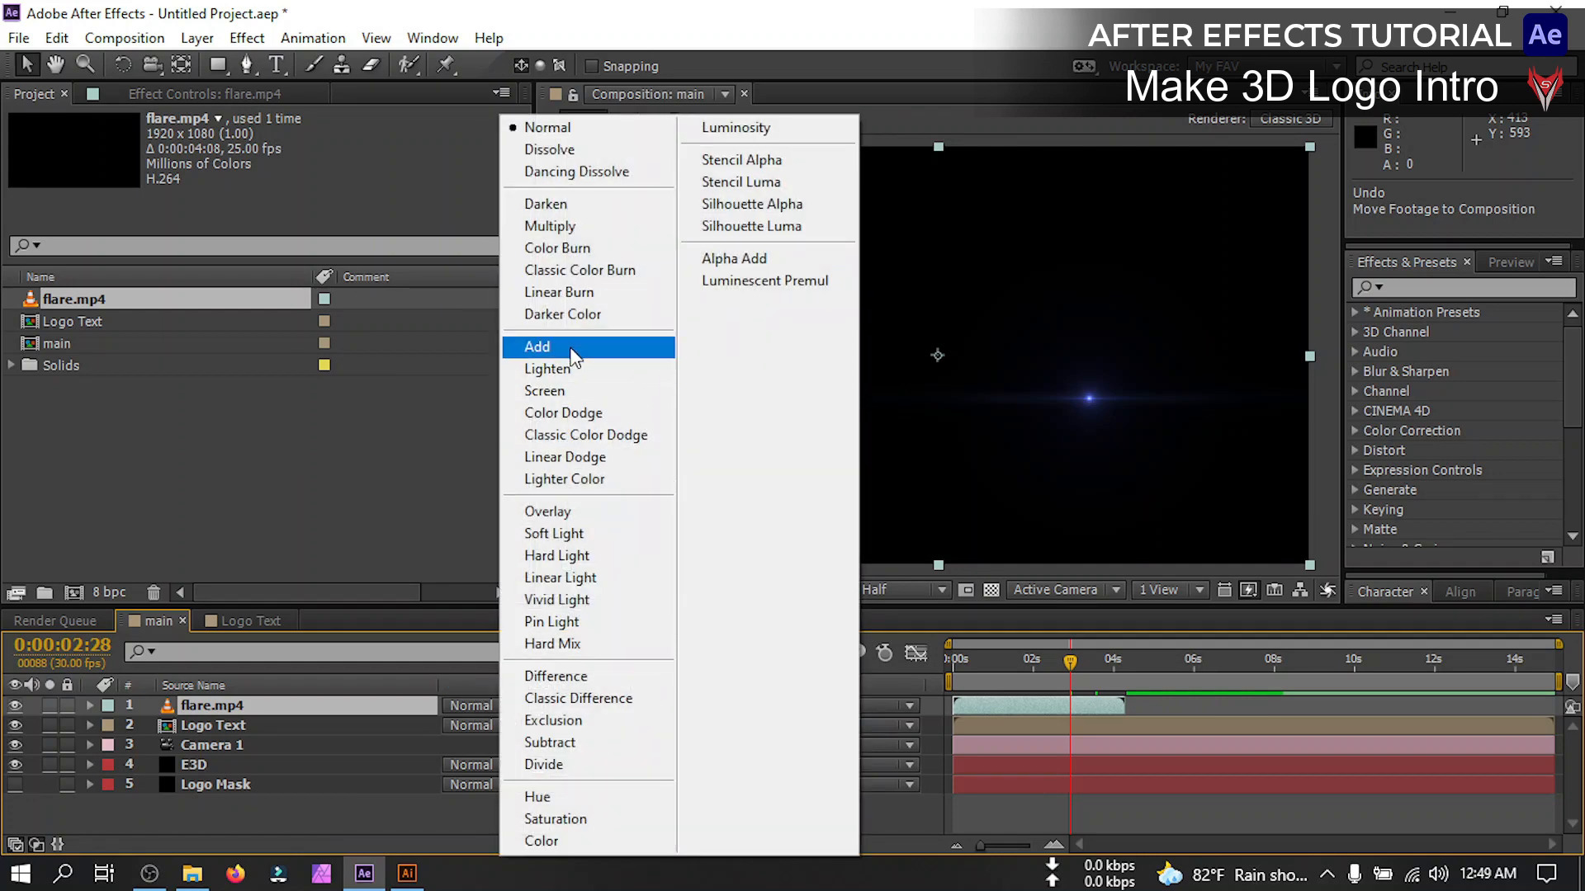
left_click(536, 347)
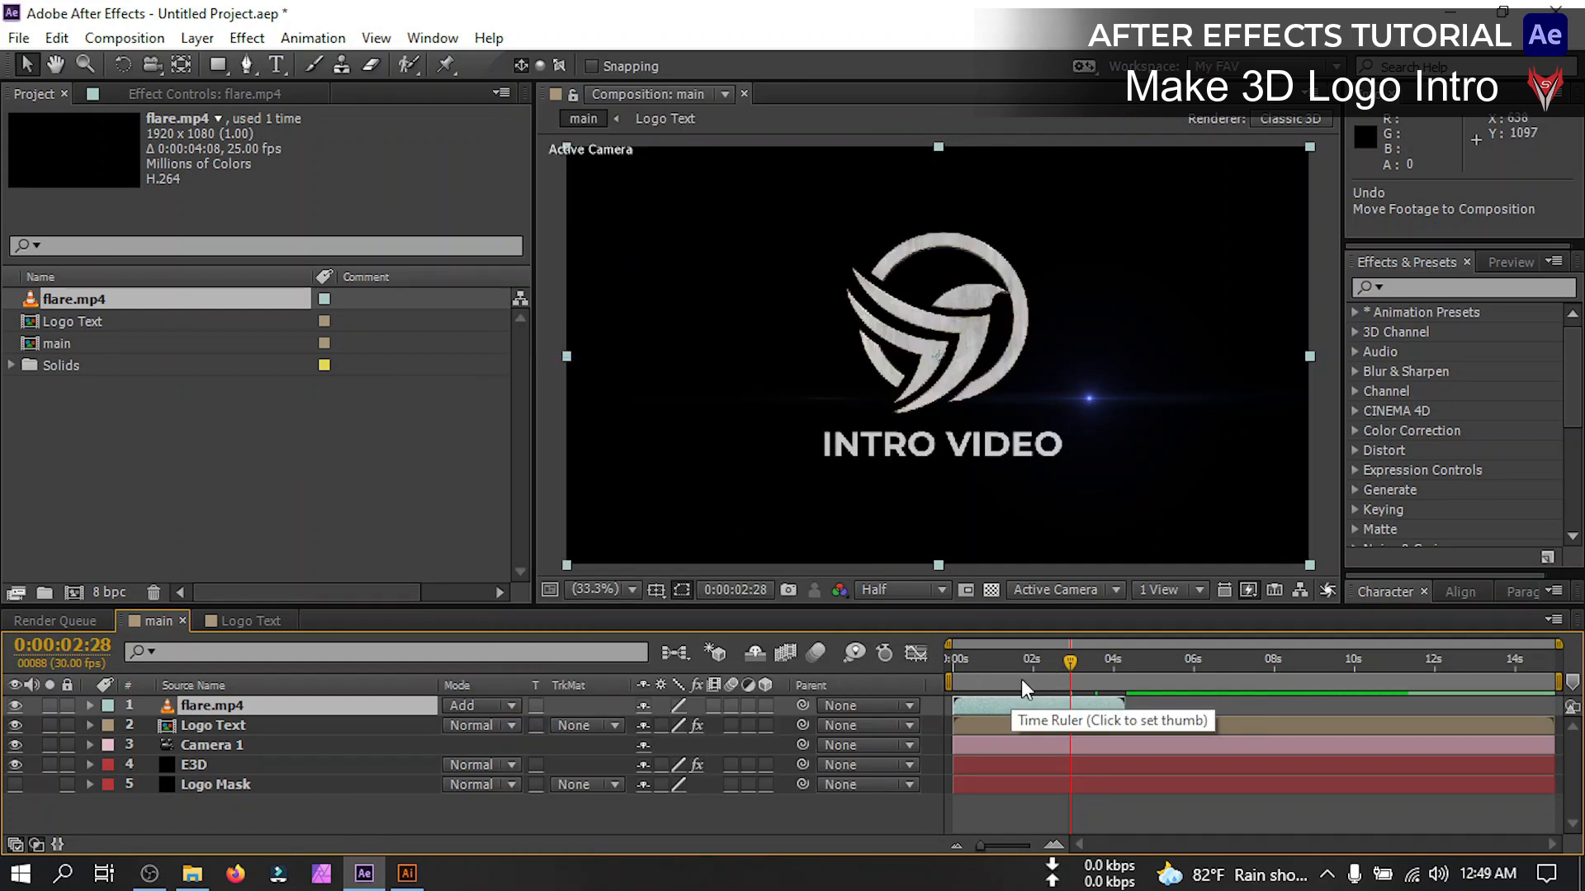
Slide the flare clip to start near 2s and select the Logo Text layer
left_click(1054, 659)
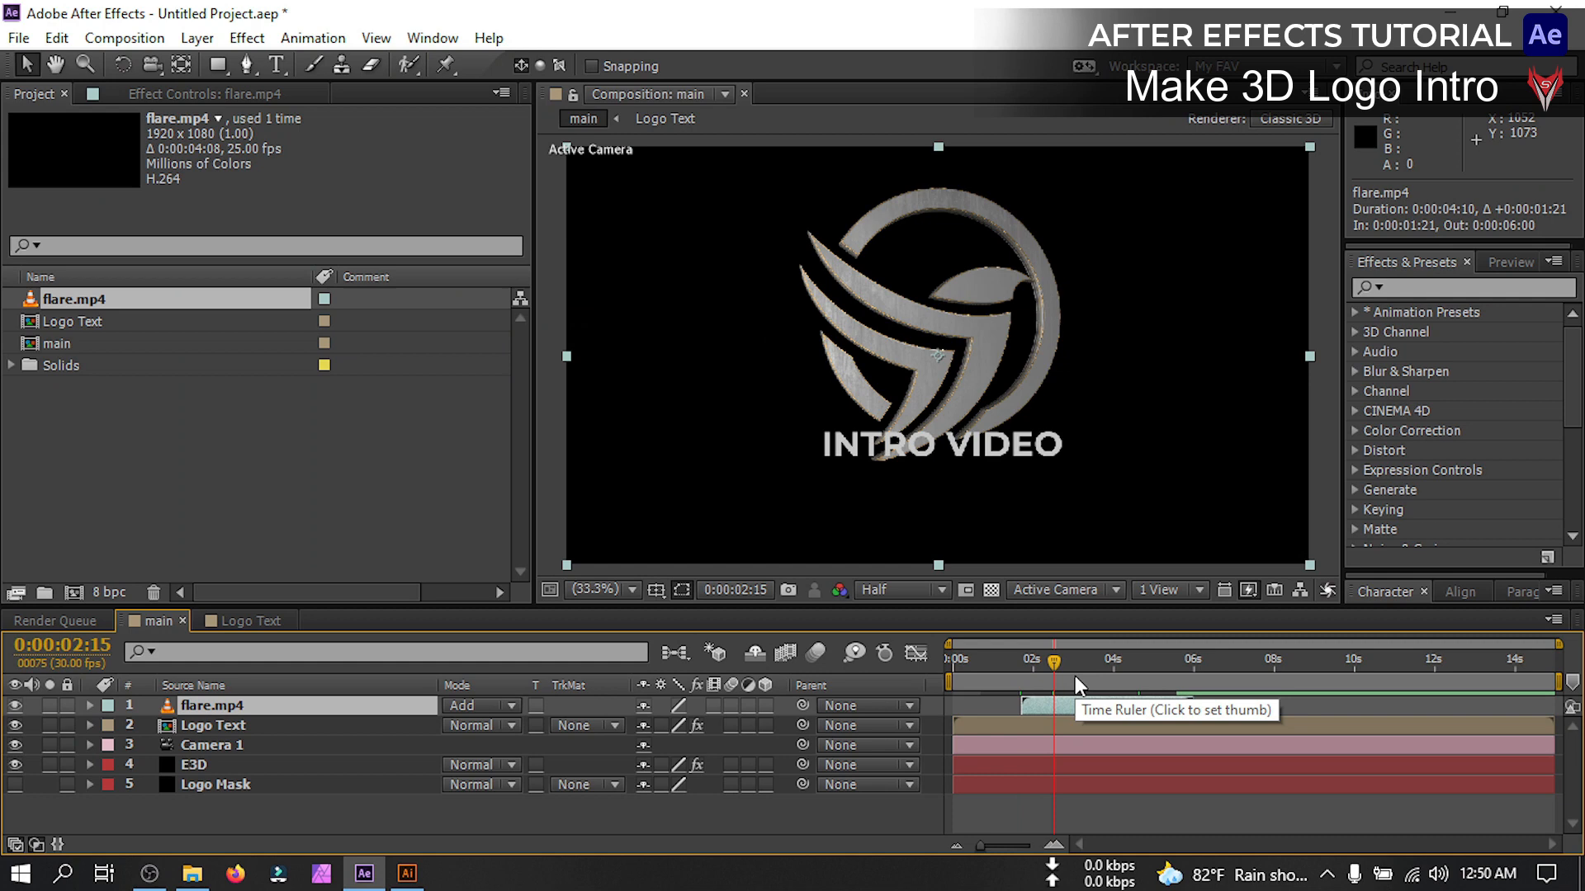
left_click(1076, 659)
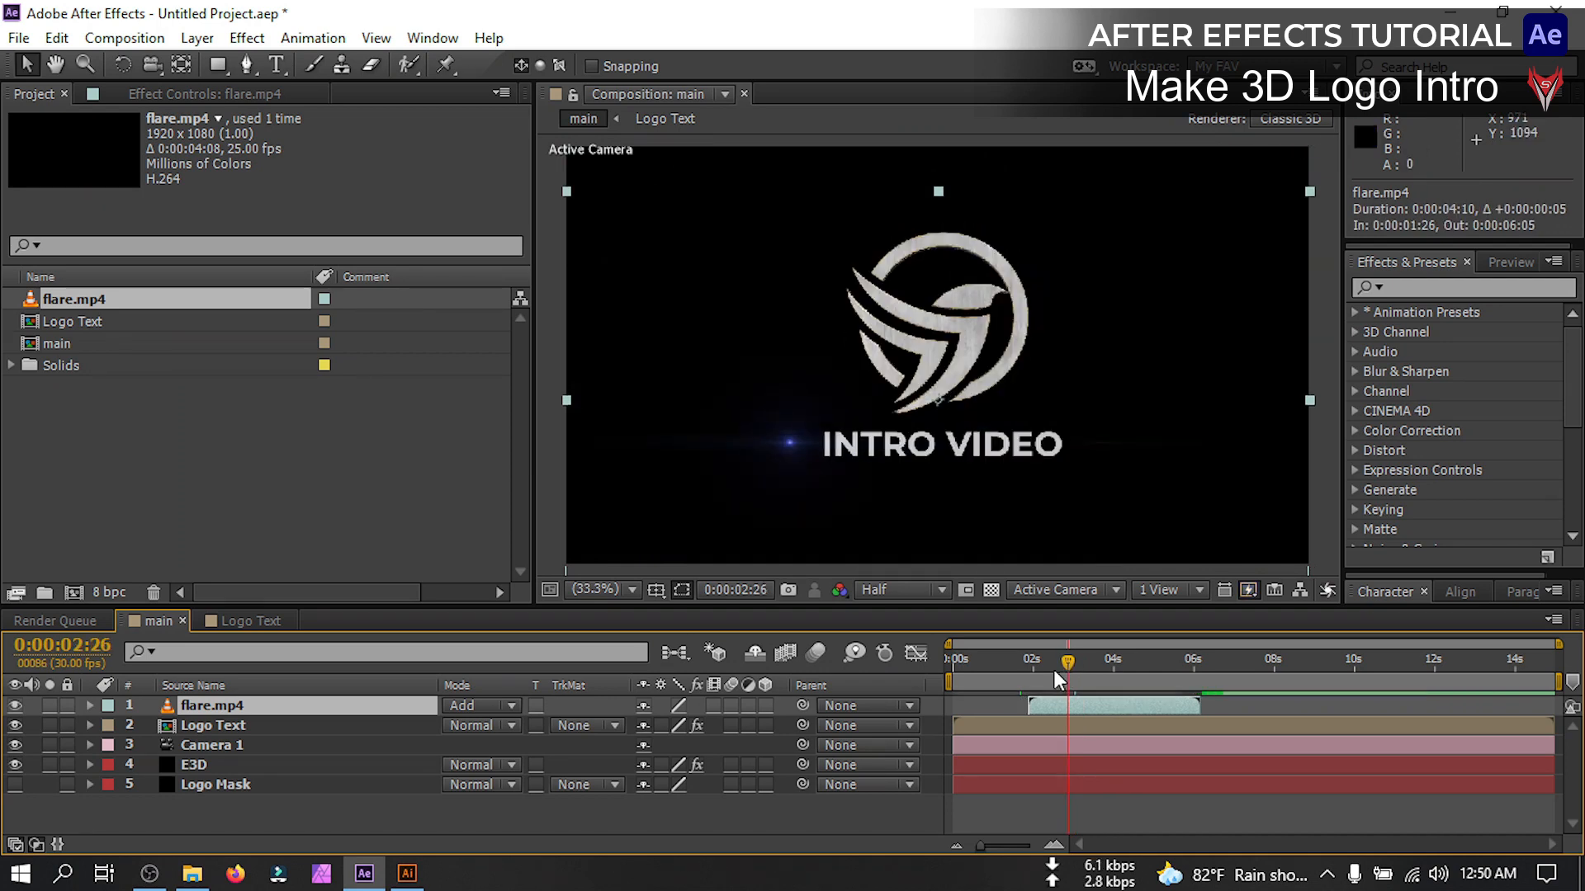
left_click(213, 725)
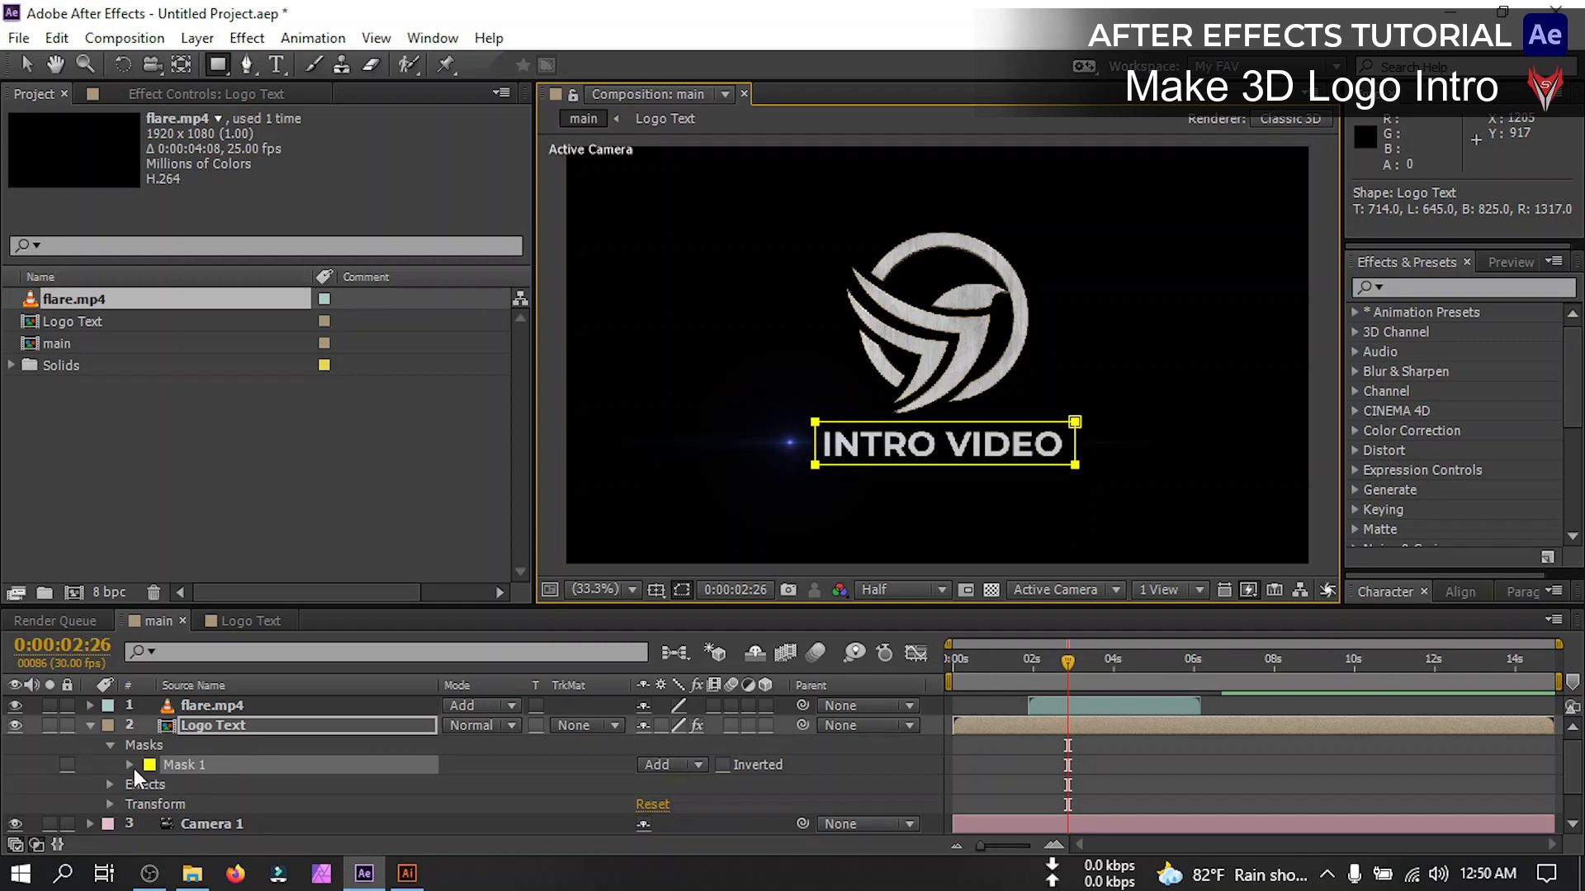
Keyframe Logo Text's Mask 1 path near 2:26 and reshape it around INTRO VIDEO earlier
left_click(129, 745)
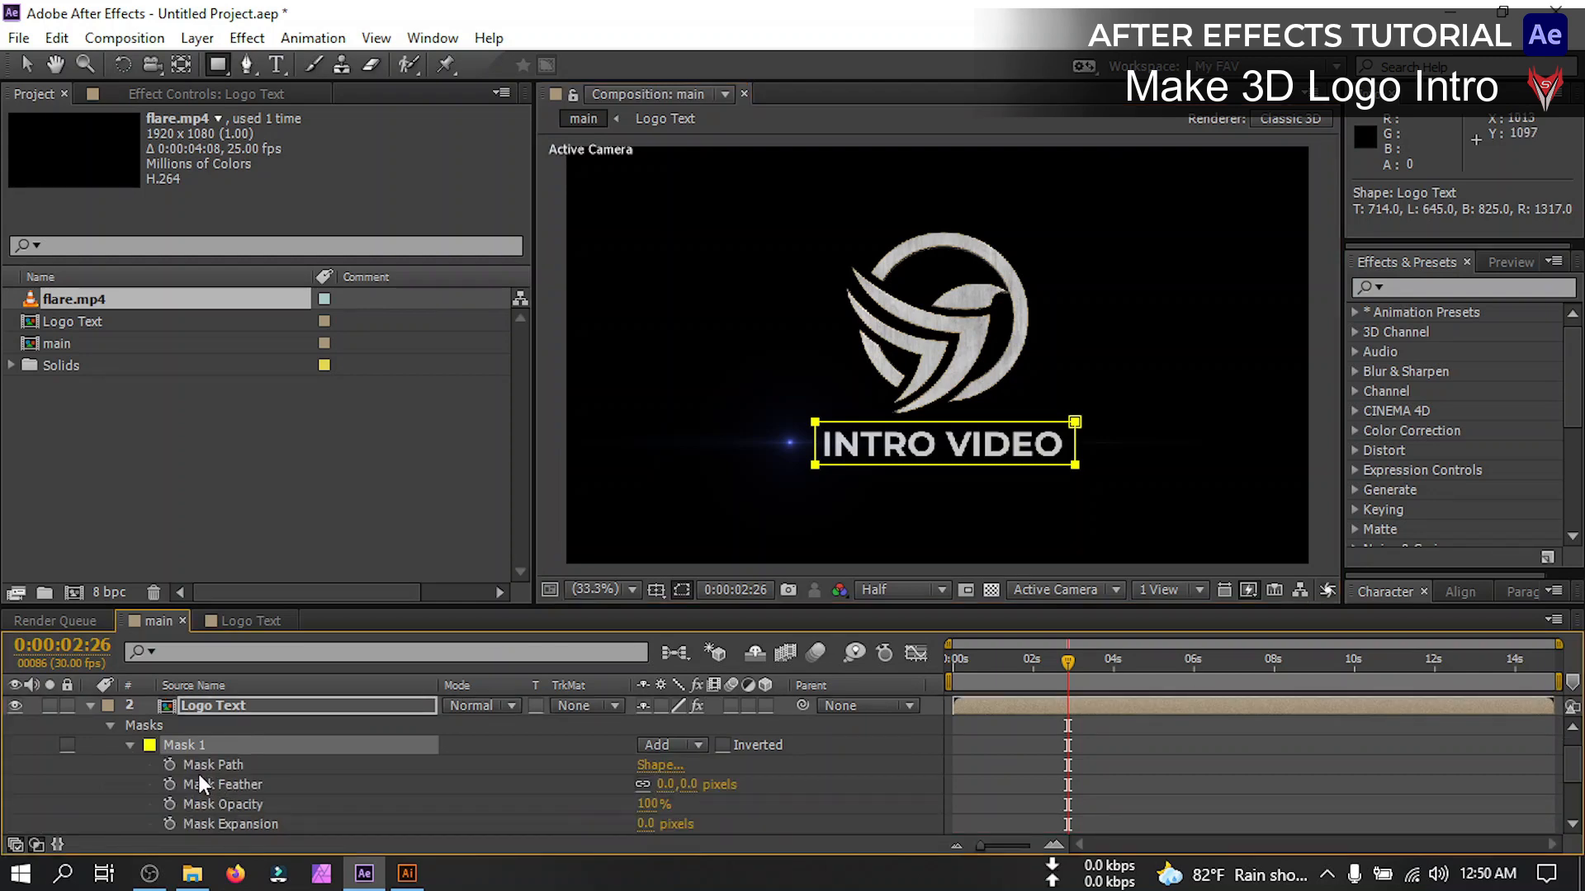
left_click(233, 764)
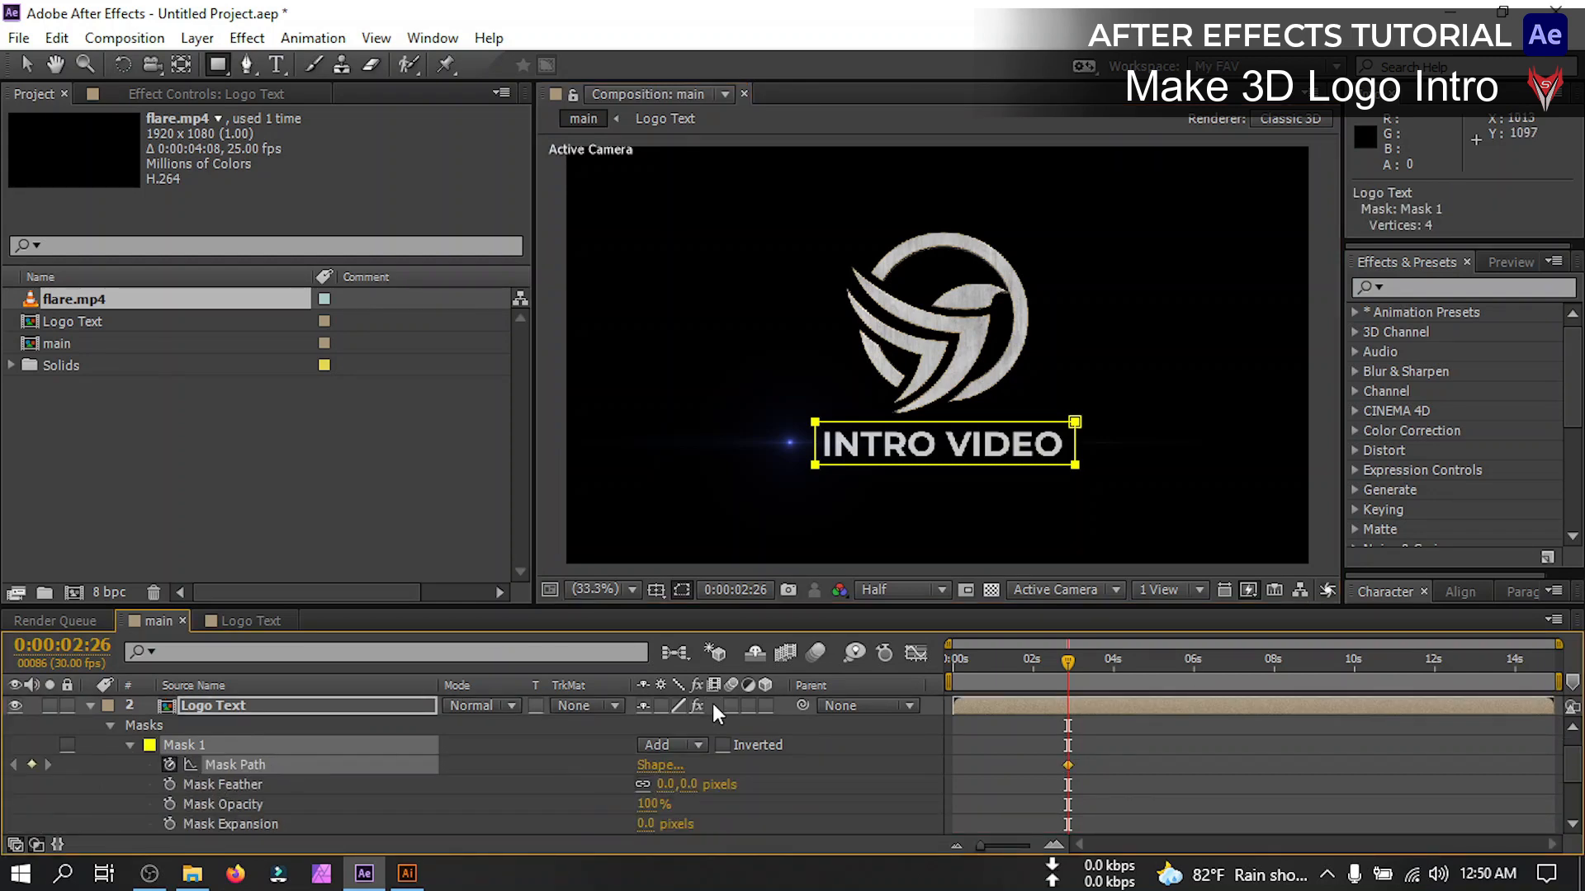
mouse_move(223, 782)
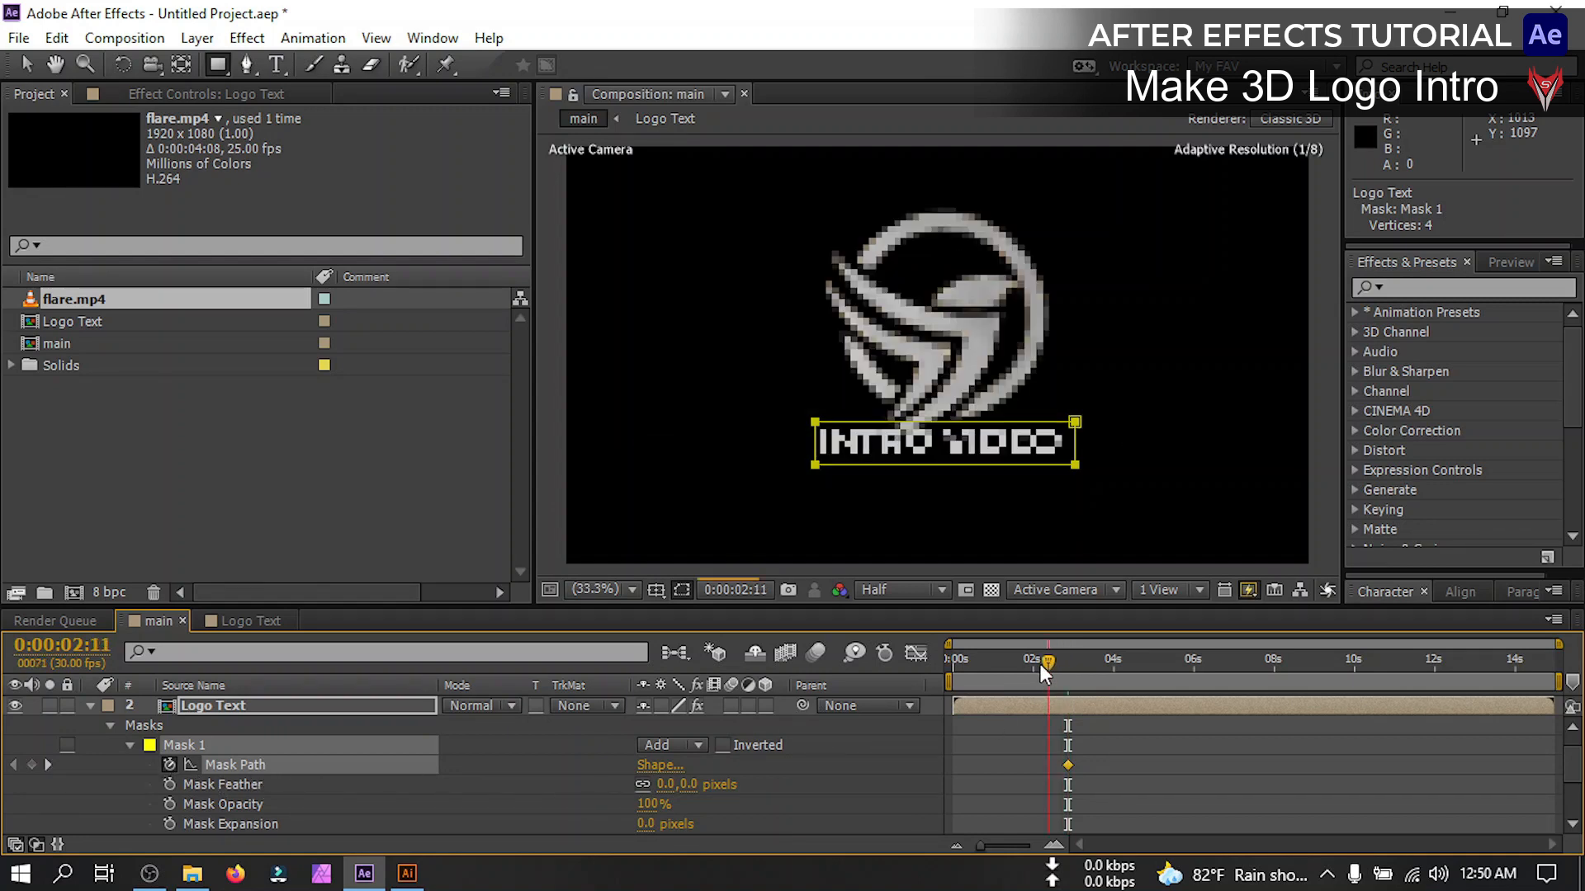
left_click_drag(1047, 658, 1066, 659)
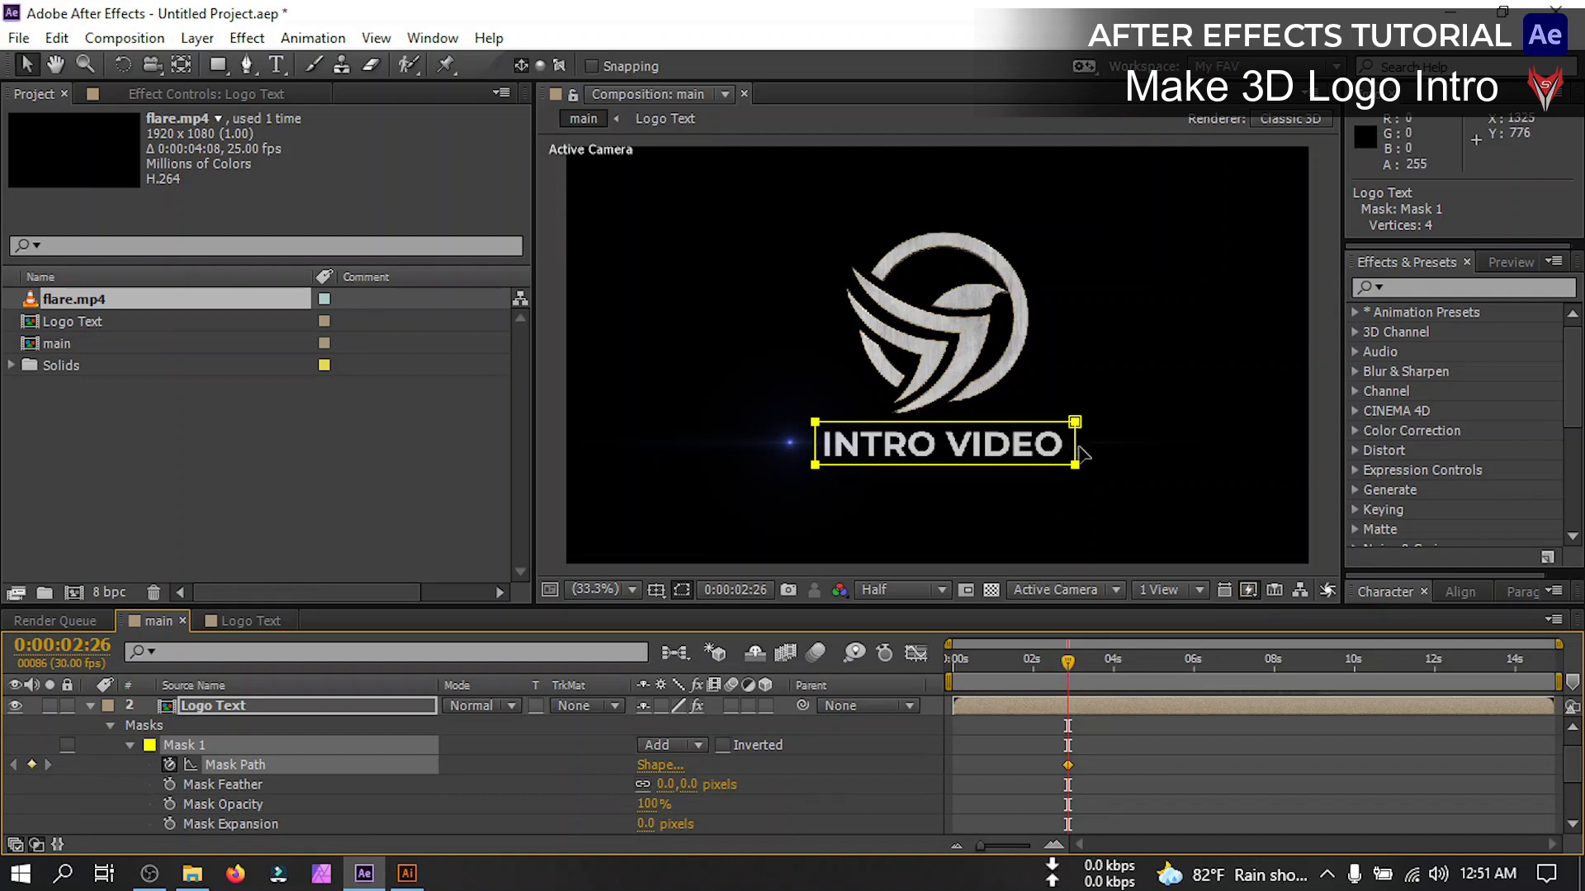
left_click_drag(1075, 439, 944, 439)
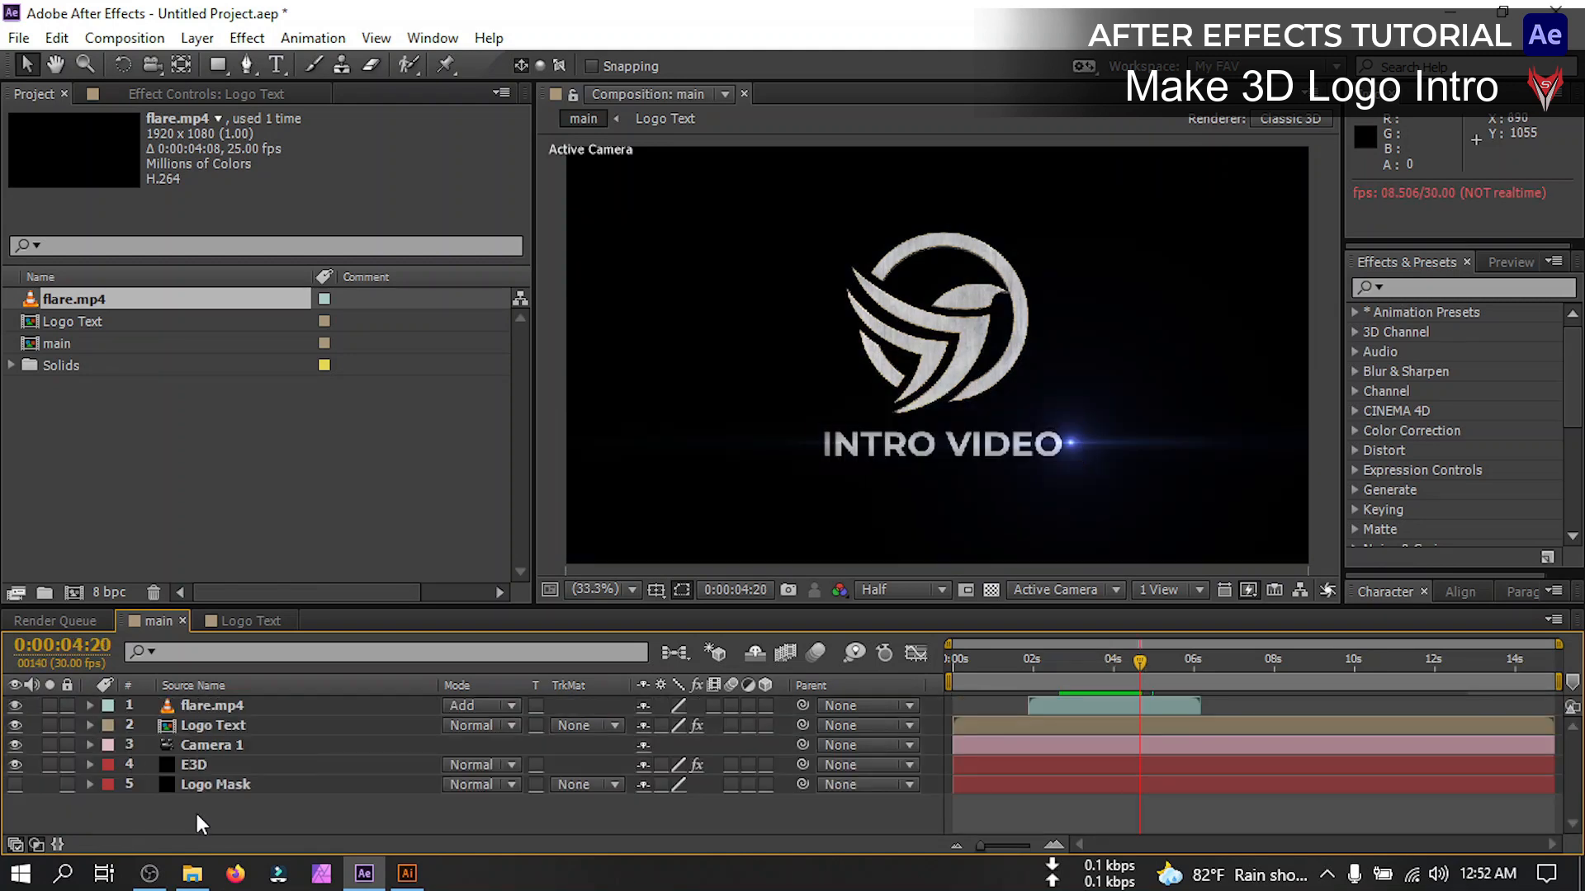
Create a black BG solid and search Effects & Presets for Lens Flare
right_click(196, 819)
type("BG")
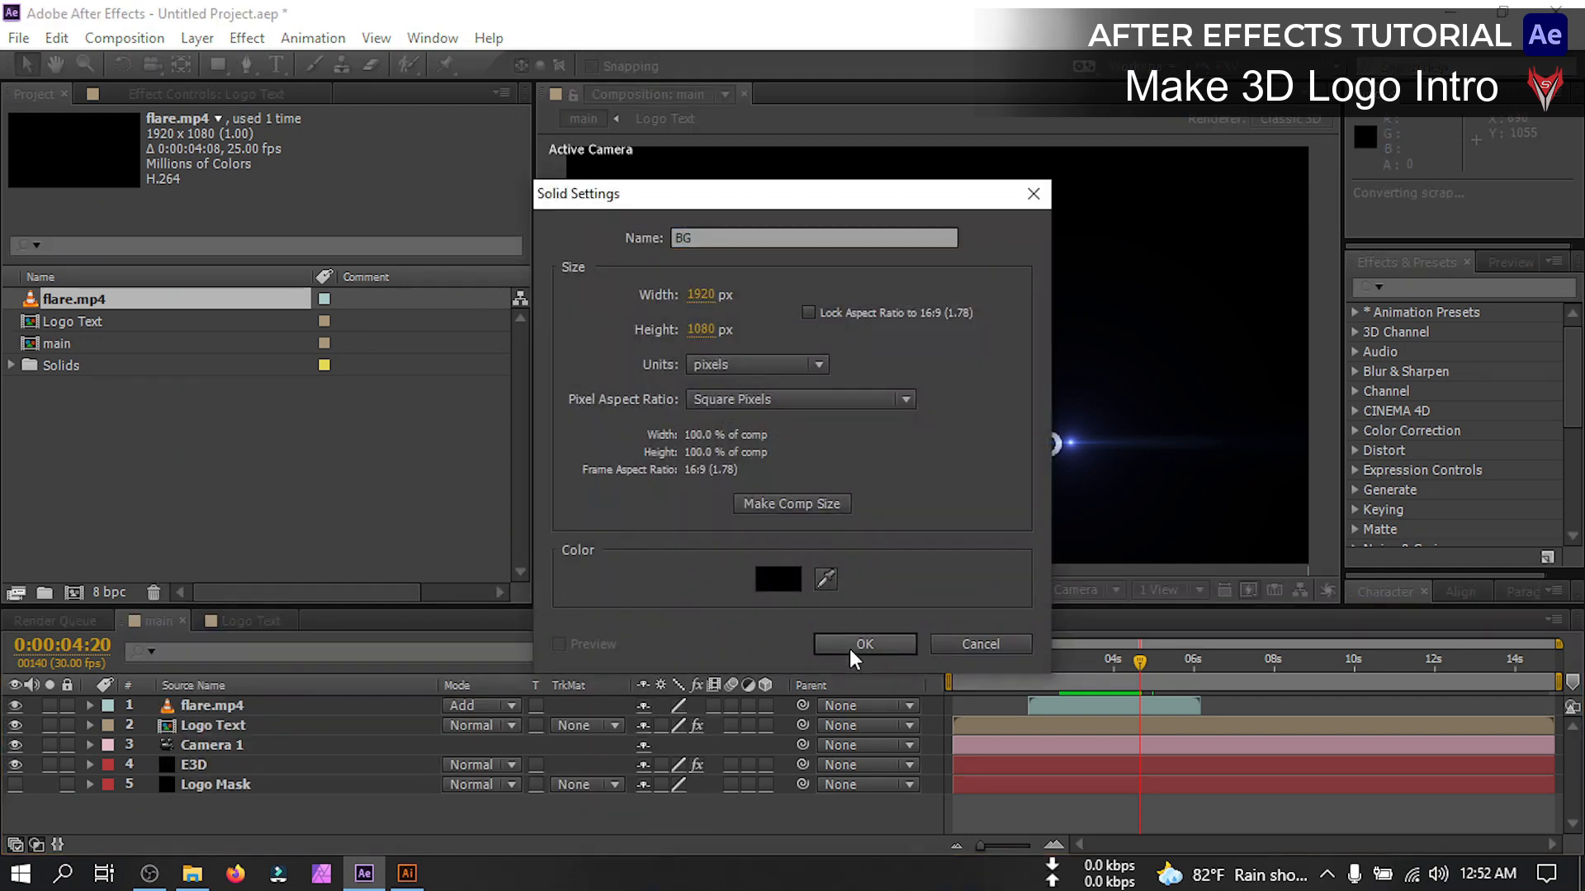
left_click(863, 644)
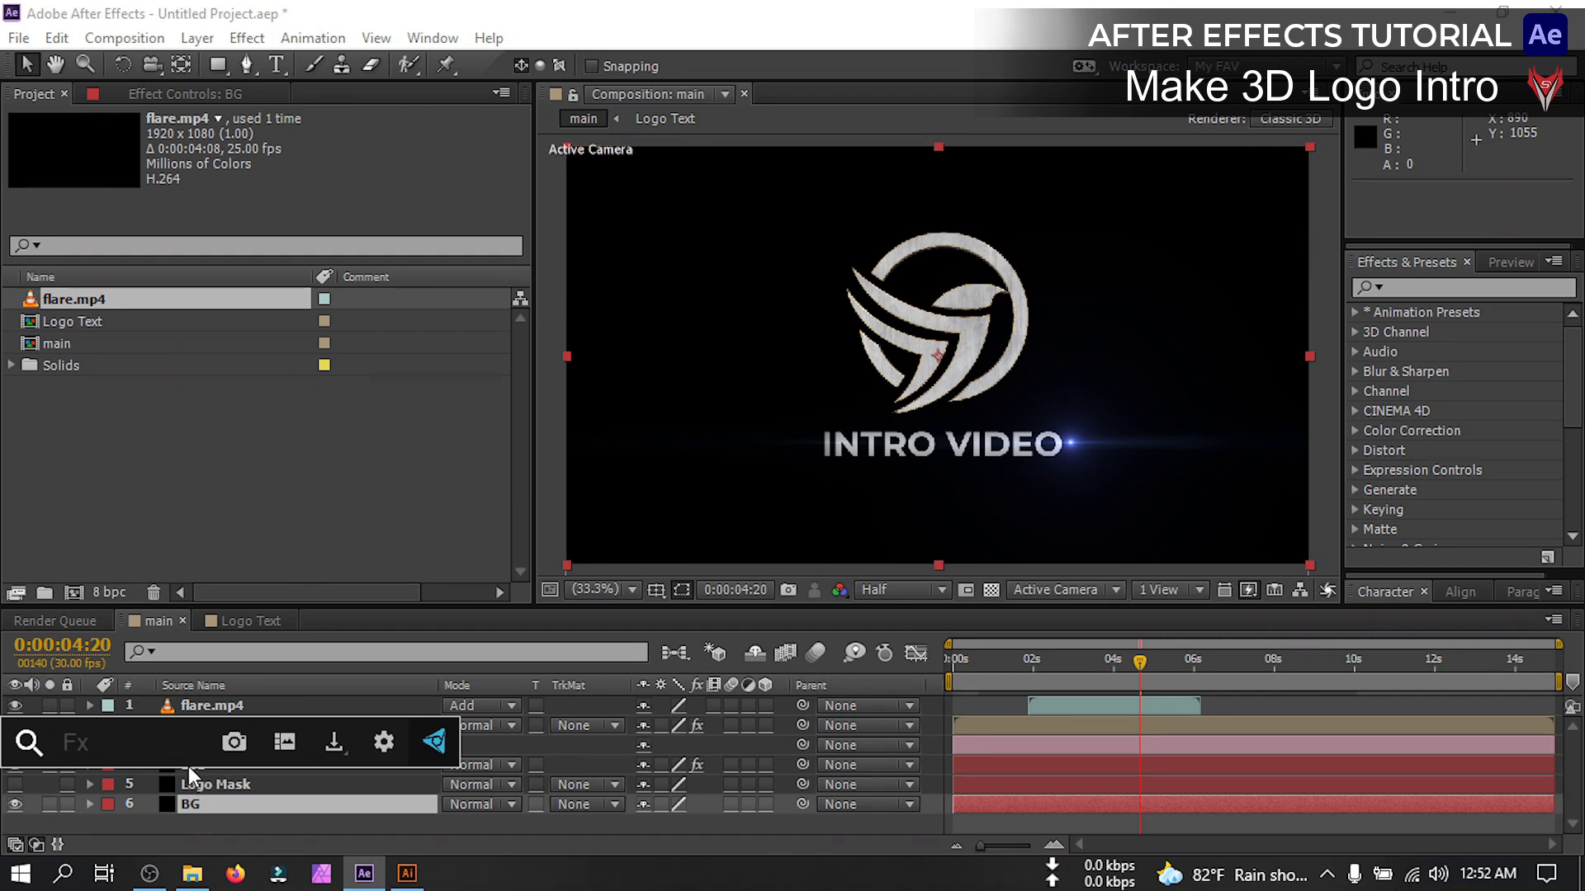
type("fla")
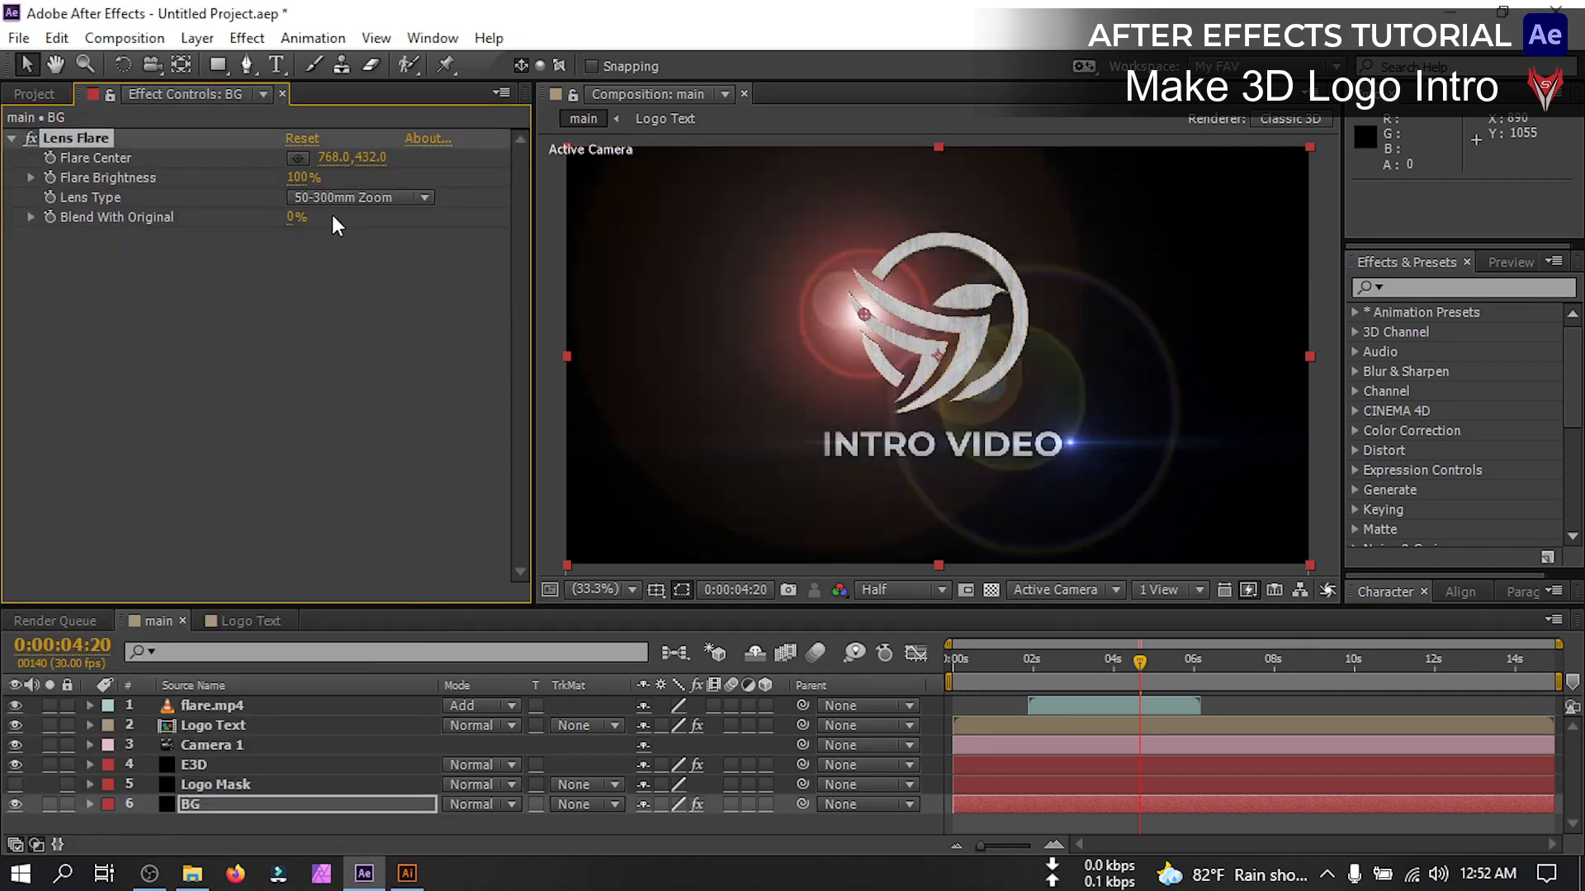
Set BG's Lens Flare to 105mm Prime and drag its center off-frame to about -516, 1494
left_click(358, 197)
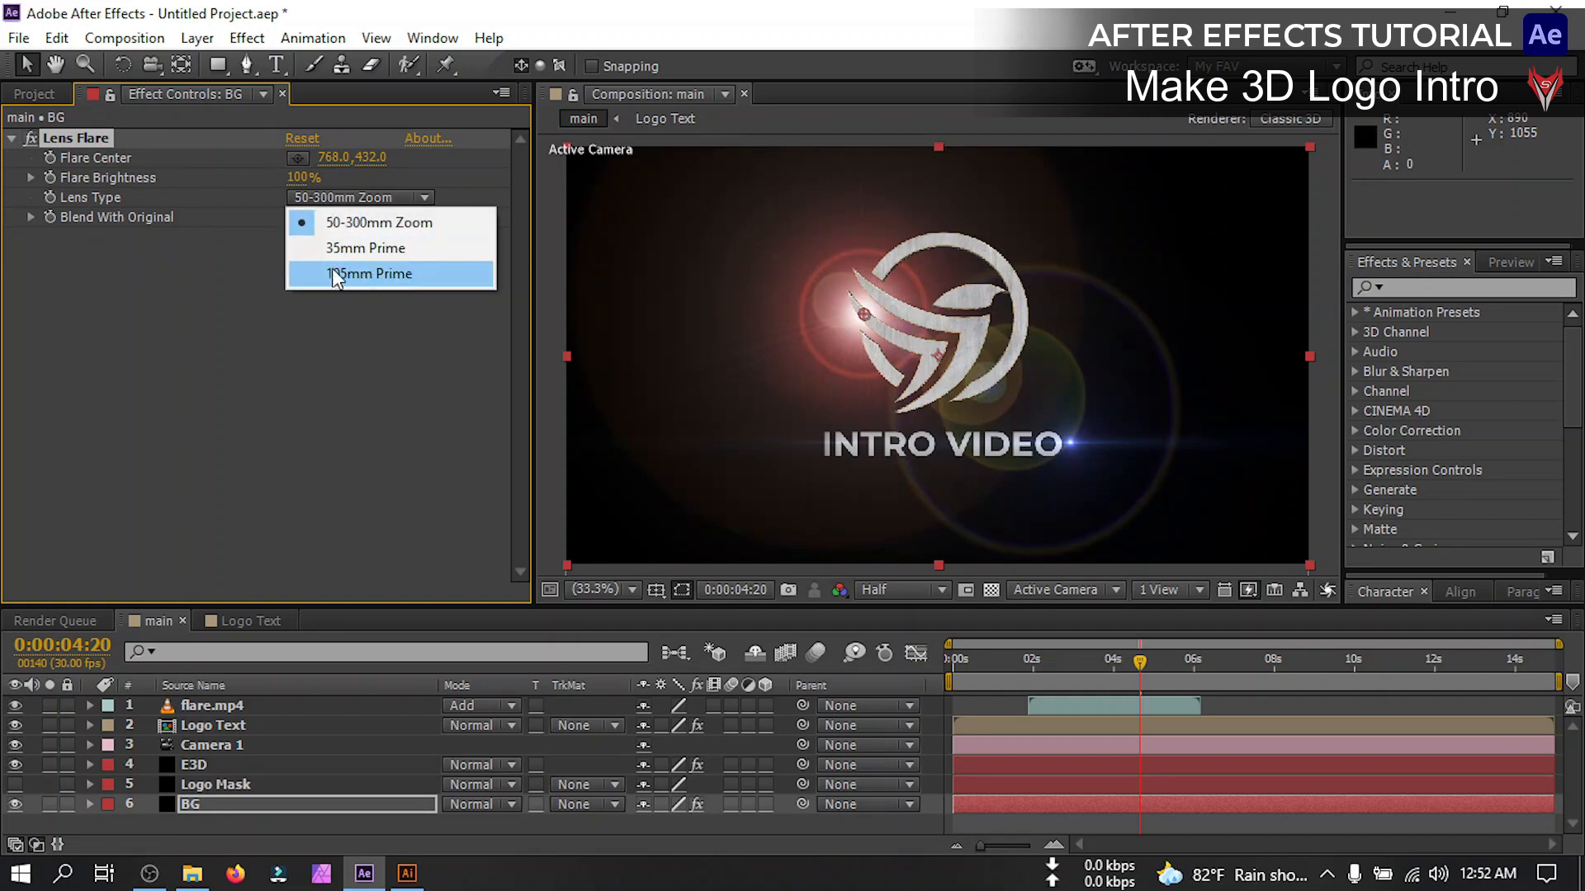
left_click(370, 274)
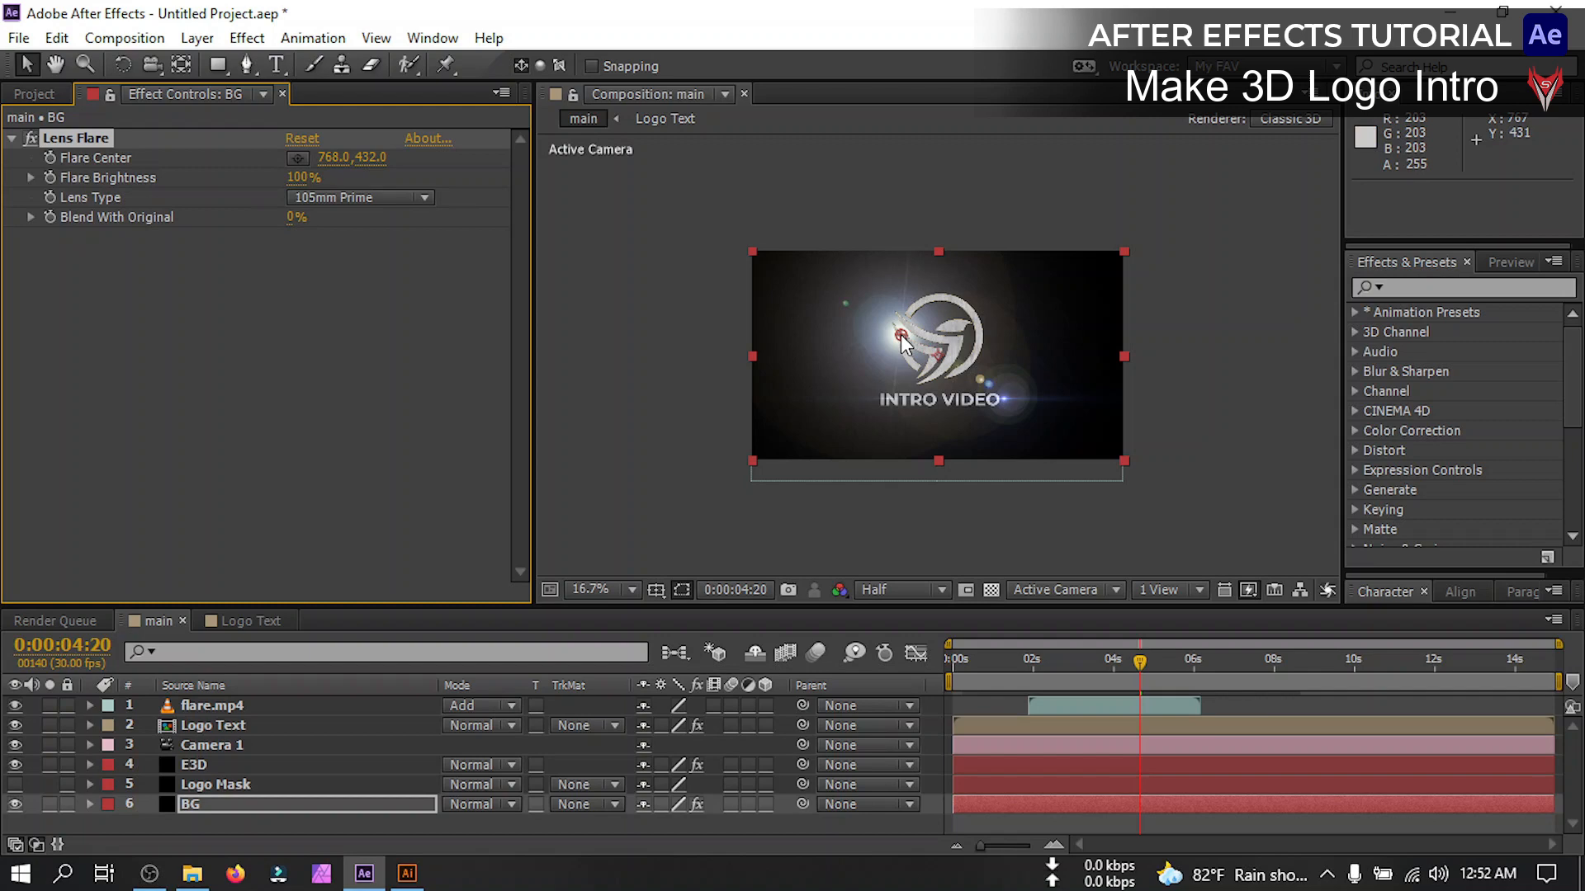
left_click_drag(906, 344, 823, 187)
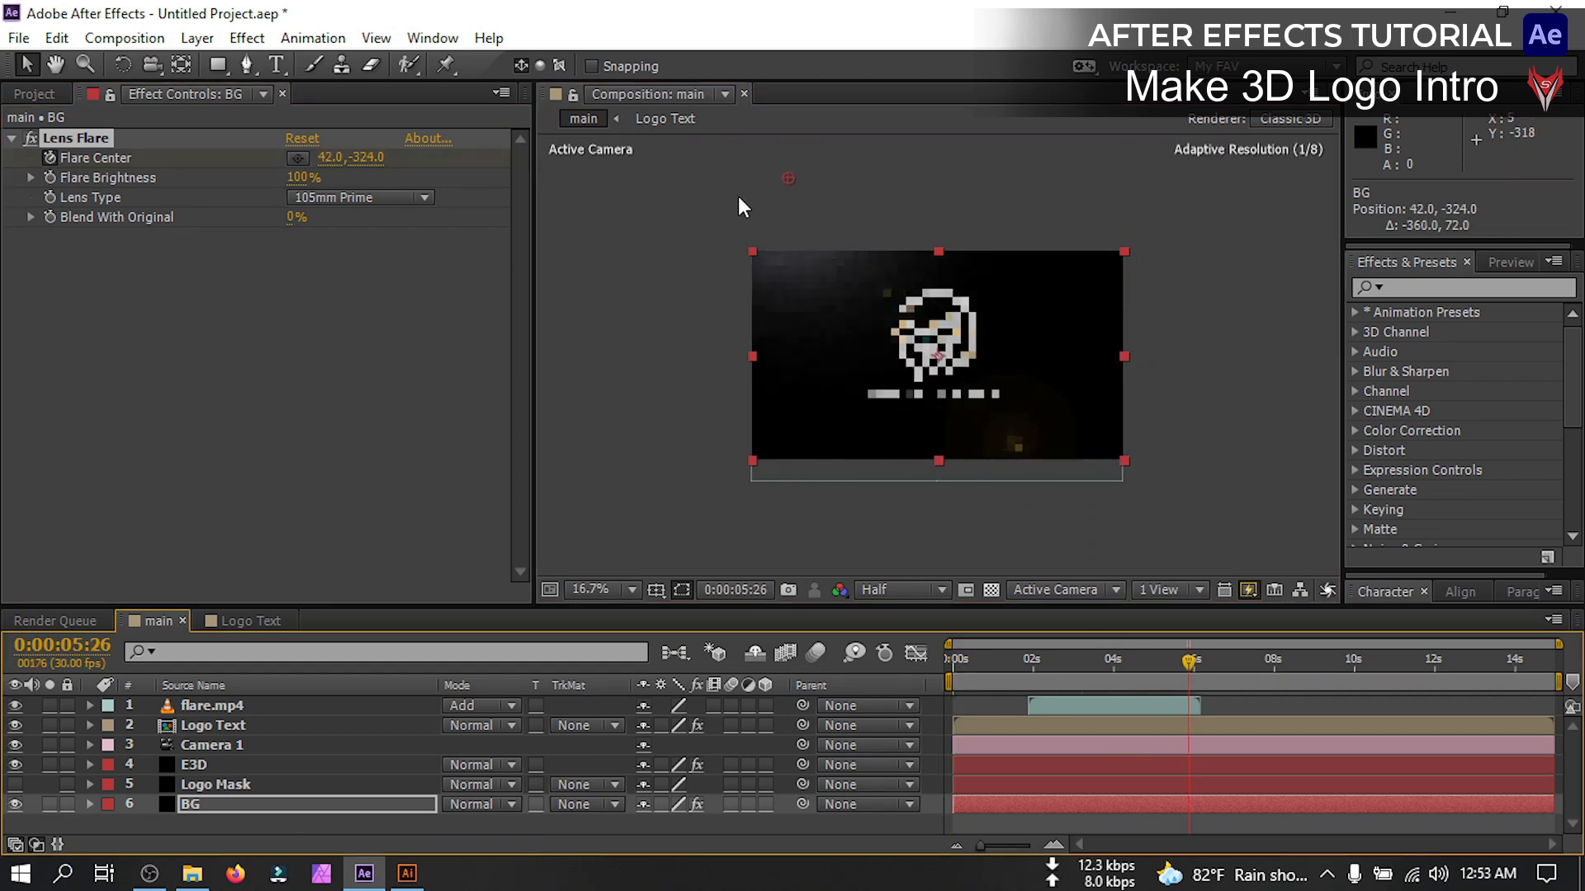
left_click_drag(787, 178, 636, 353)
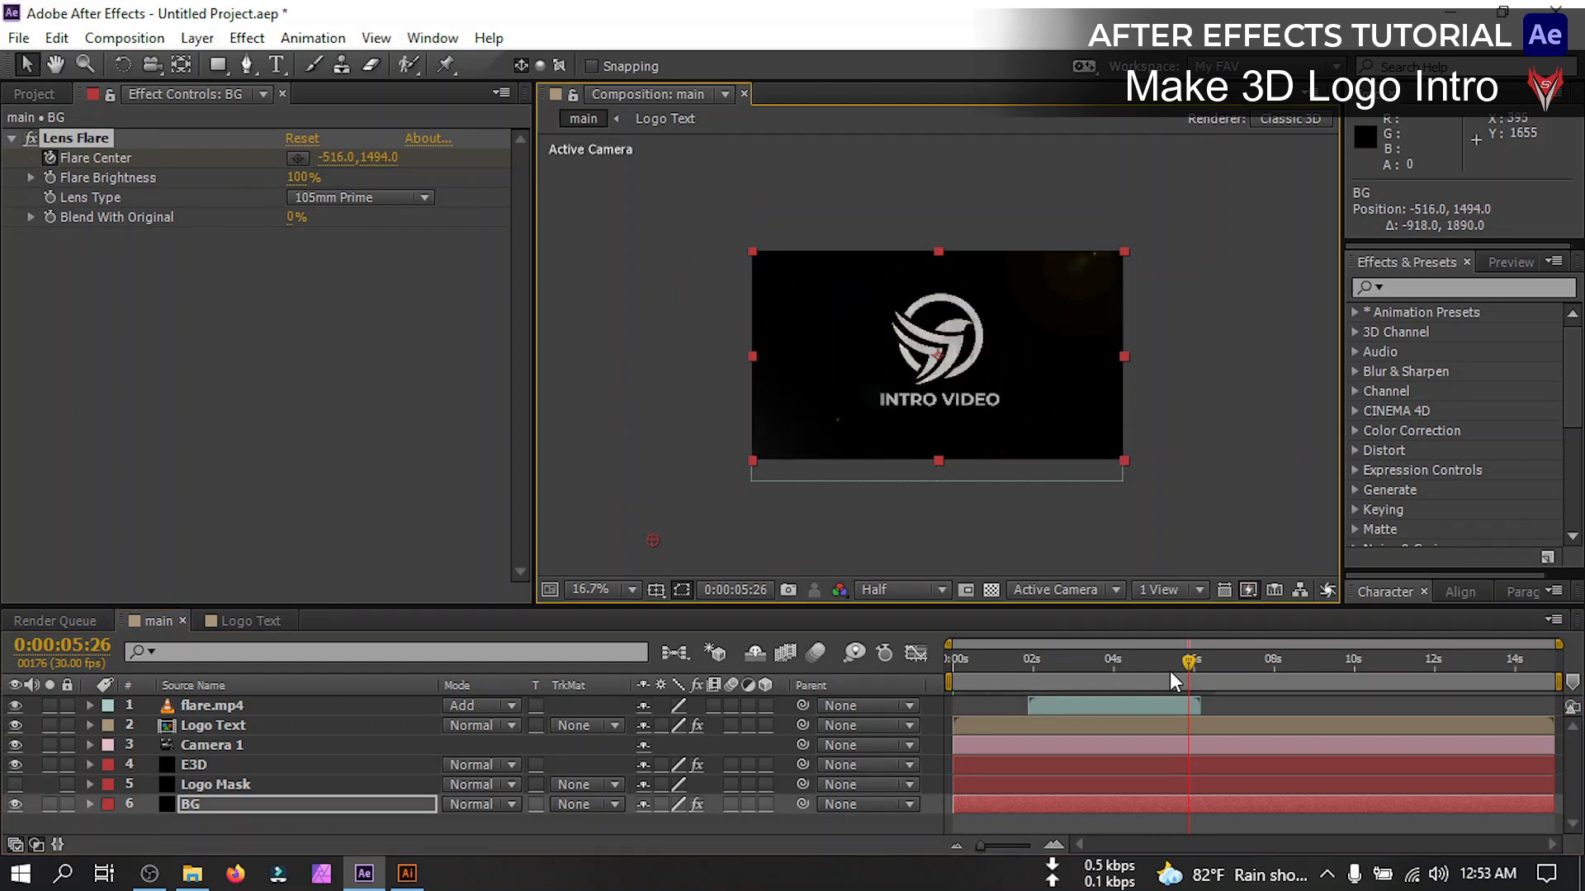
Jump to an earlier moment in the timeline before blurring the BG flare
left_click(1086, 658)
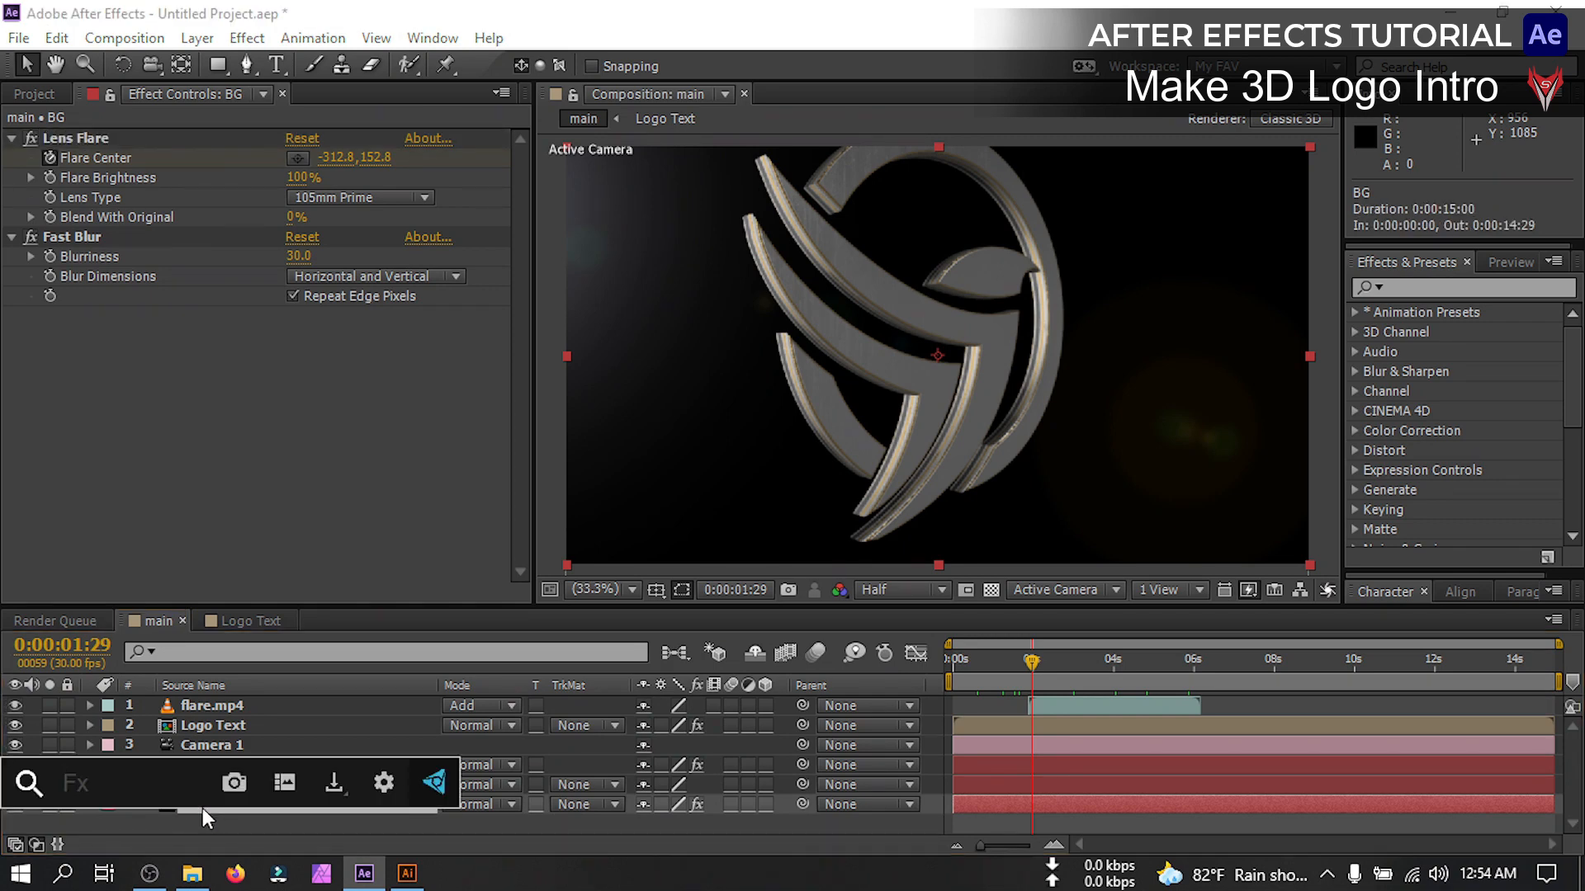
Apply Tint to BG and map white to light blue #99BFFF
type("tin")
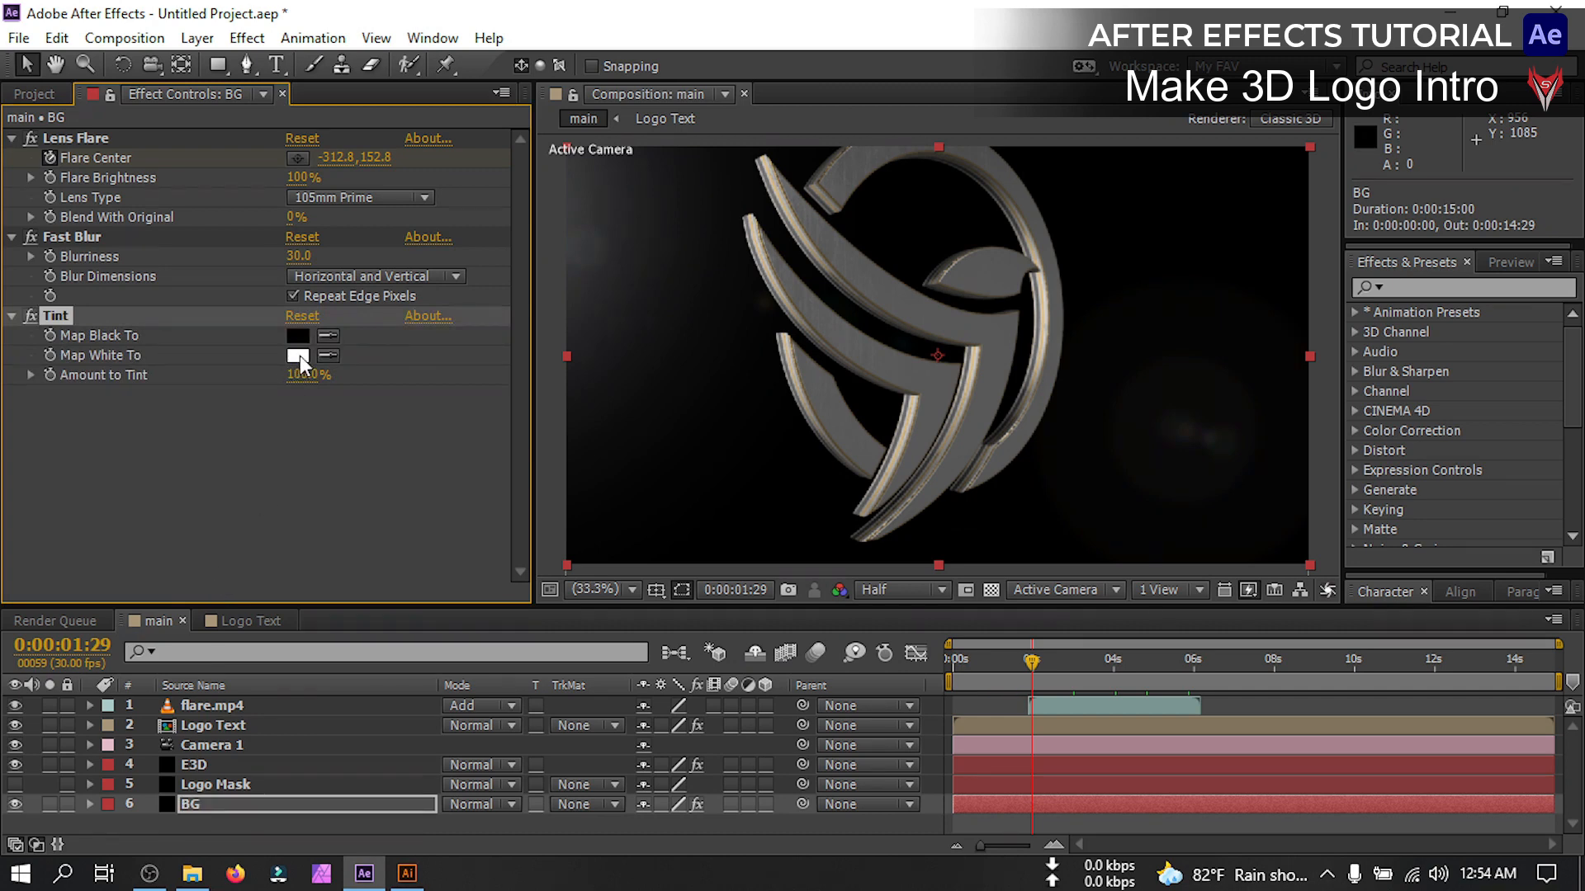
left_click(299, 355)
type("99BFFF")
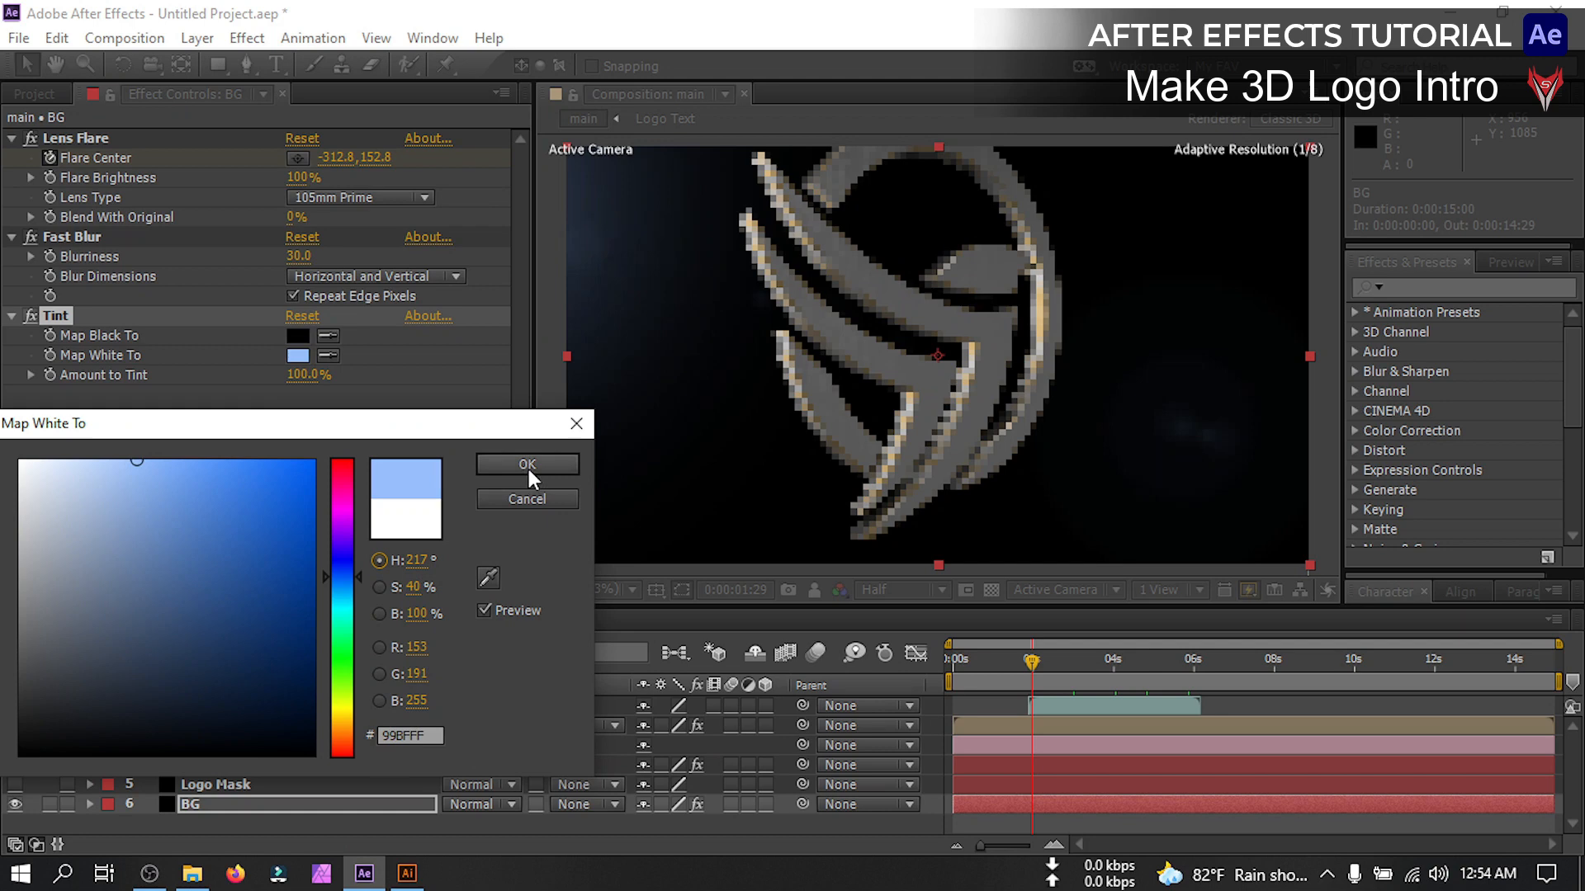
left_click(525, 465)
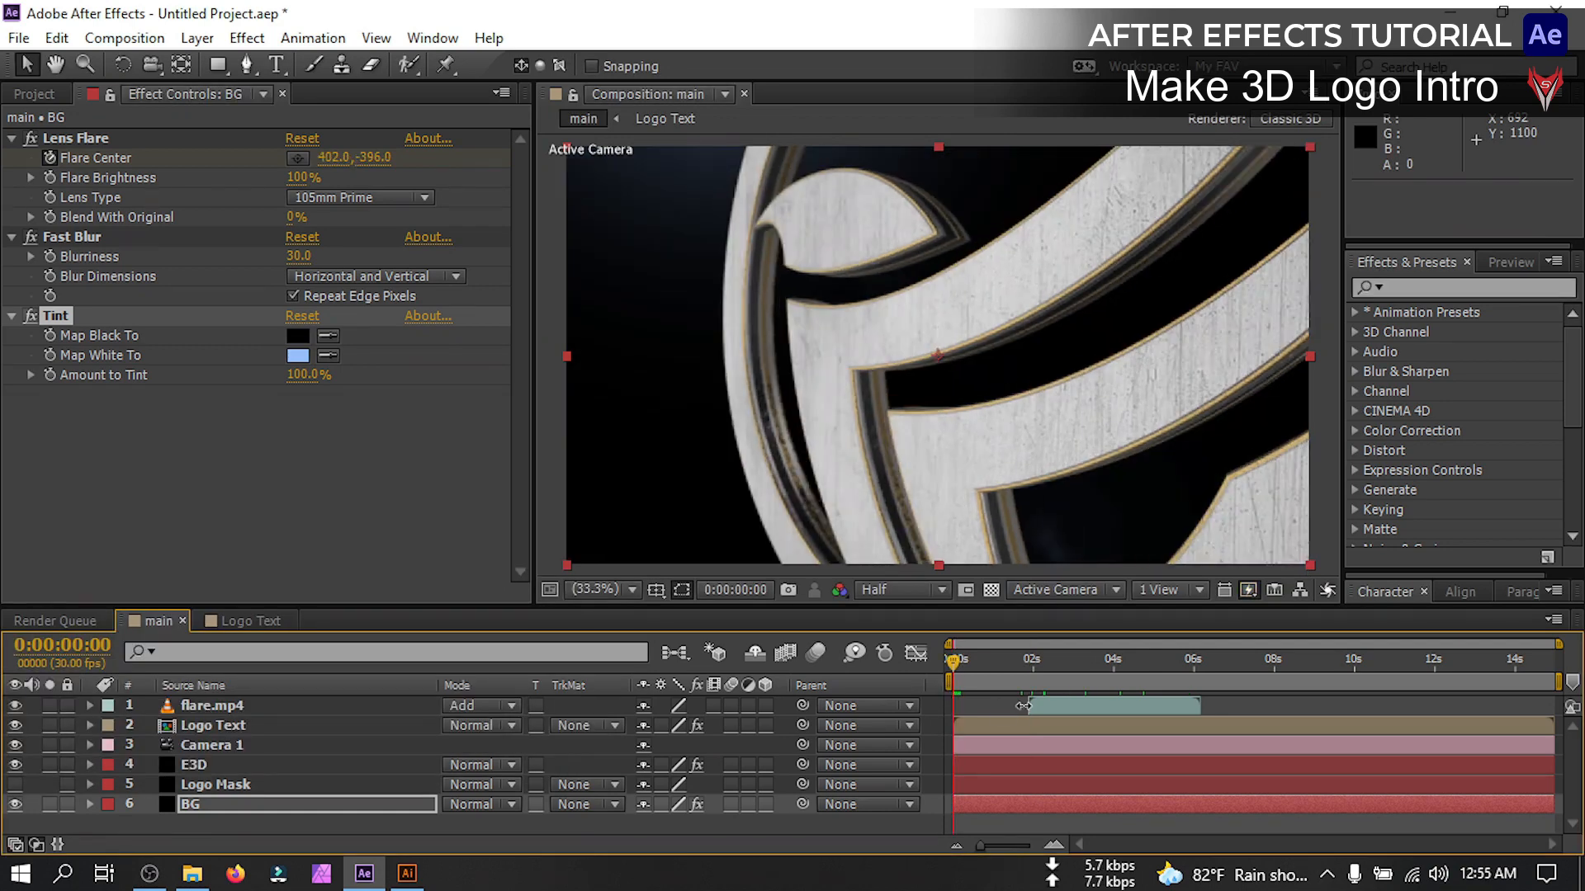